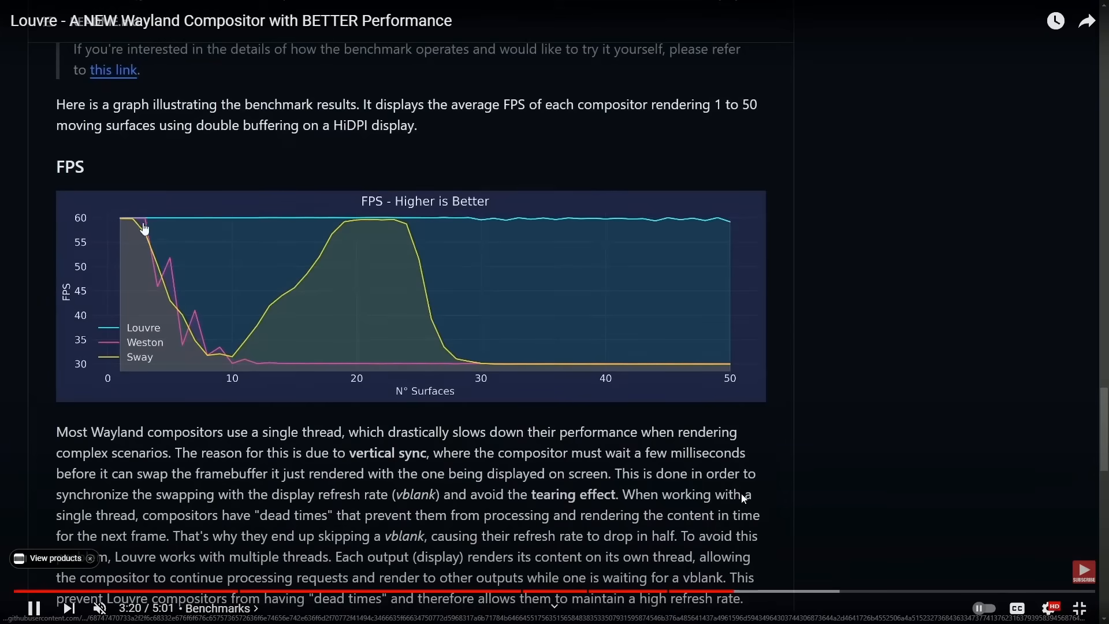
mouse_move(132, 271)
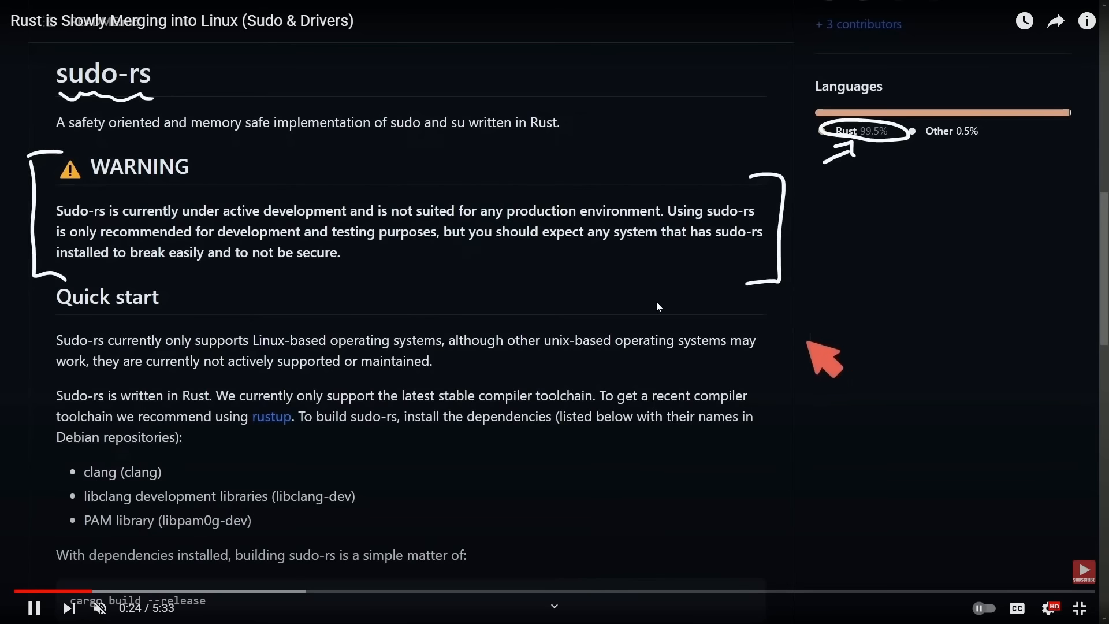
mouse_move(834, 393)
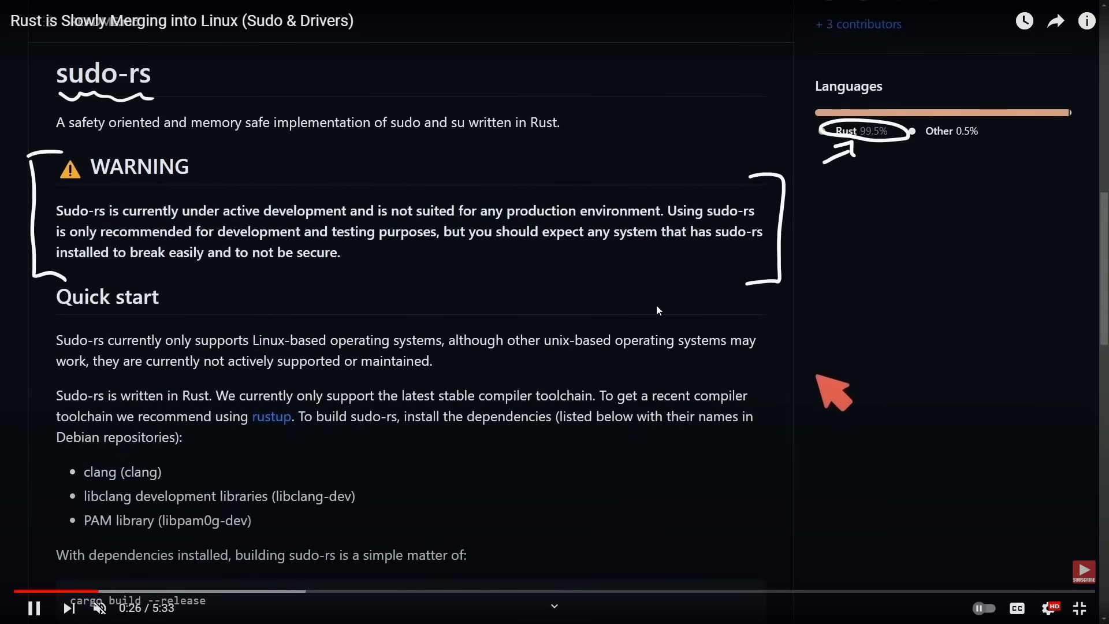
- Scroll down through the Rust null block driver mailing-list announcement
scroll(down, 3)
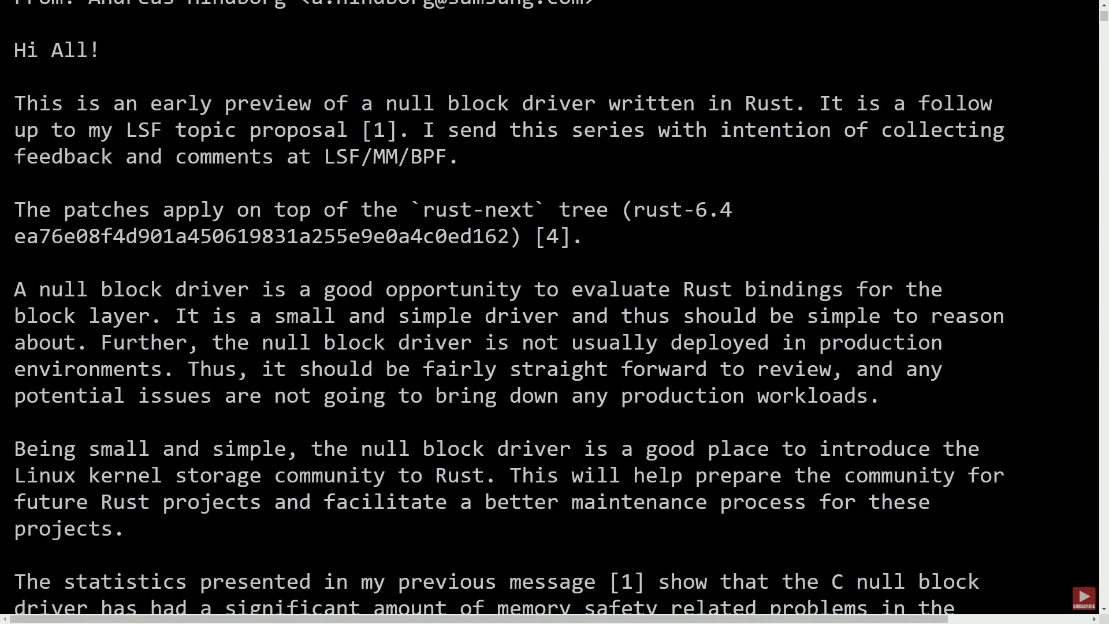
mouse_move(772, 200)
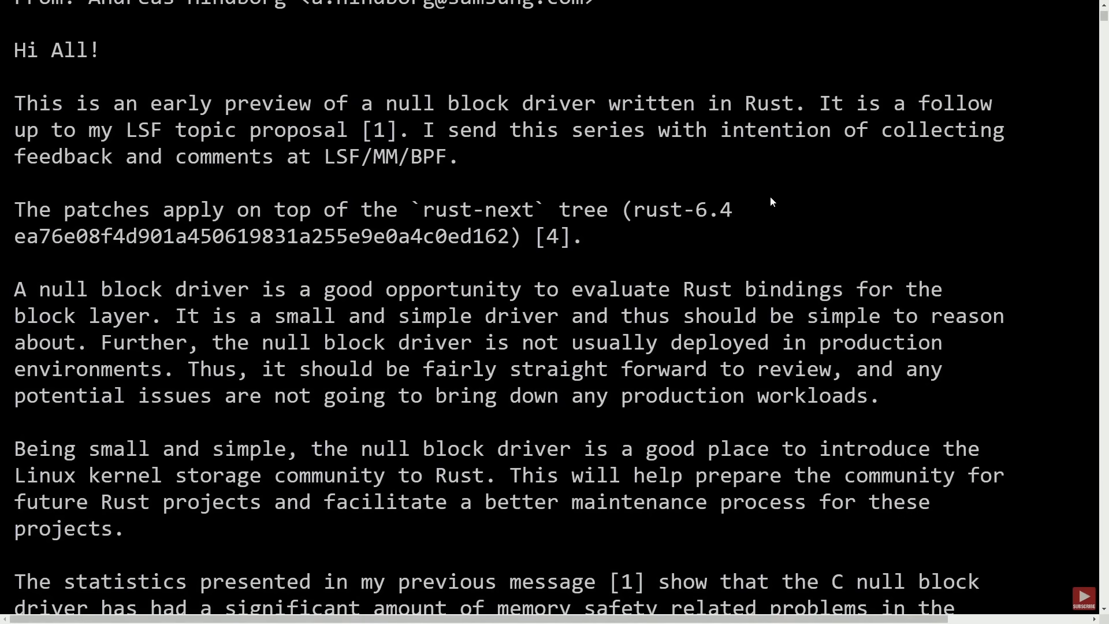
scroll(down, 3)
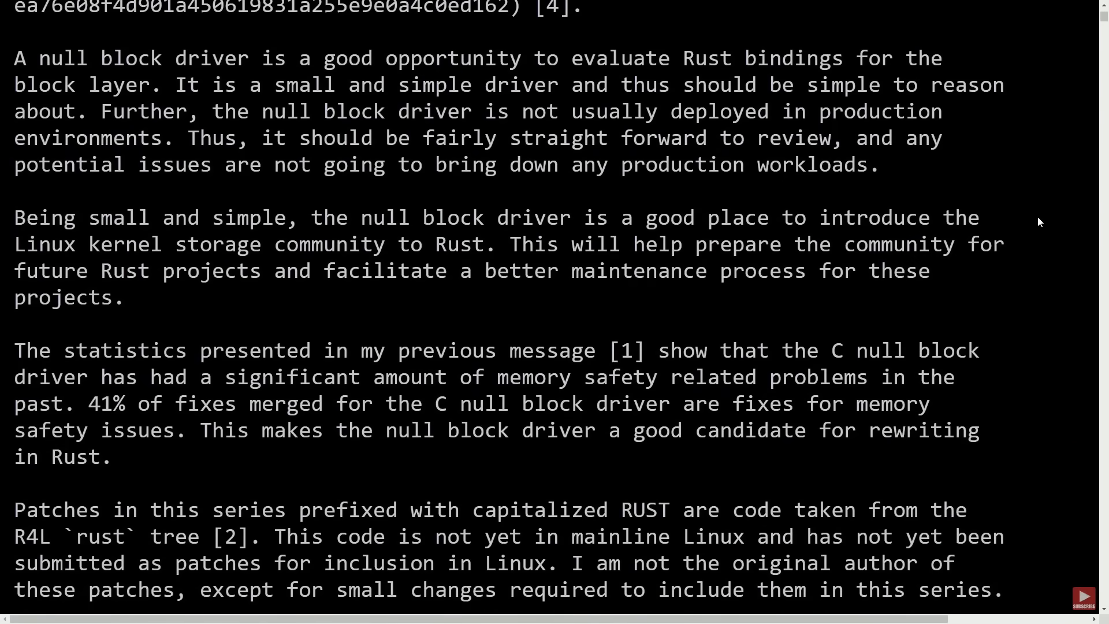
scroll(down, 3)
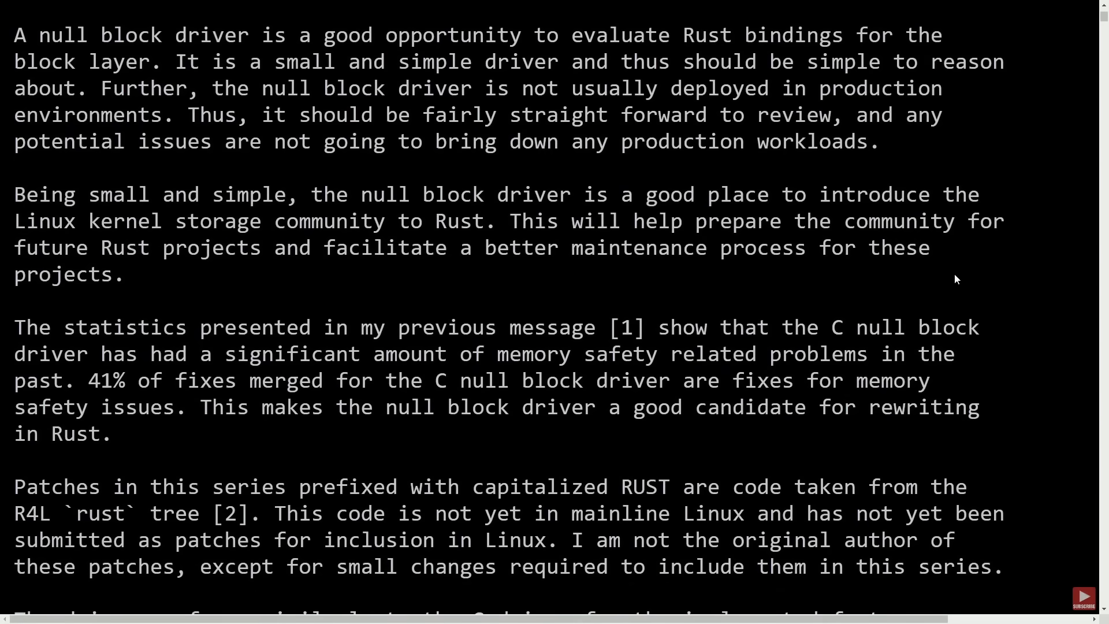
mouse_move(986, 298)
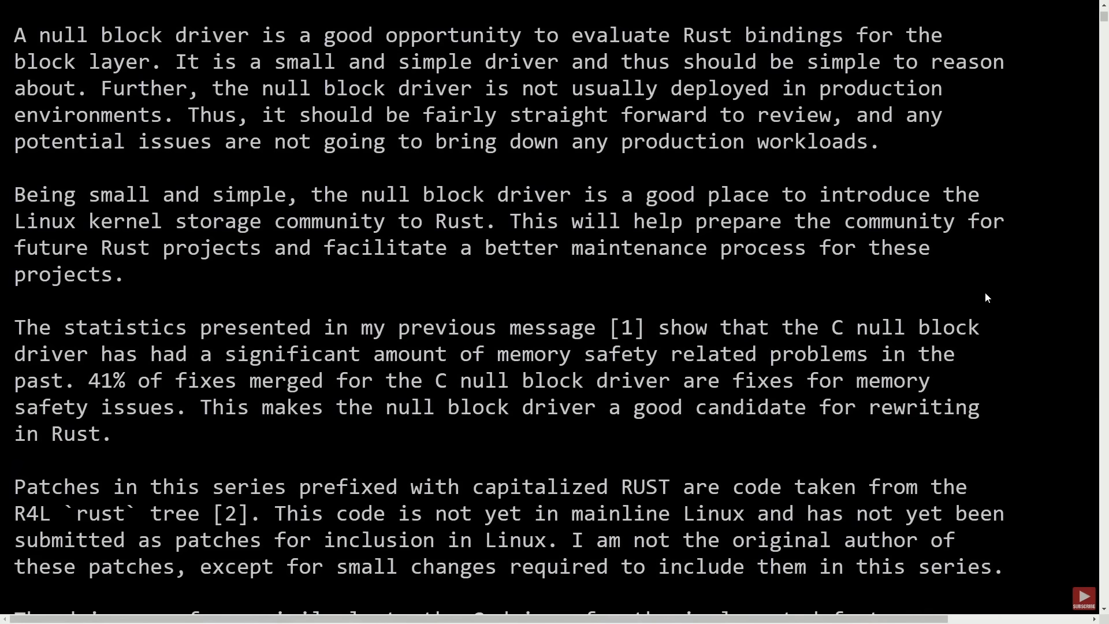
mouse_move(979, 300)
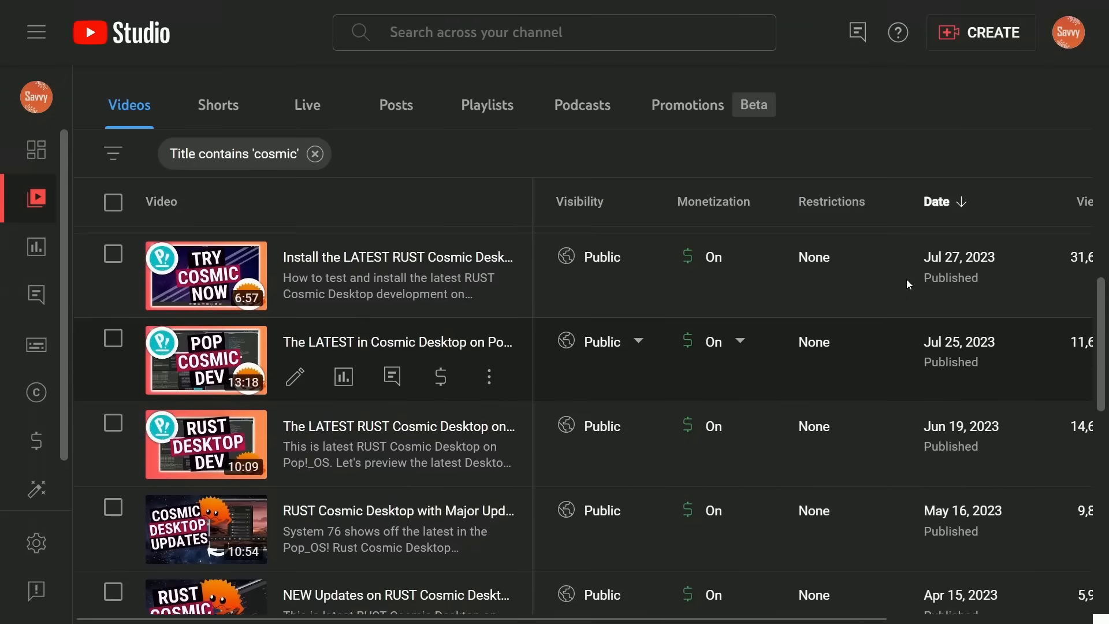
- Scroll down the 'cosmic'-filtered video list, then back up to the newest videos
scroll(down, 3)
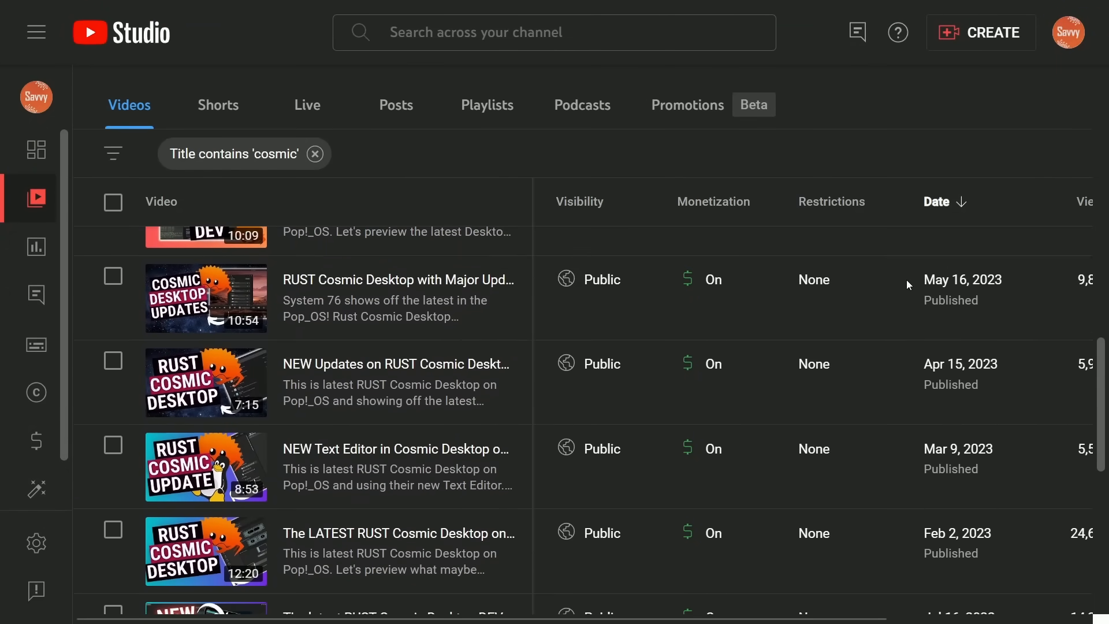
scroll(down, 3)
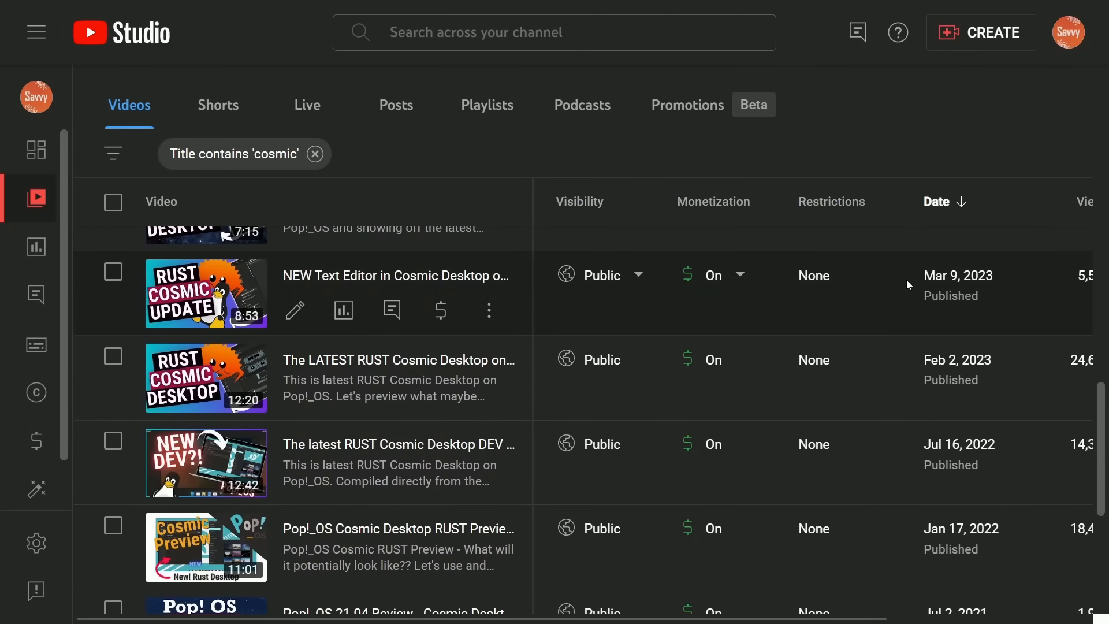
scroll(down, 3)
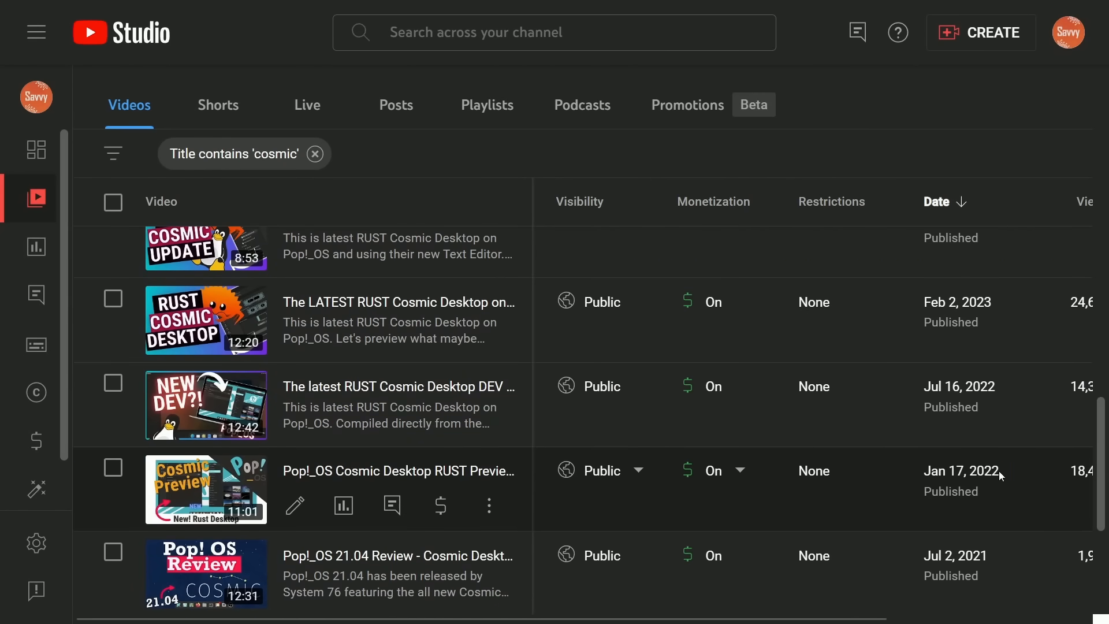
scroll(up, 3)
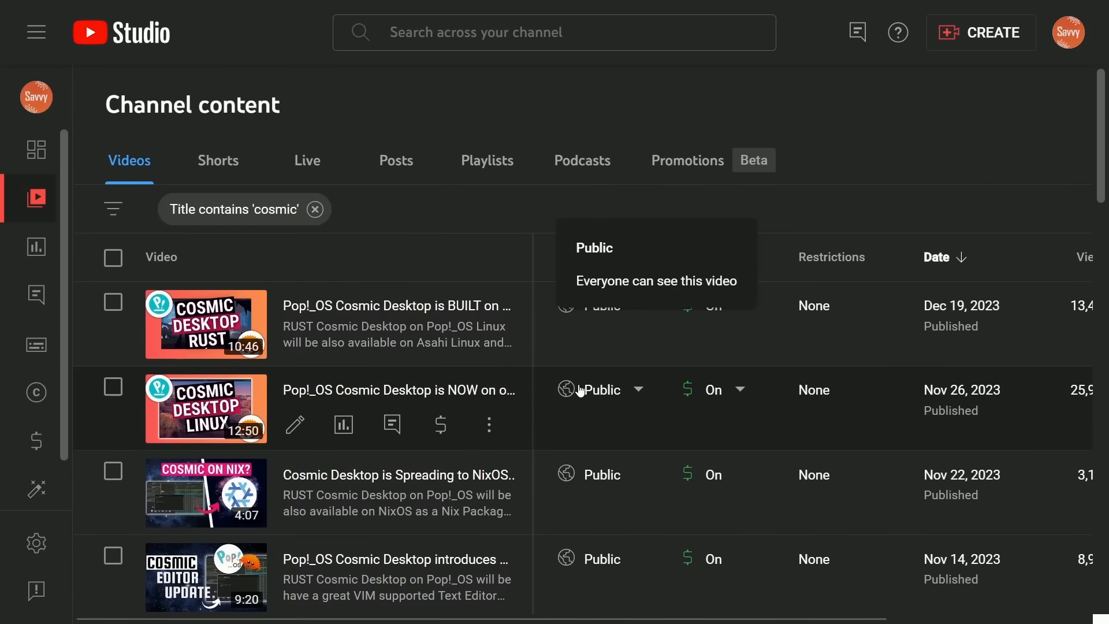
mouse_move(870, 176)
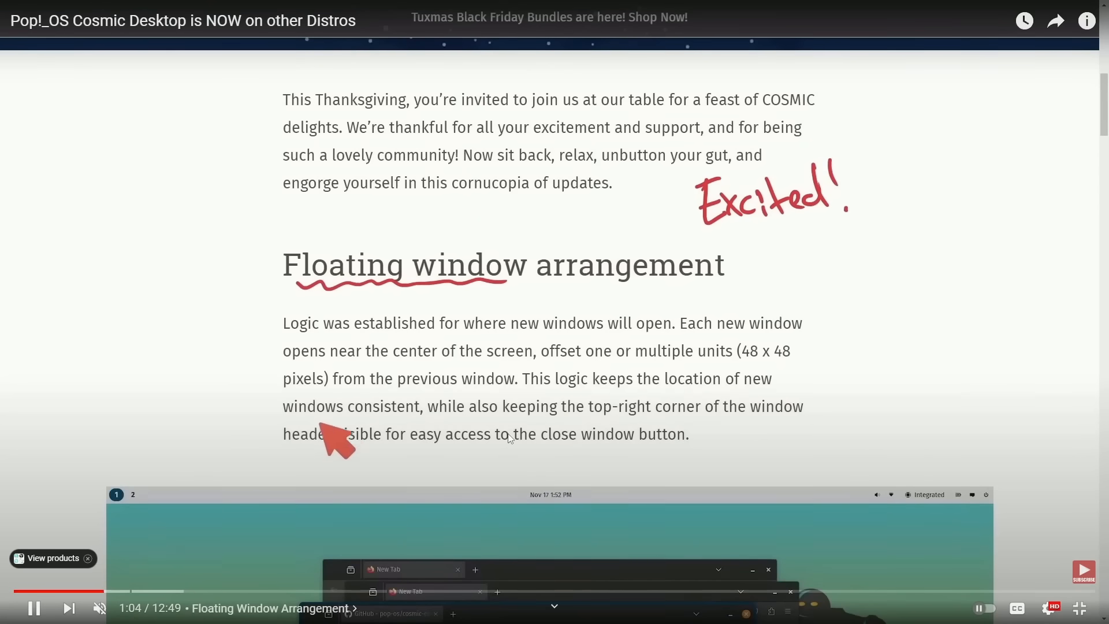
mouse_move(942, 405)
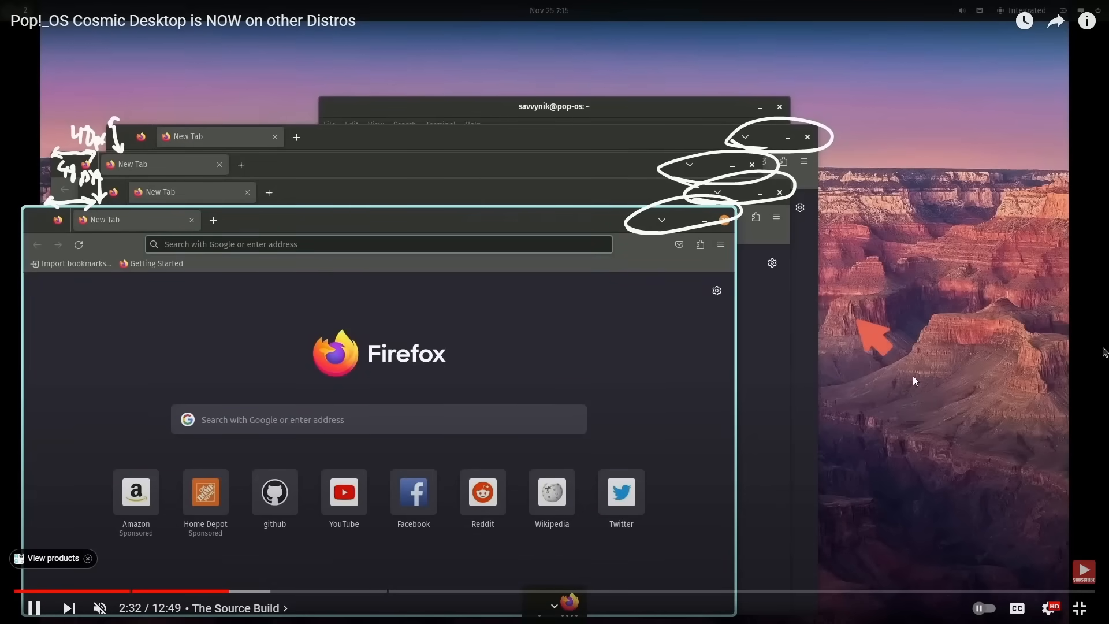
mouse_move(841, 402)
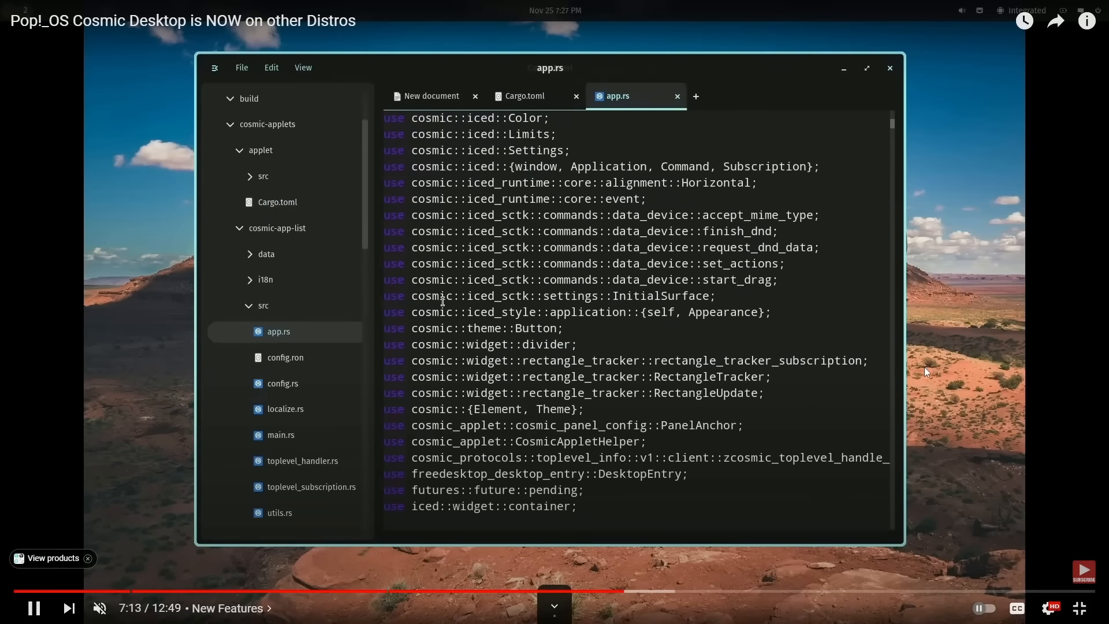
- Scroll while the Cosmic Desktop video plays through the Floating Window Arrangement and New Features chapters
scroll(down, 3)
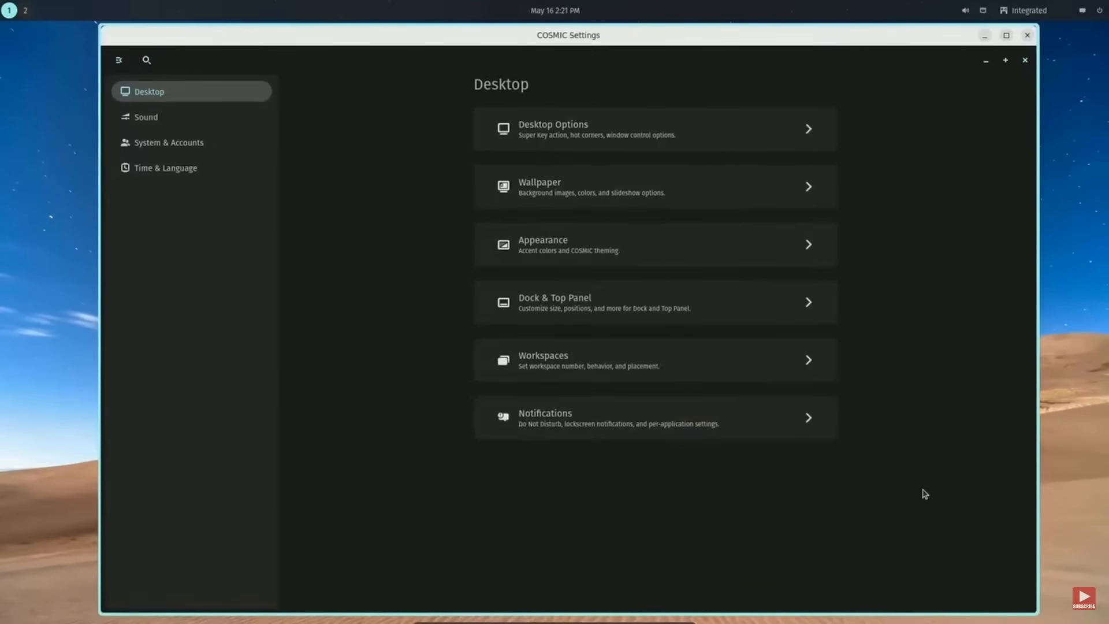
- Visit the Sound, Time & Language and Date & Time pages, then return to Desktop
click(146, 117)
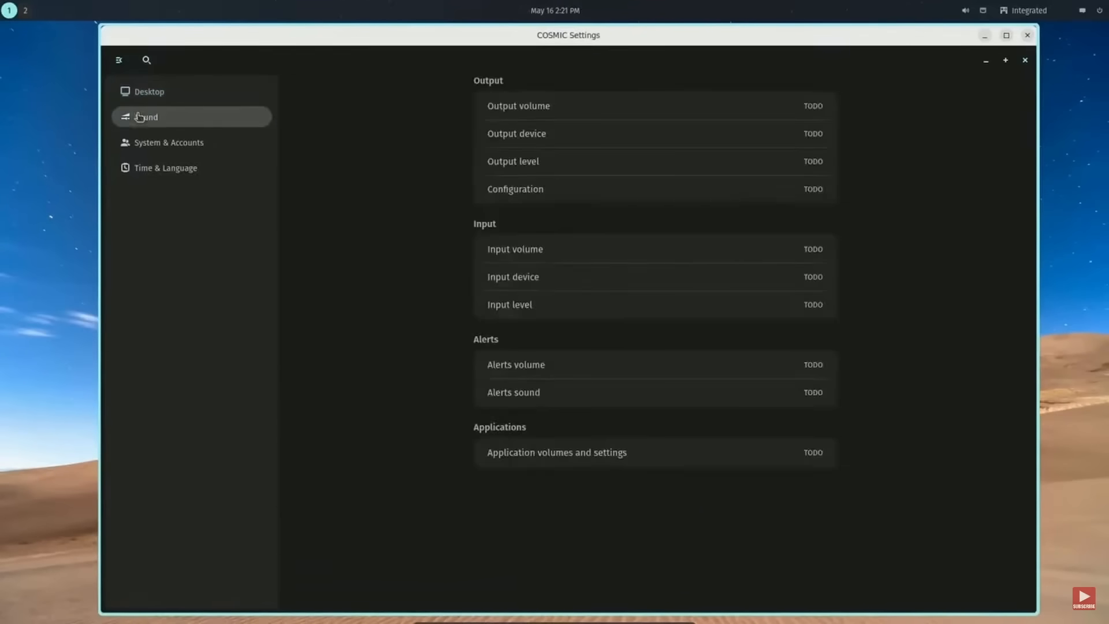
click(166, 168)
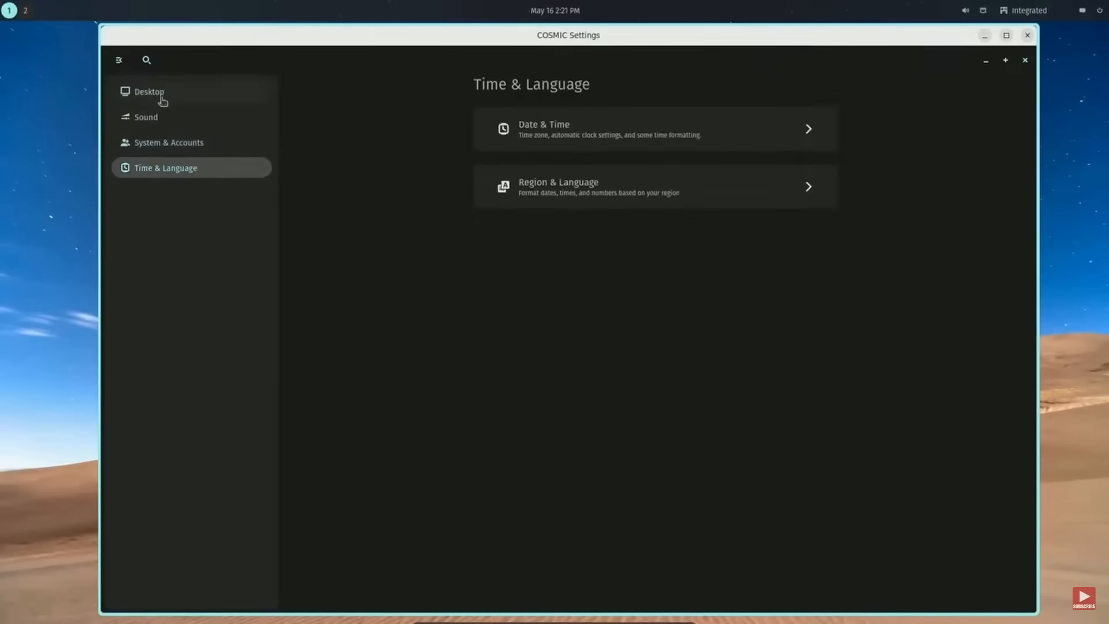
click(655, 129)
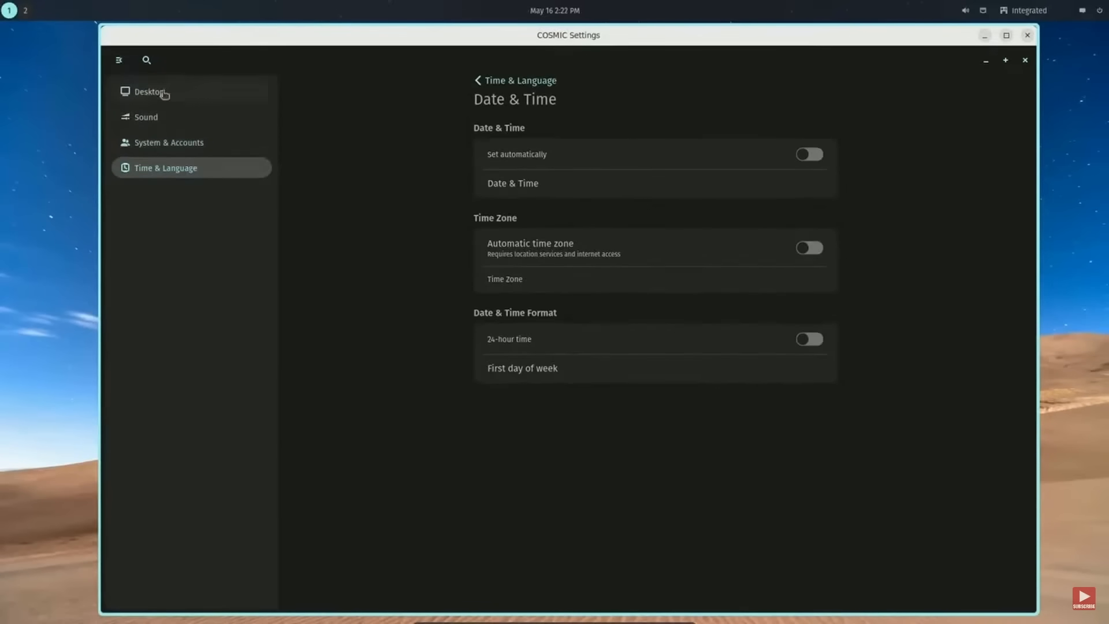
click(120, 61)
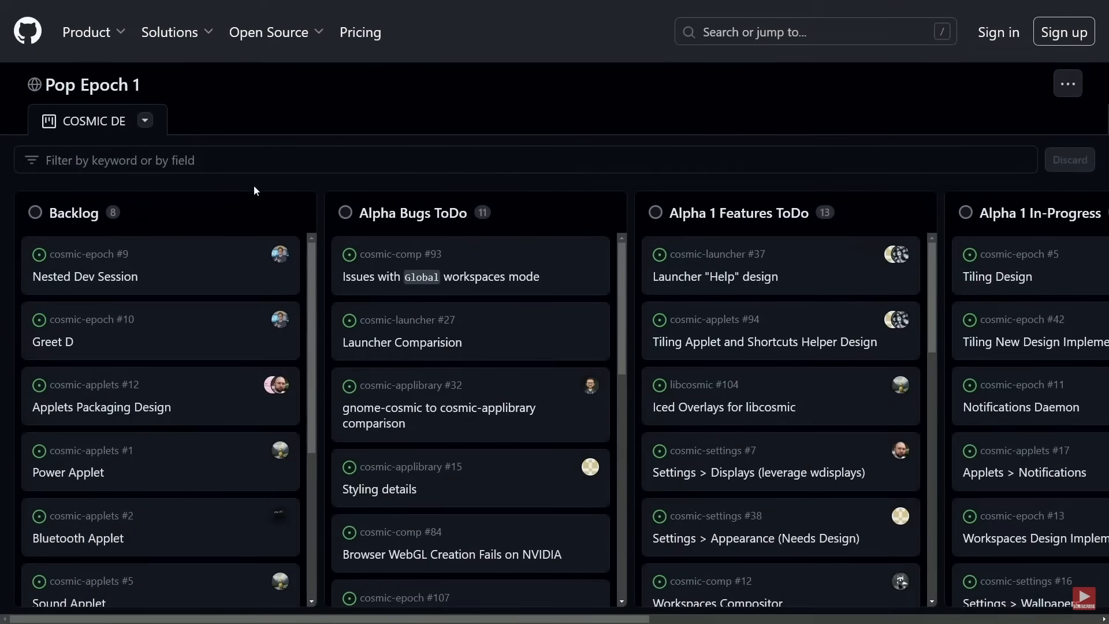
mouse_move(268, 143)
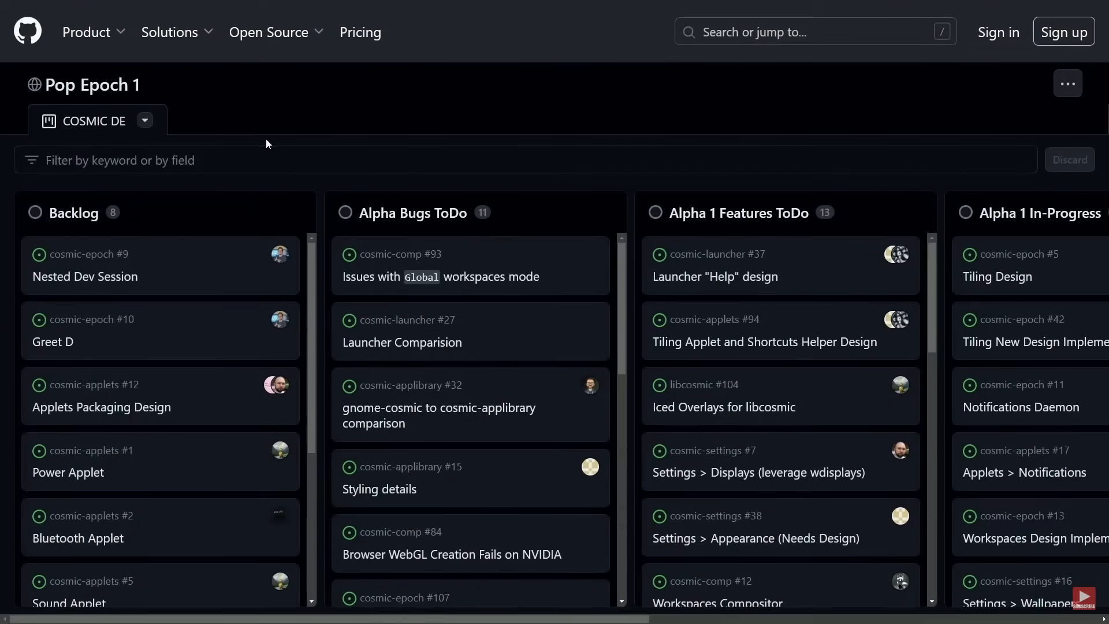
mouse_move(419, 120)
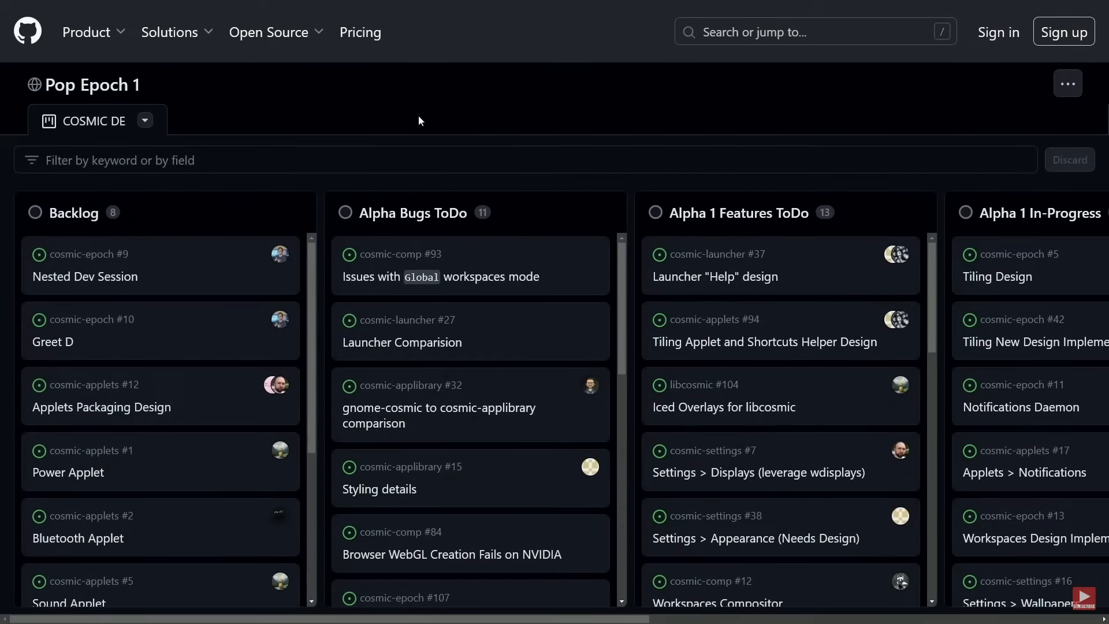
mouse_move(200, 257)
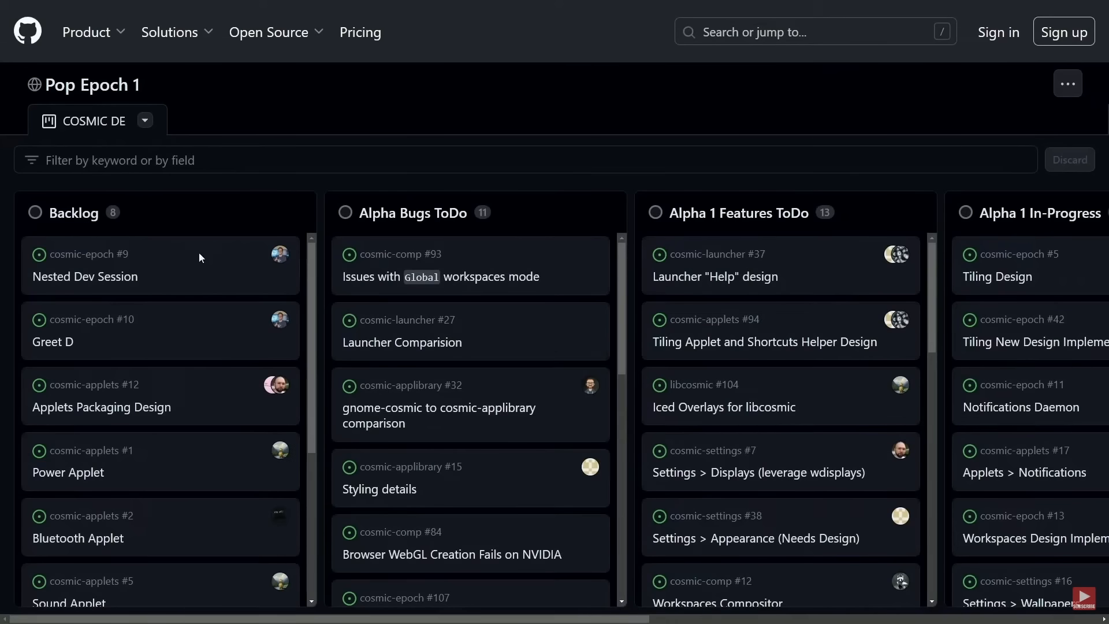
mouse_move(225, 251)
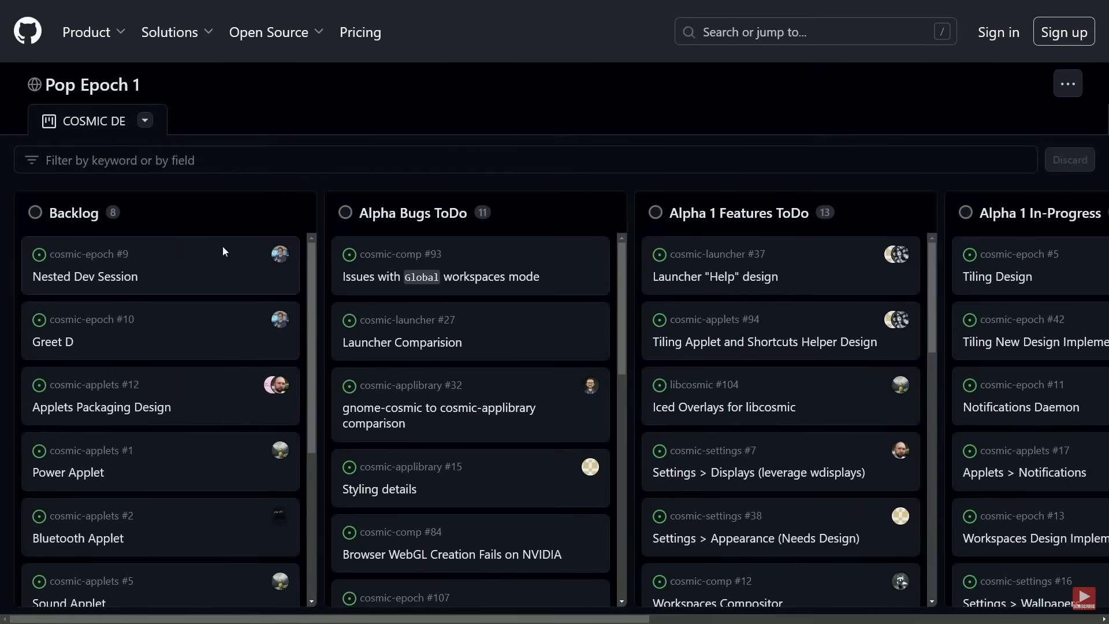
- Scroll the Pop Epoch 1 board right to reveal the Alpha 1 In-Progress and Complete columns
scroll(right, 3)
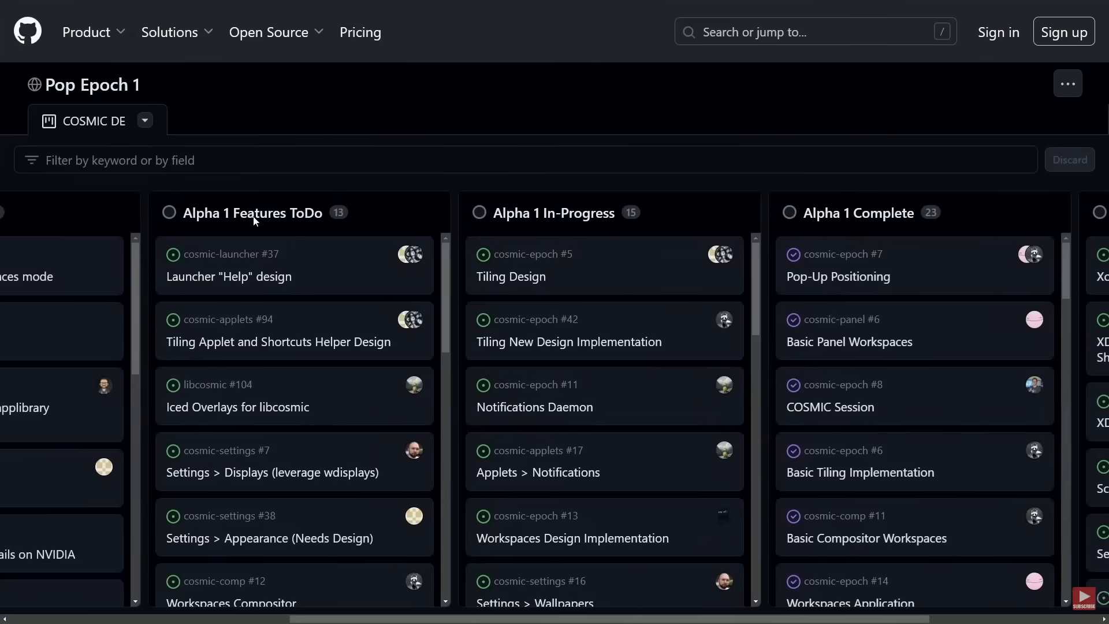
scroll(right, 3)
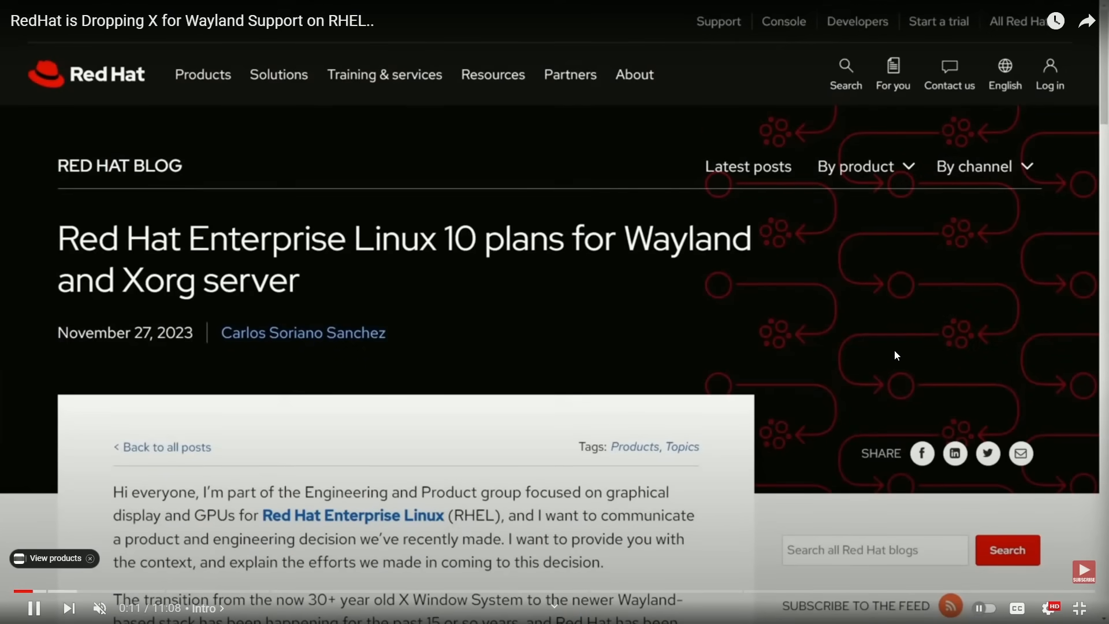
mouse_move(816, 344)
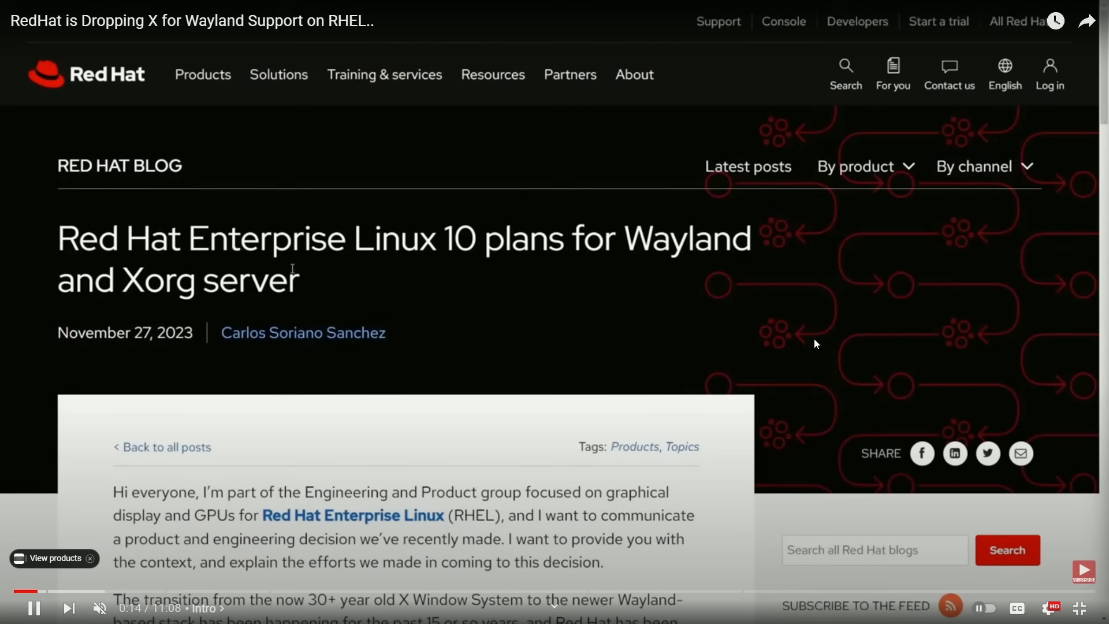
double_click(88, 239)
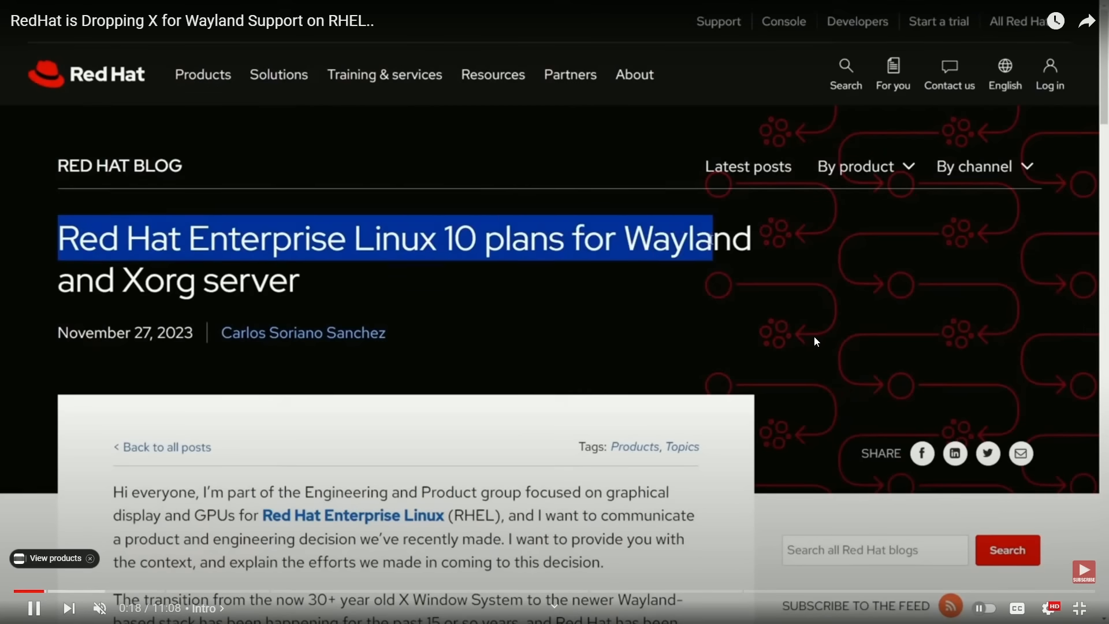
scroll(down, 3)
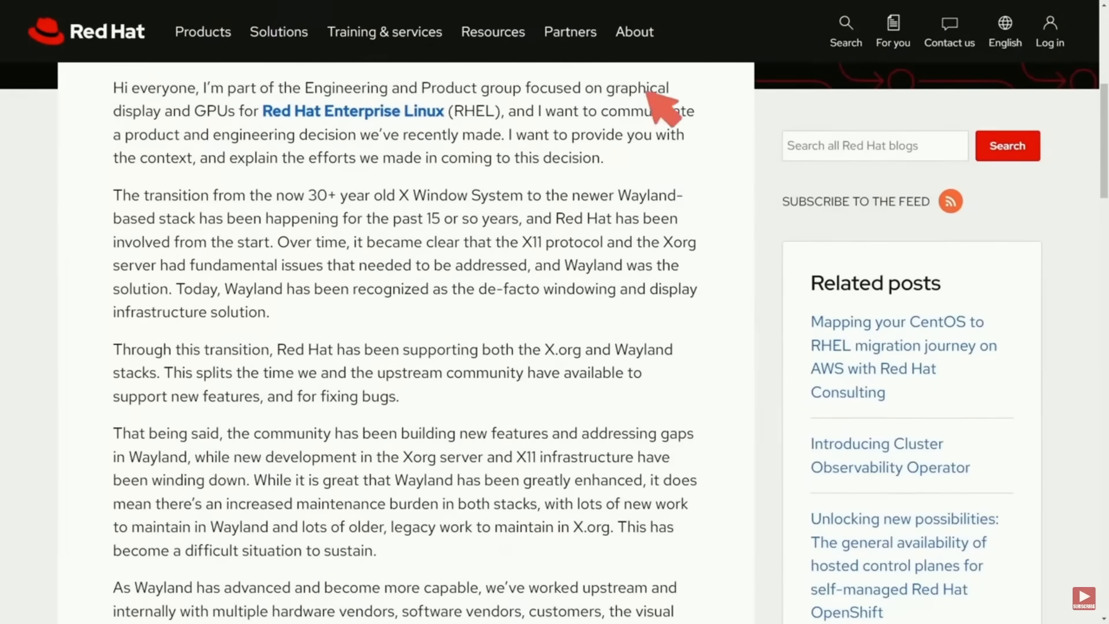
mouse_move(695, 152)
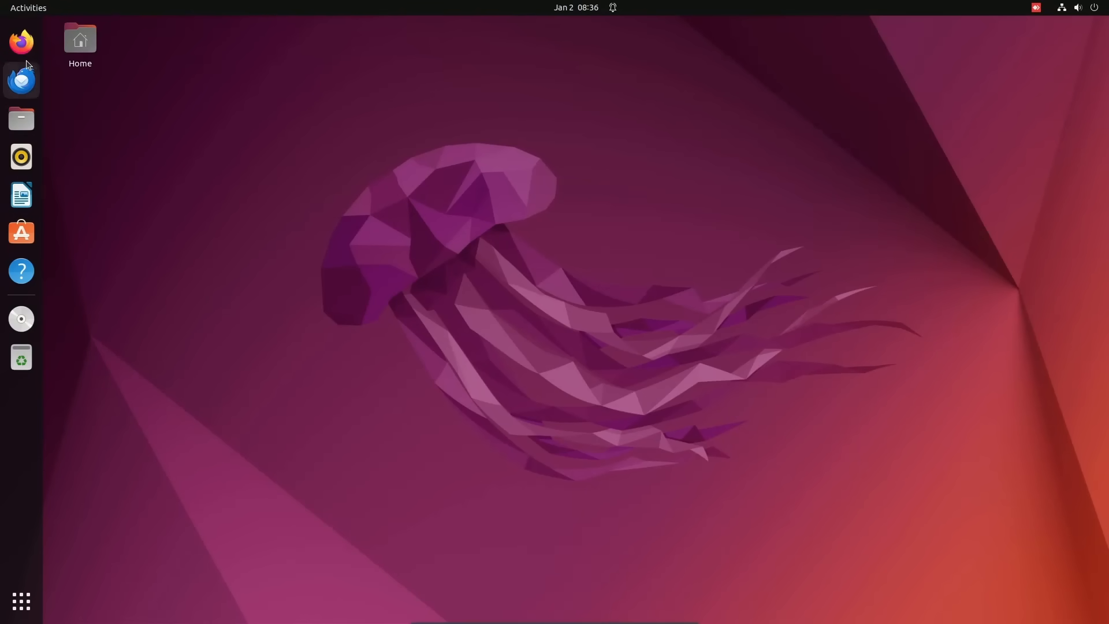
- Launch Firefox from the dock, retrying when it doesn't open
click(22, 43)
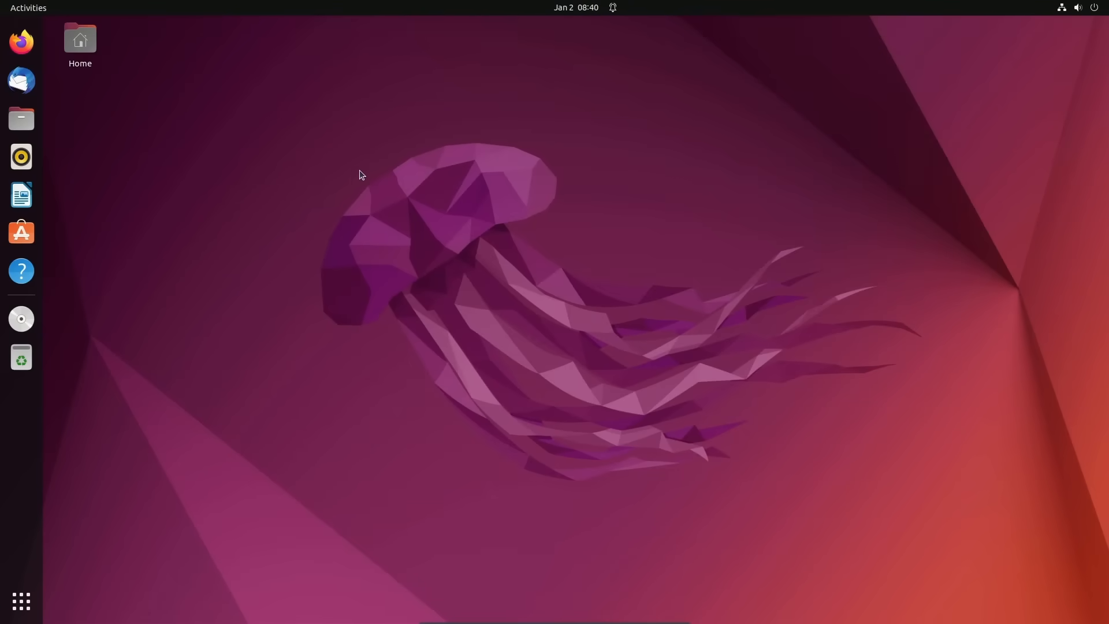
mouse_move(22, 41)
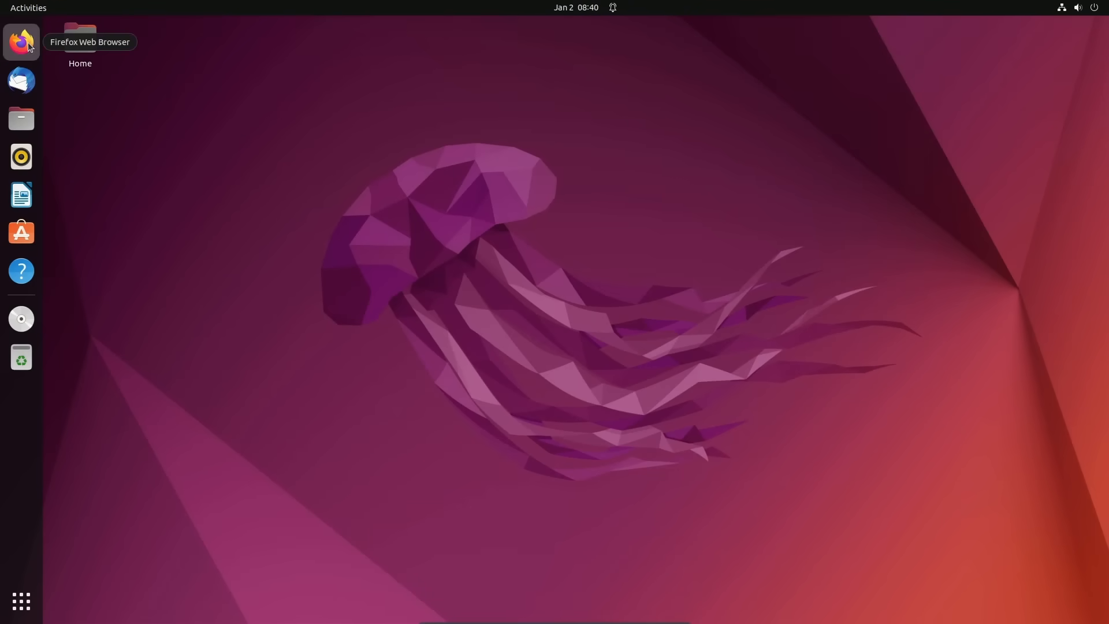
click(21, 41)
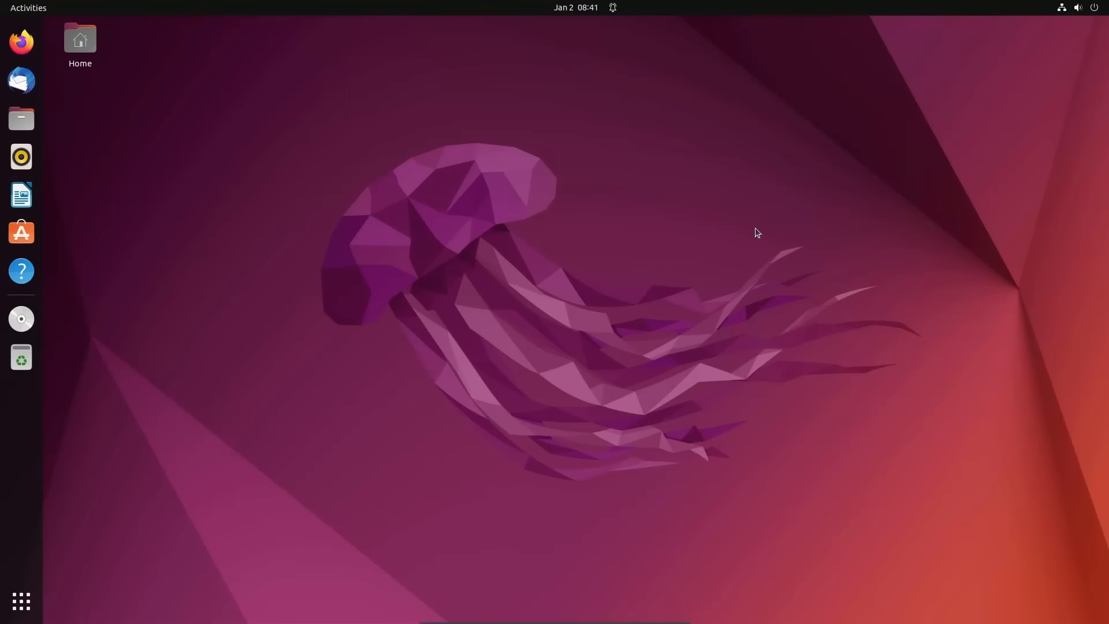
mouse_move(356, 121)
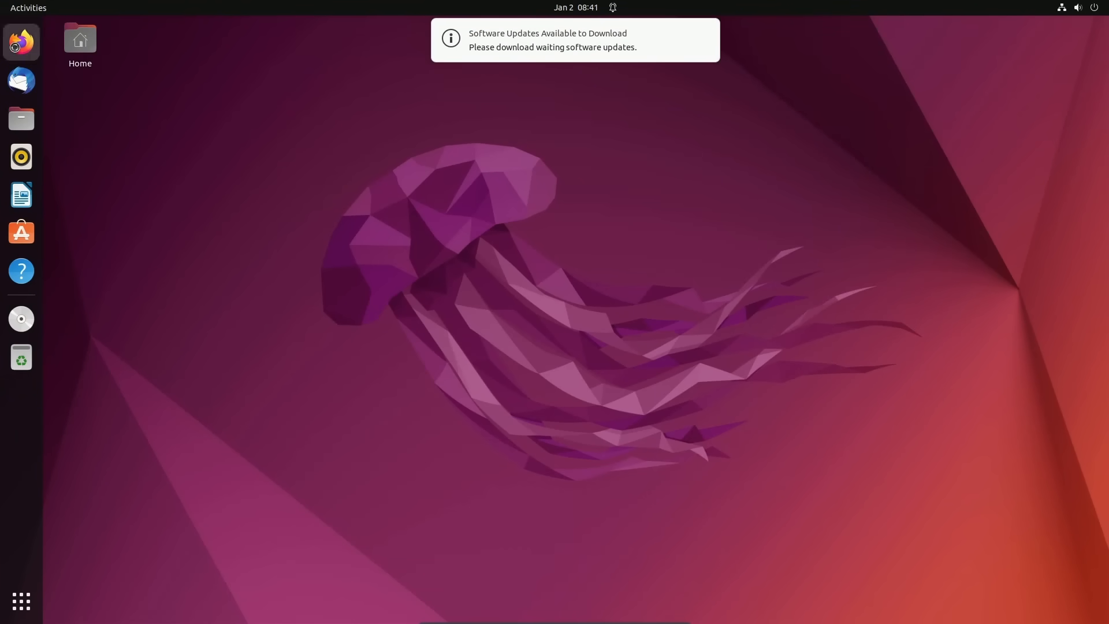
click(21, 42)
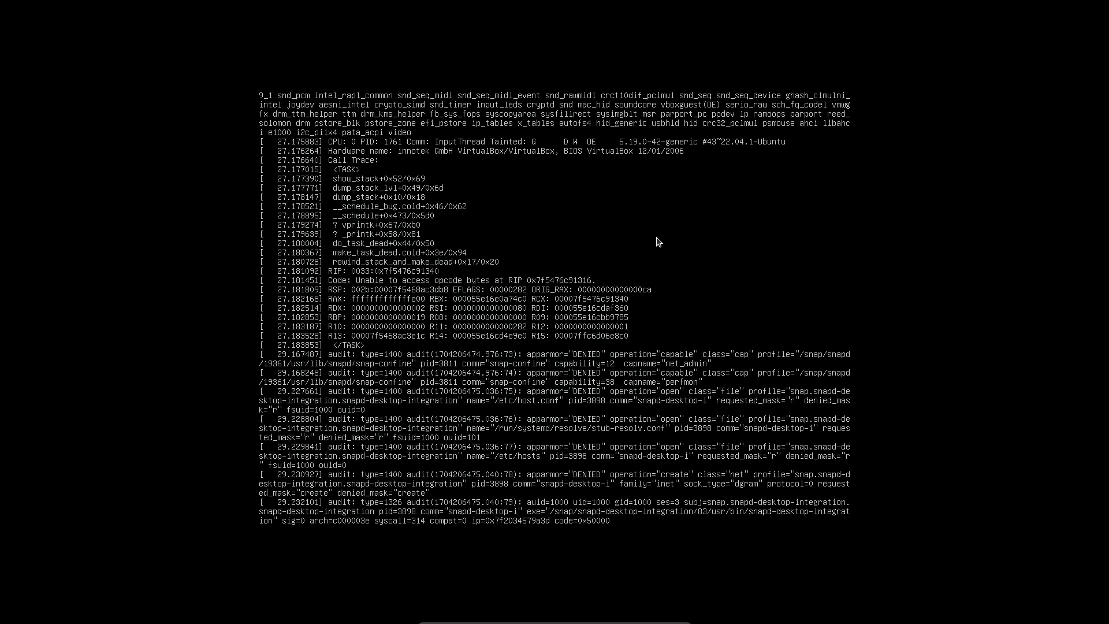
scroll(down, 3)
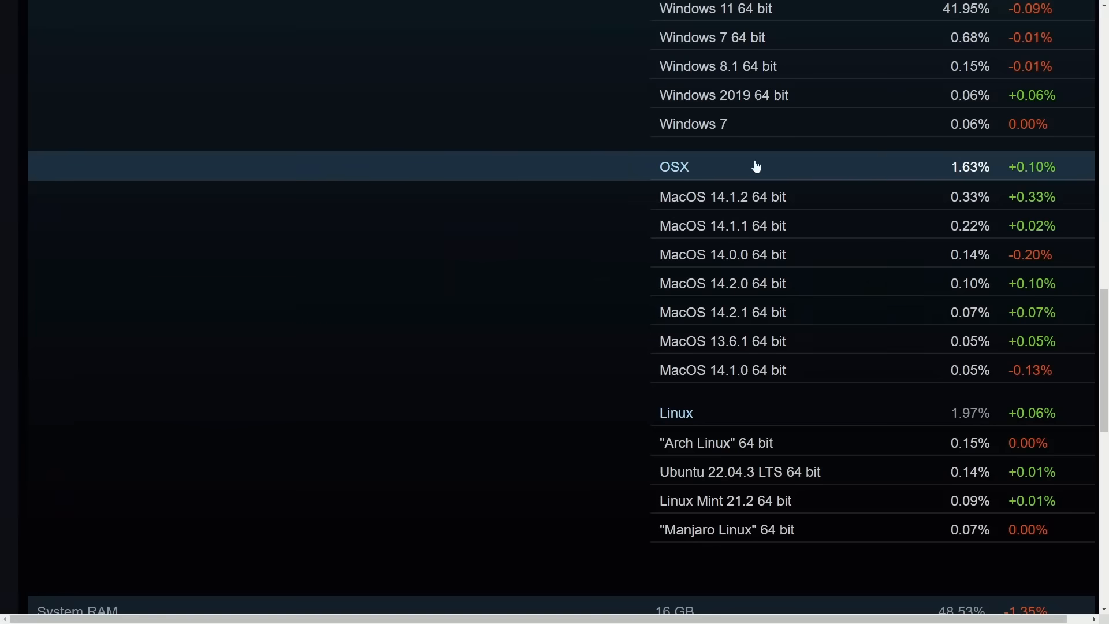
mouse_move(958, 430)
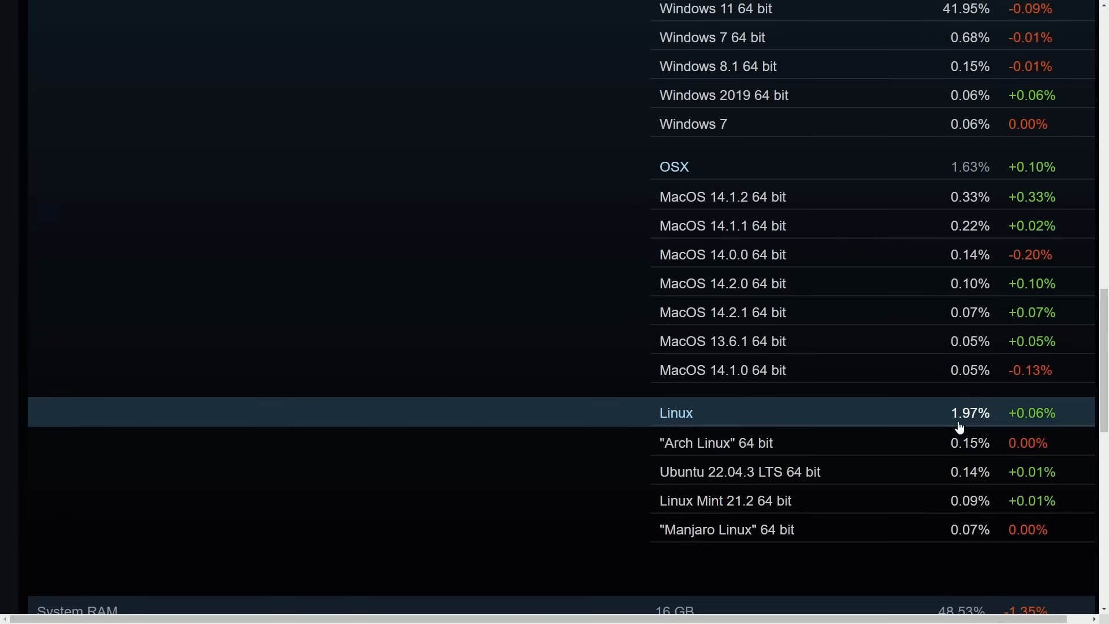
mouse_move(688, 431)
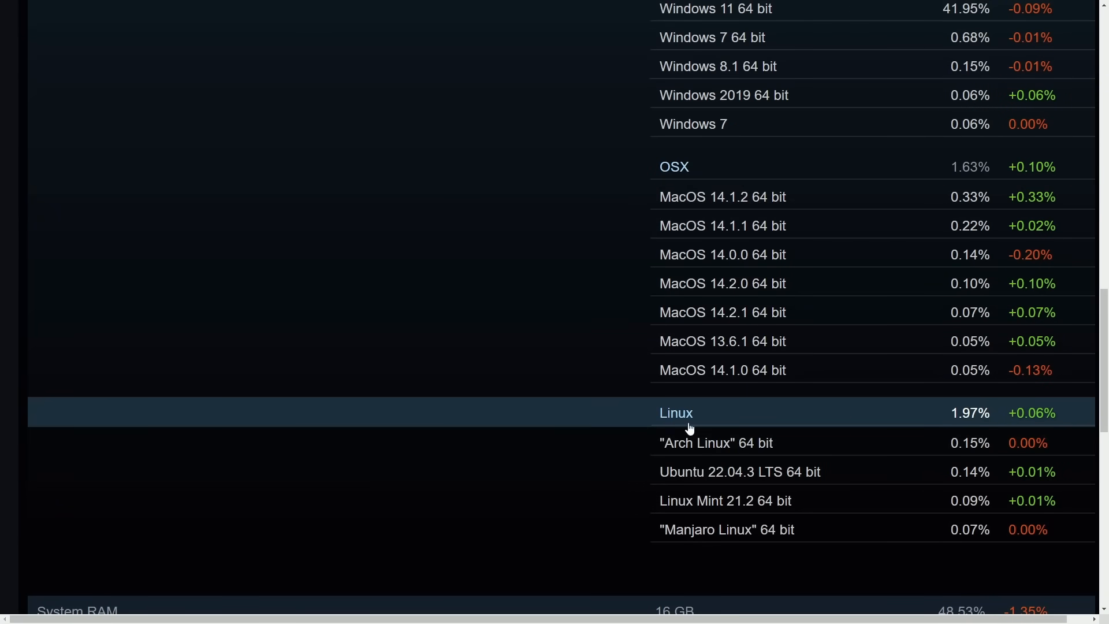
mouse_move(788, 416)
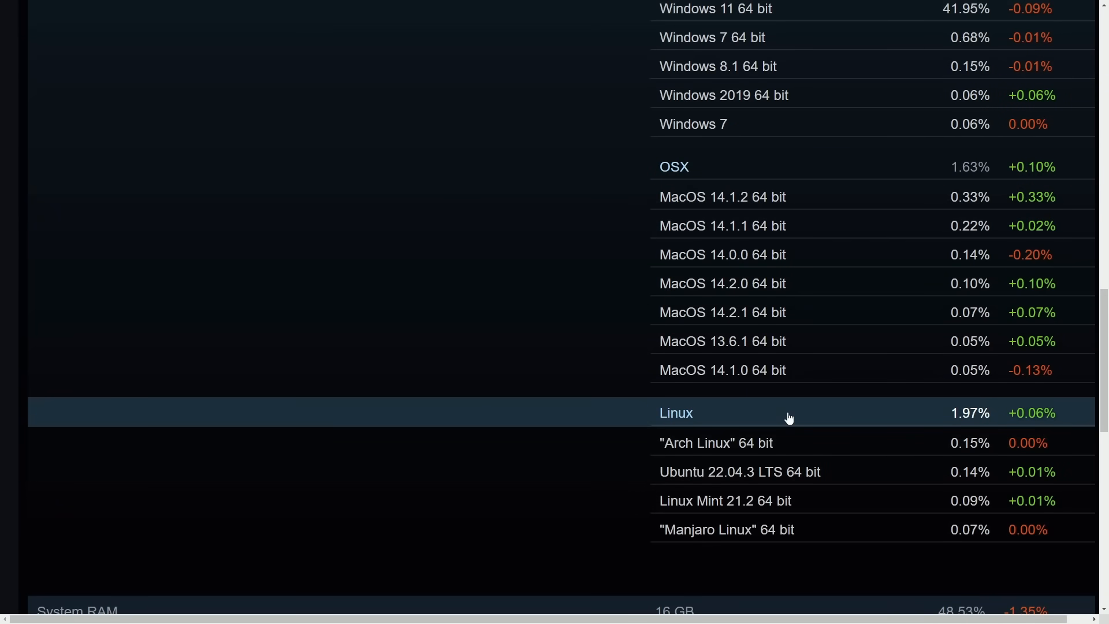
mouse_move(798, 413)
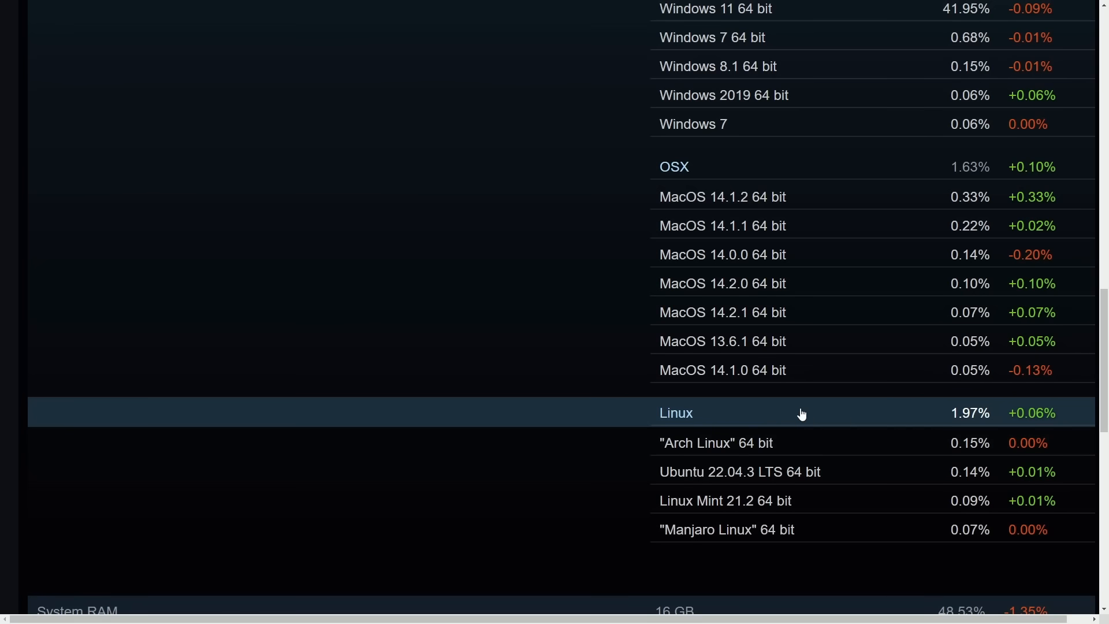
mouse_move(884, 448)
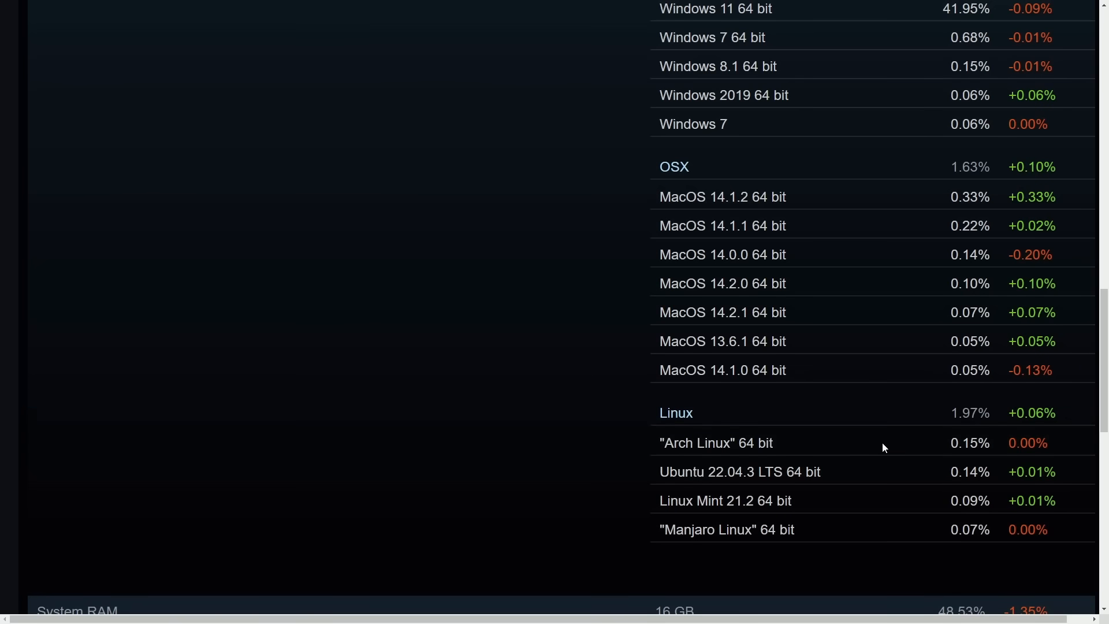
scroll(up, 3)
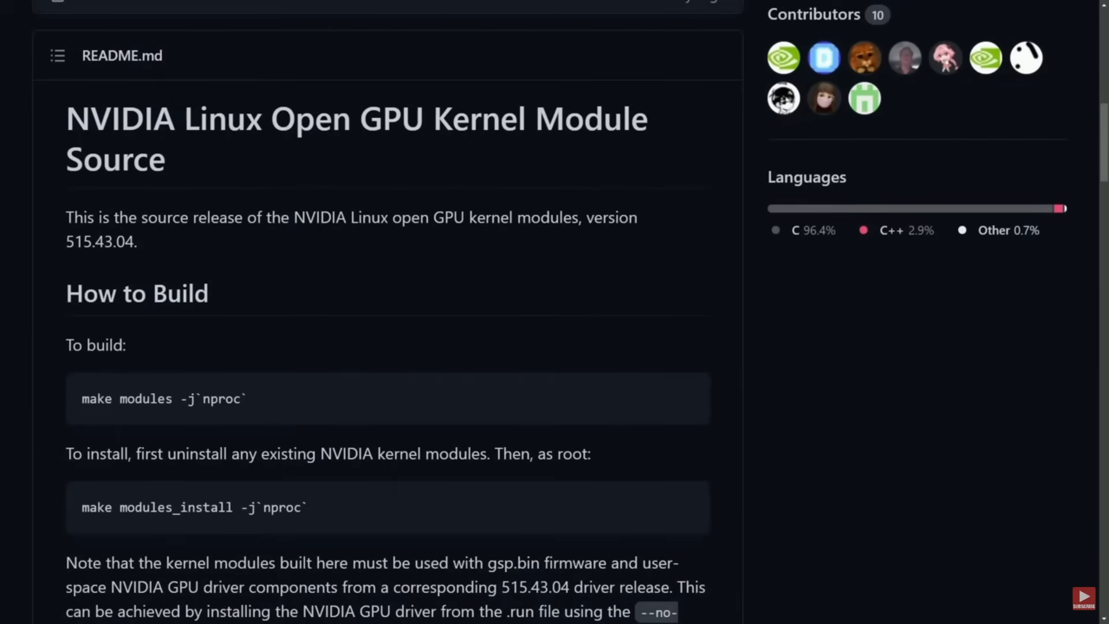
mouse_move(622, 260)
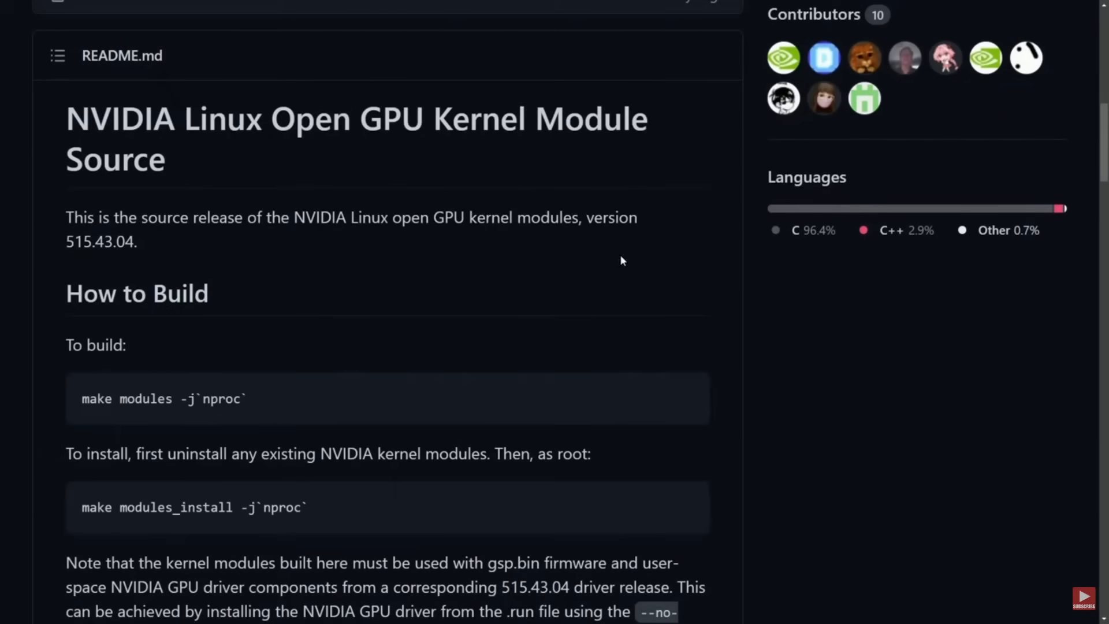
mouse_move(641, 325)
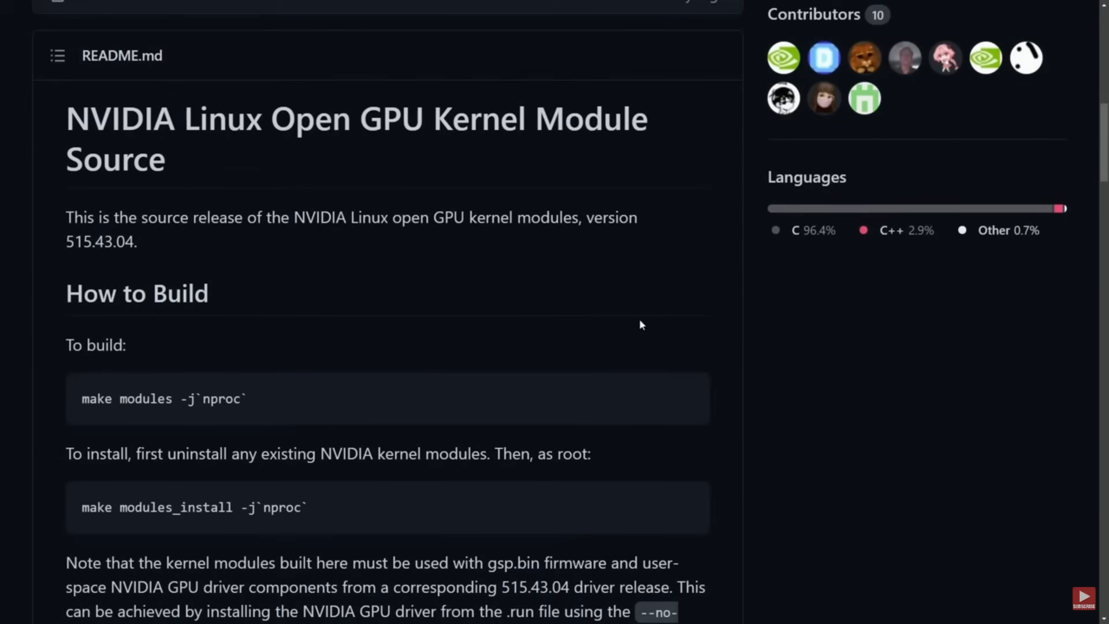
mouse_move(539, 250)
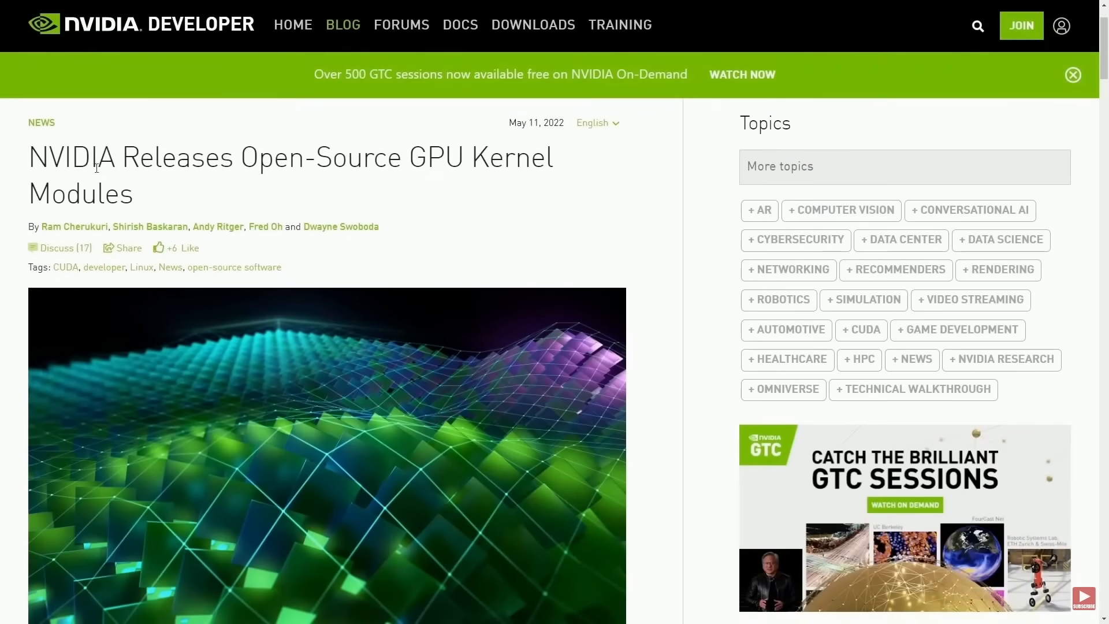
scroll(down, 3)
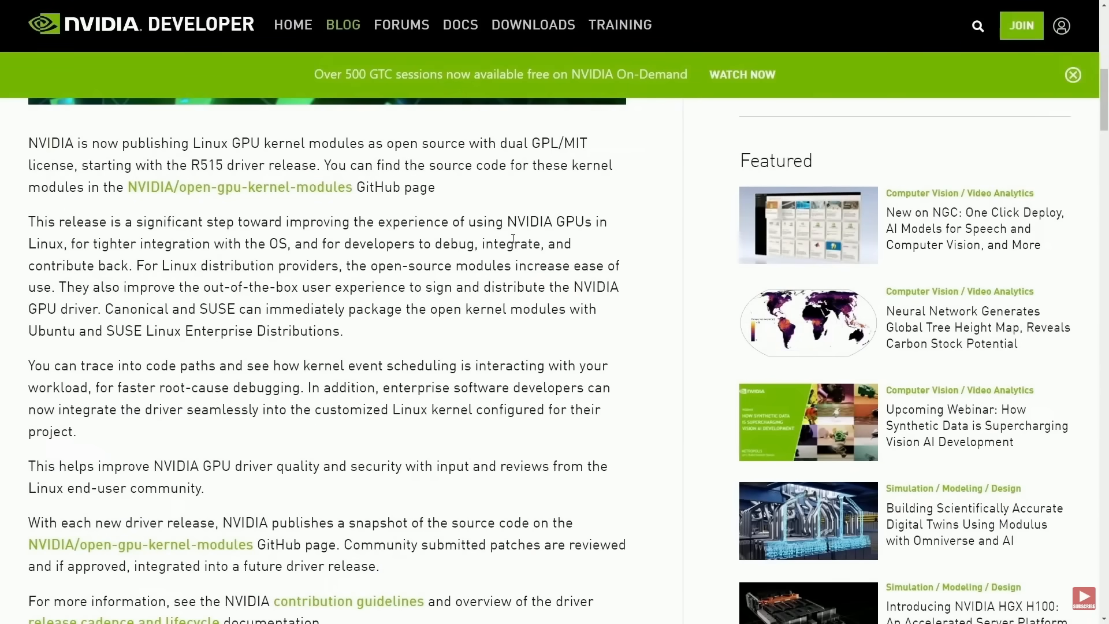
mouse_move(782, 265)
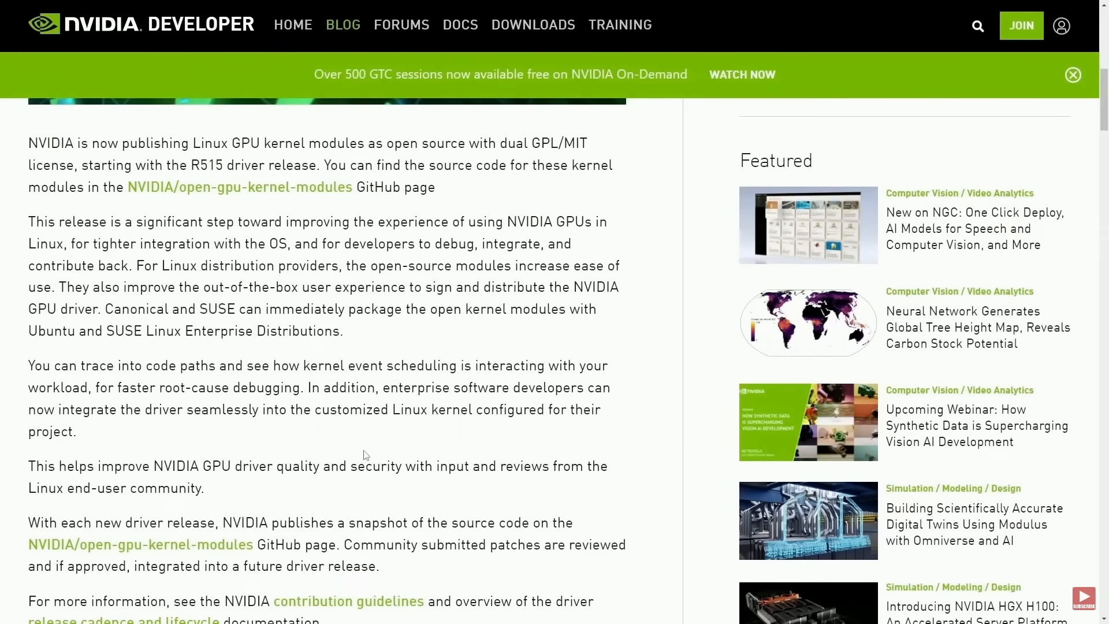
mouse_move(24, 143)
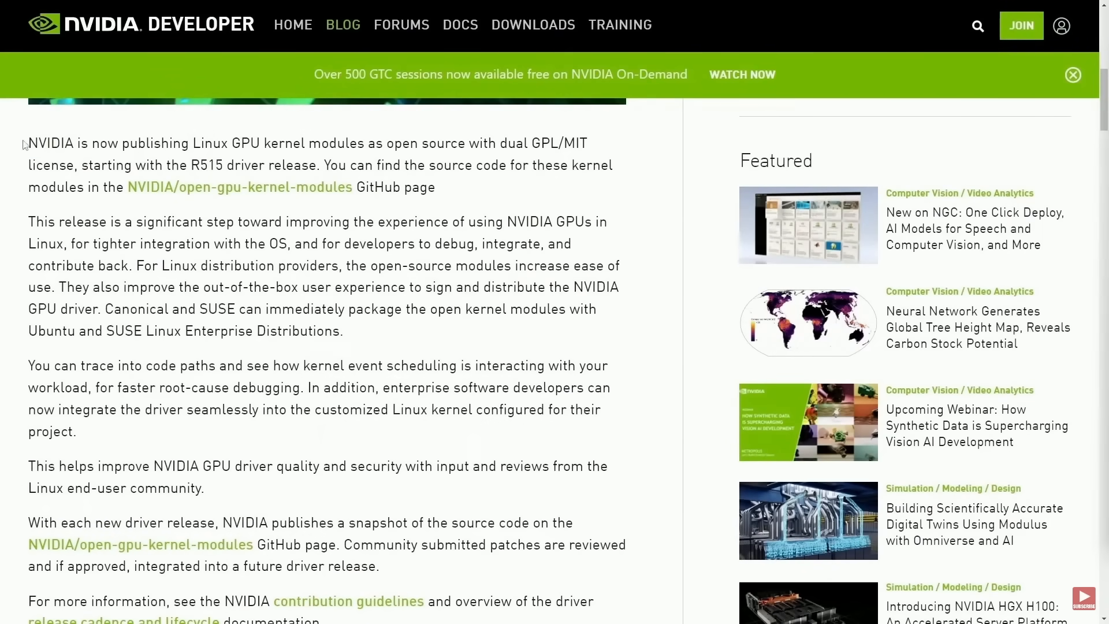
drag(27, 143, 483, 143)
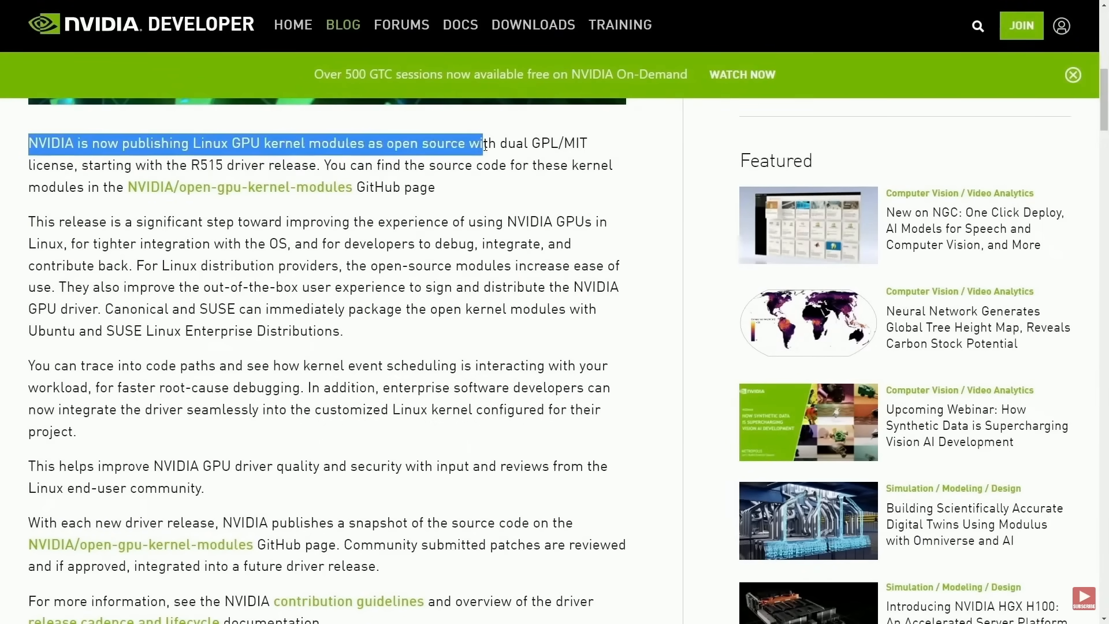
click(490, 192)
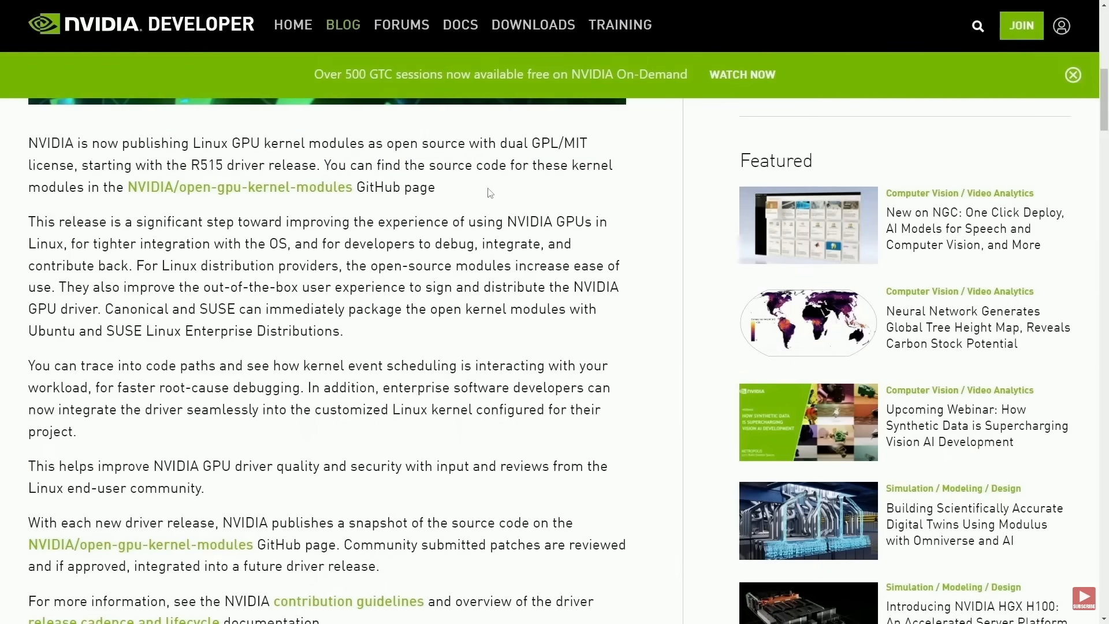
drag(325, 164, 434, 187)
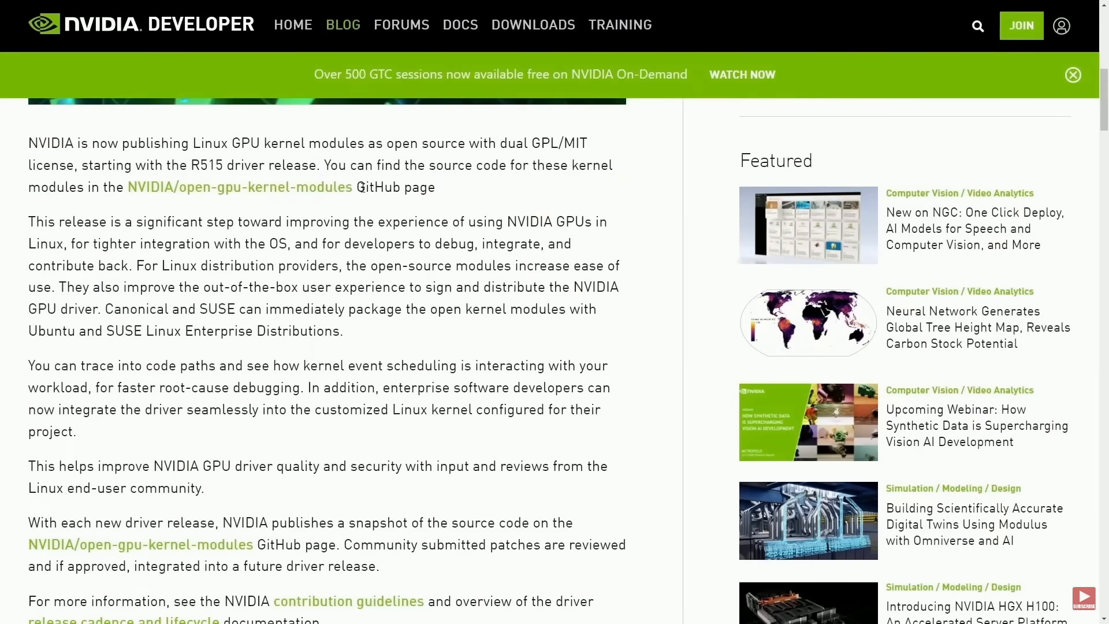
scroll(down, 3)
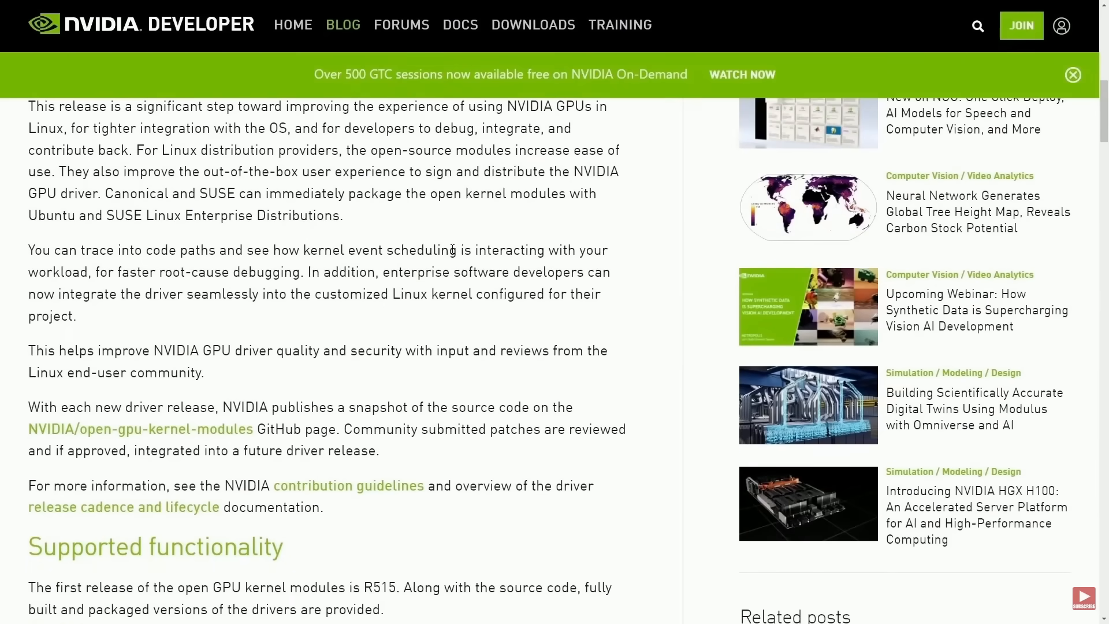
scroll(down, 3)
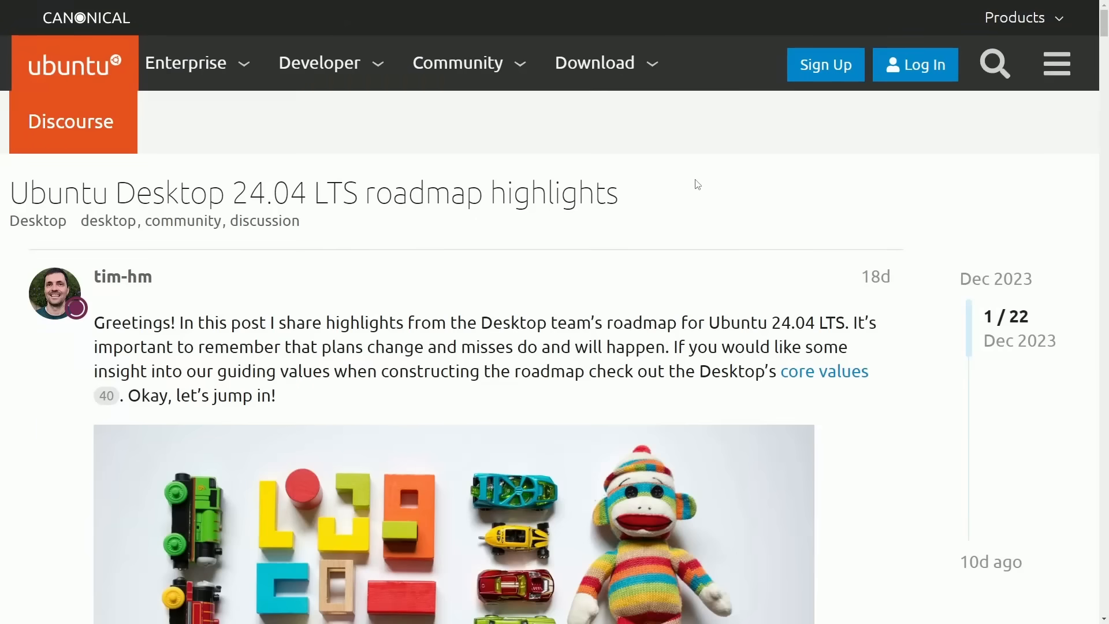
mouse_move(655, 231)
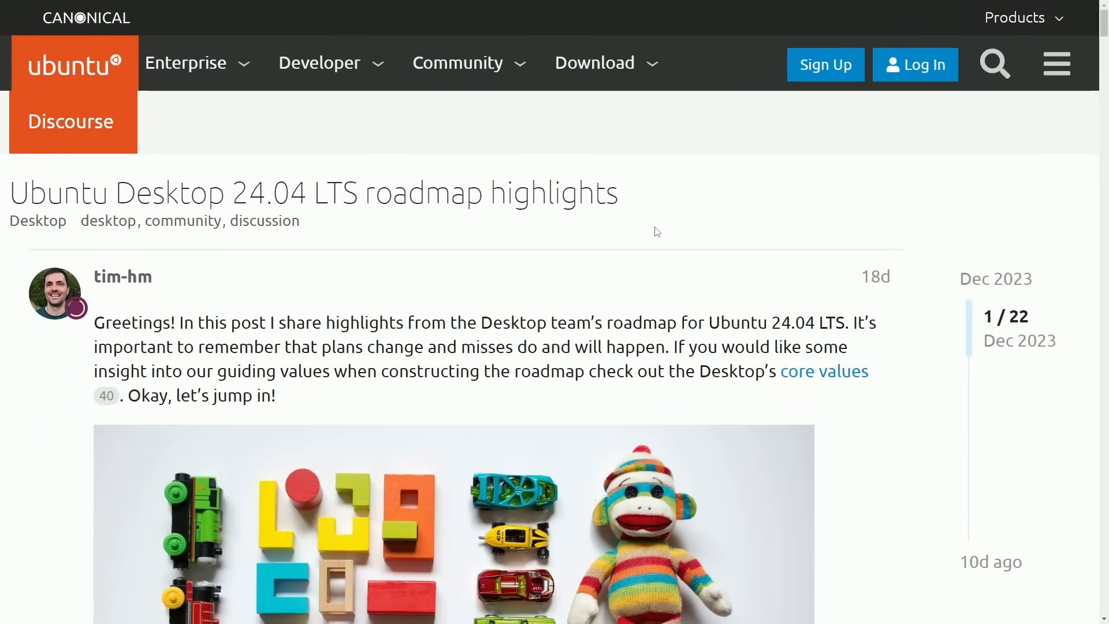
- Scroll the Ubuntu roadmap post to the Web services and Enablement and housekeeping sections
scroll(down, 3)
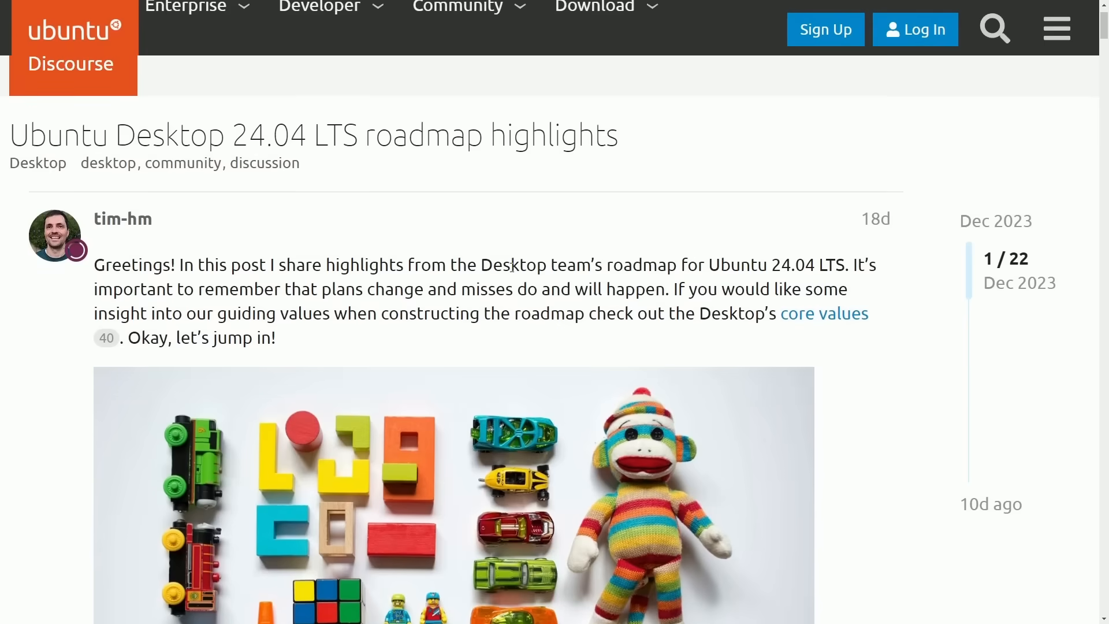
scroll(down, 3)
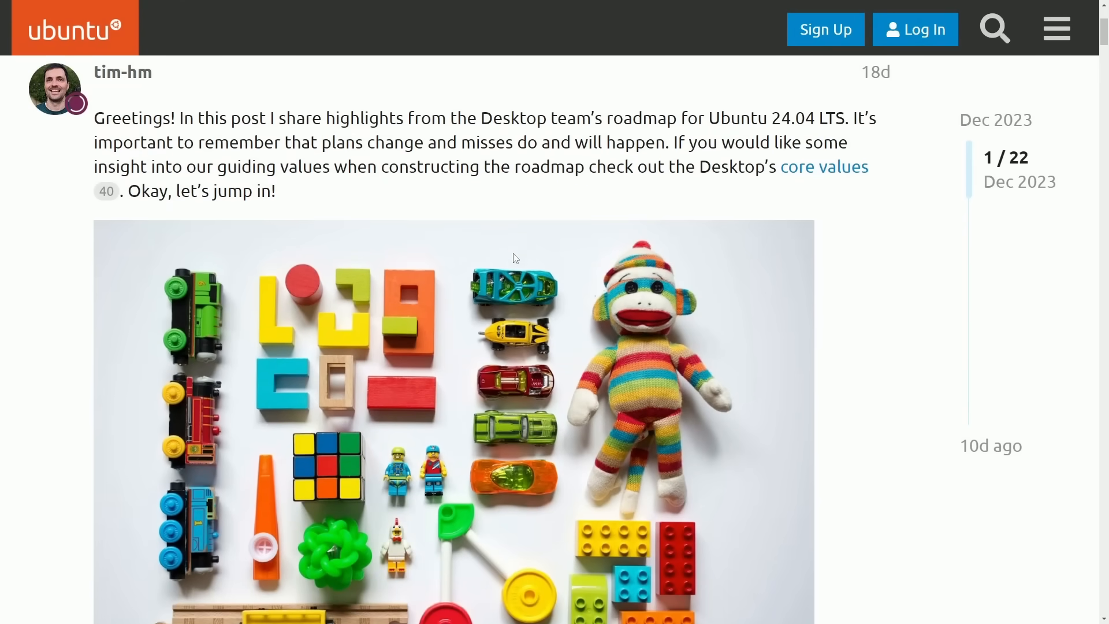
scroll(down, 3)
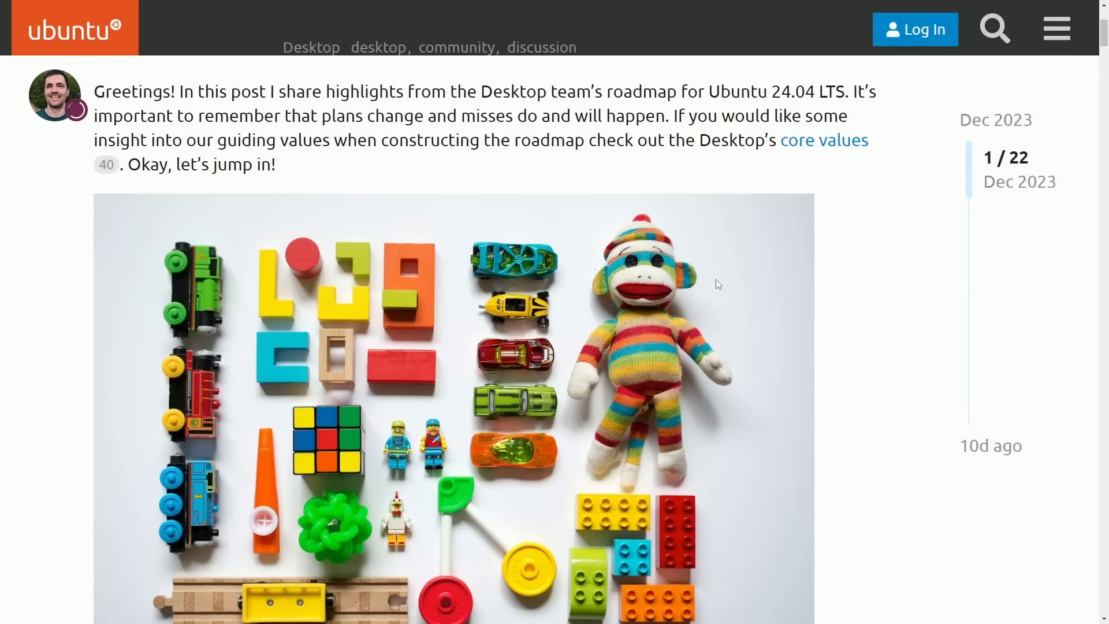
scroll(down, 3)
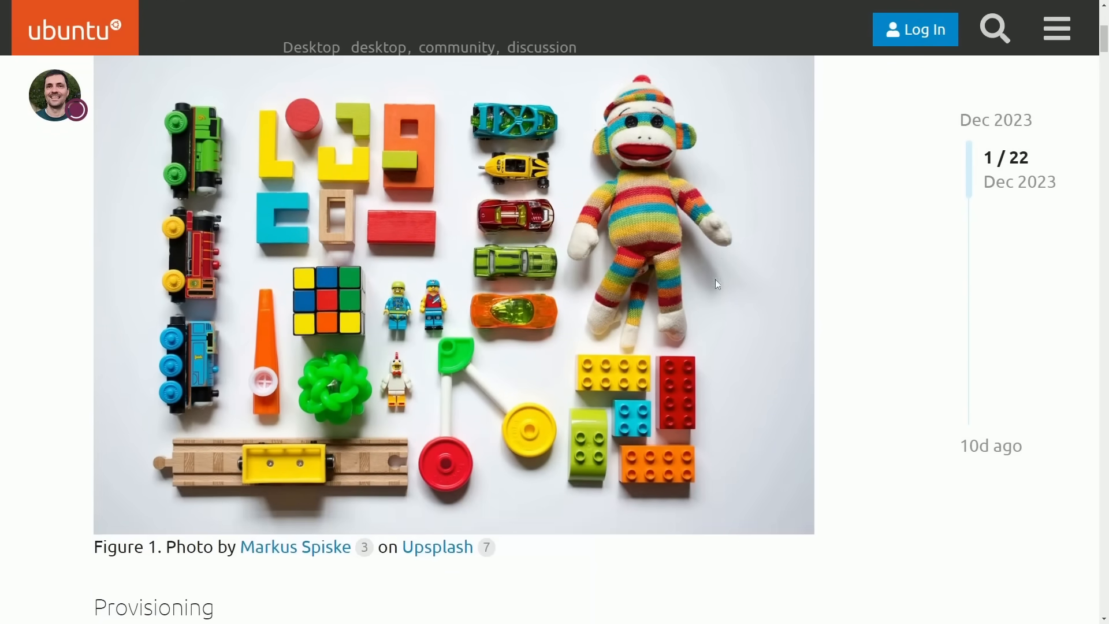
scroll(down, 3)
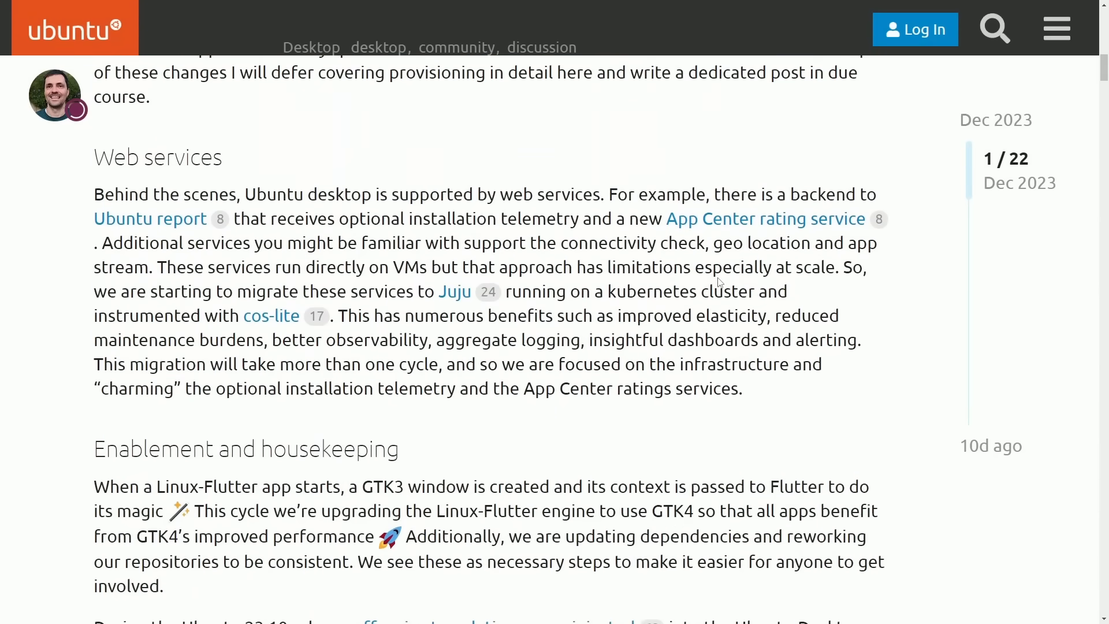
scroll(down, 3)
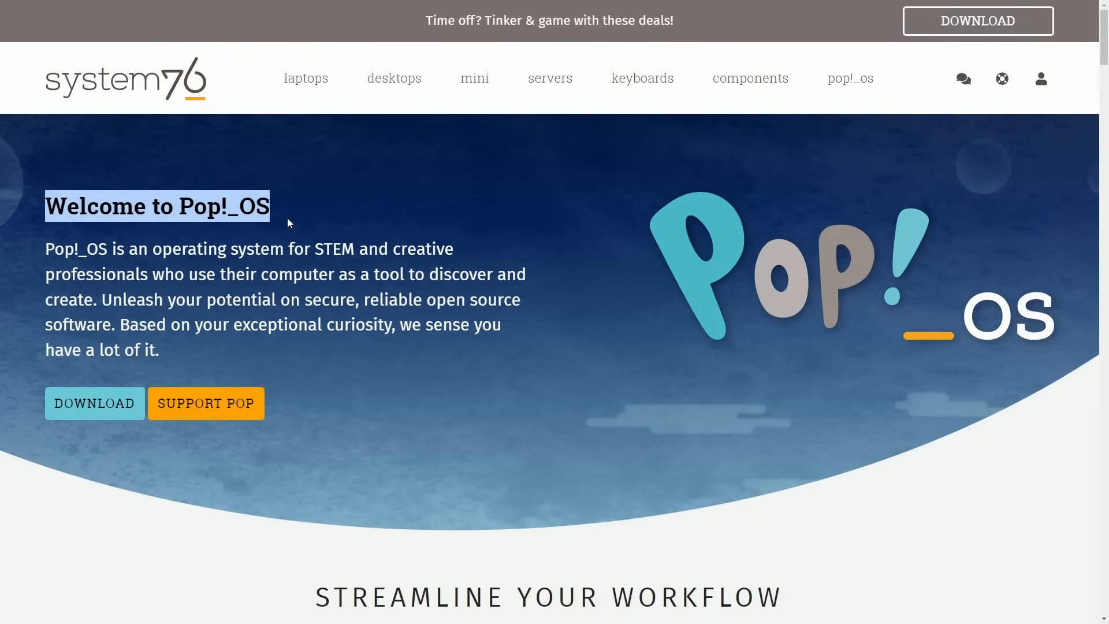
- Scroll the Pop!_OS homepage through workflow, toolkits, hardware and security to compatible software
scroll(down, 3)
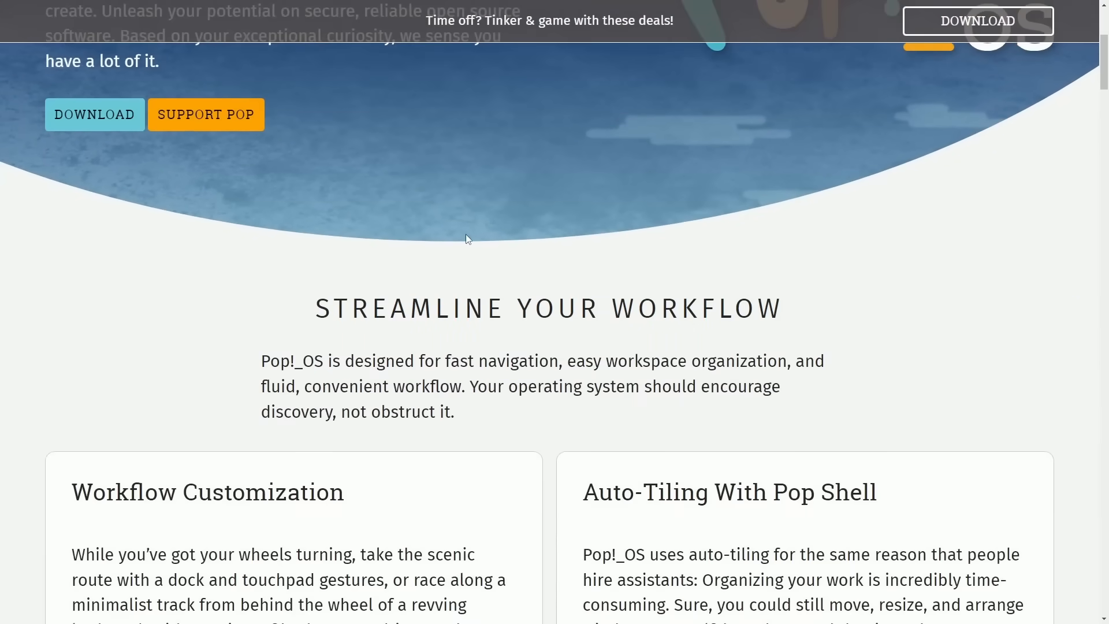
scroll(down, 3)
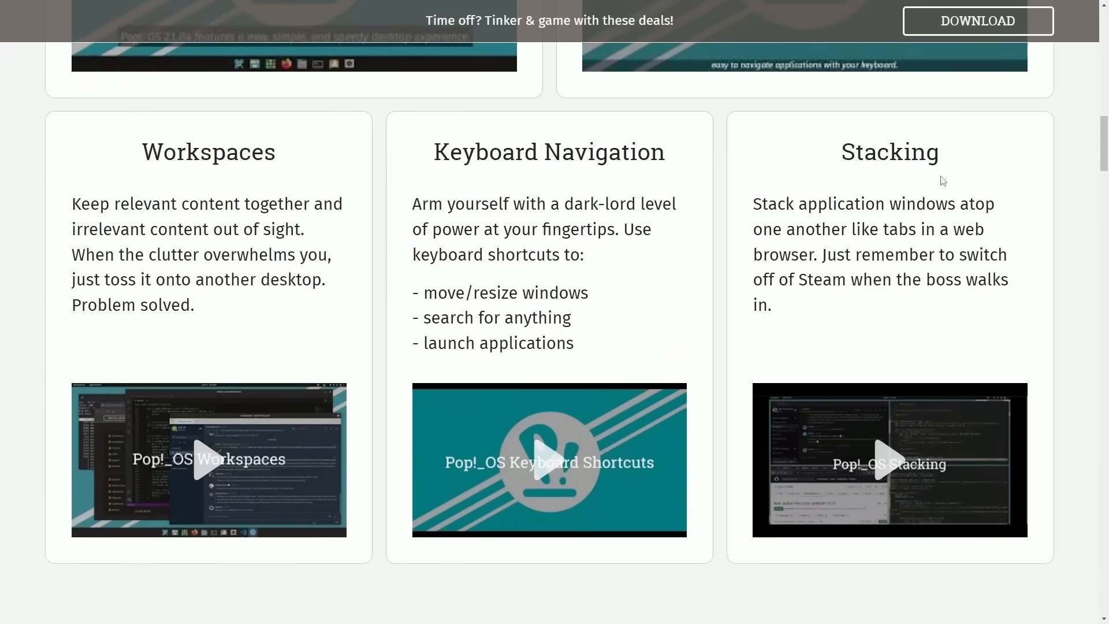
scroll(down, 3)
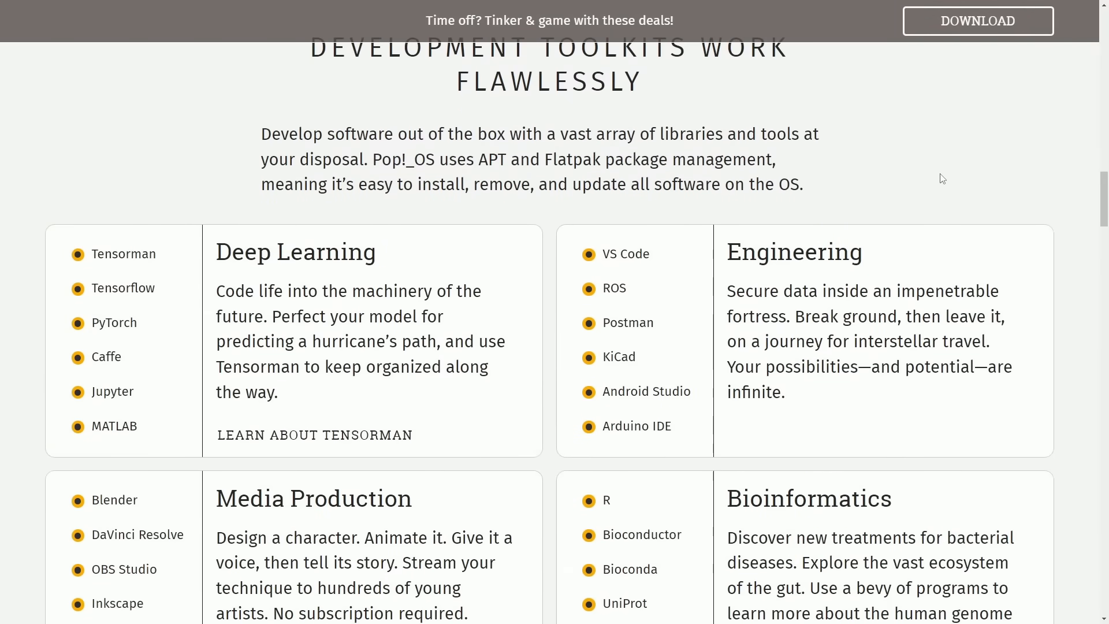
scroll(down, 3)
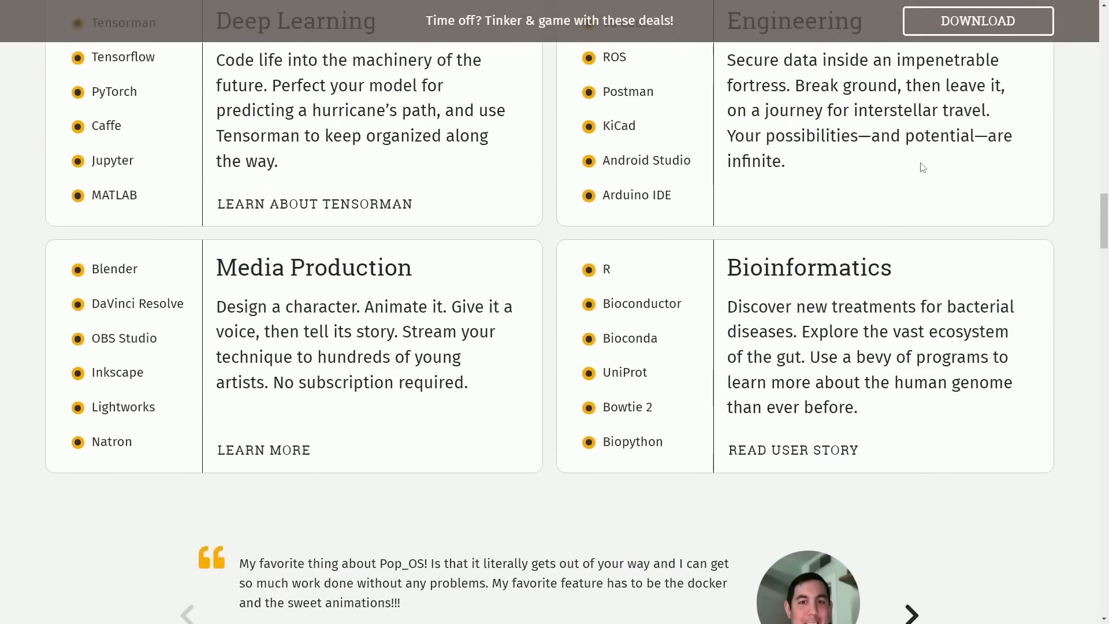
scroll(down, 3)
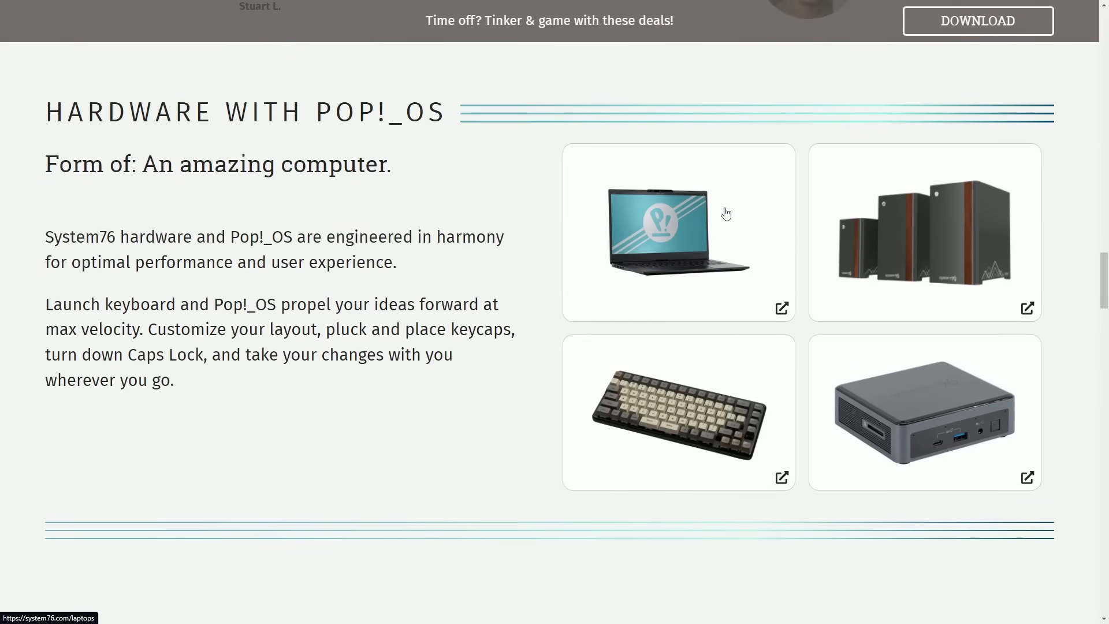
scroll(down, 3)
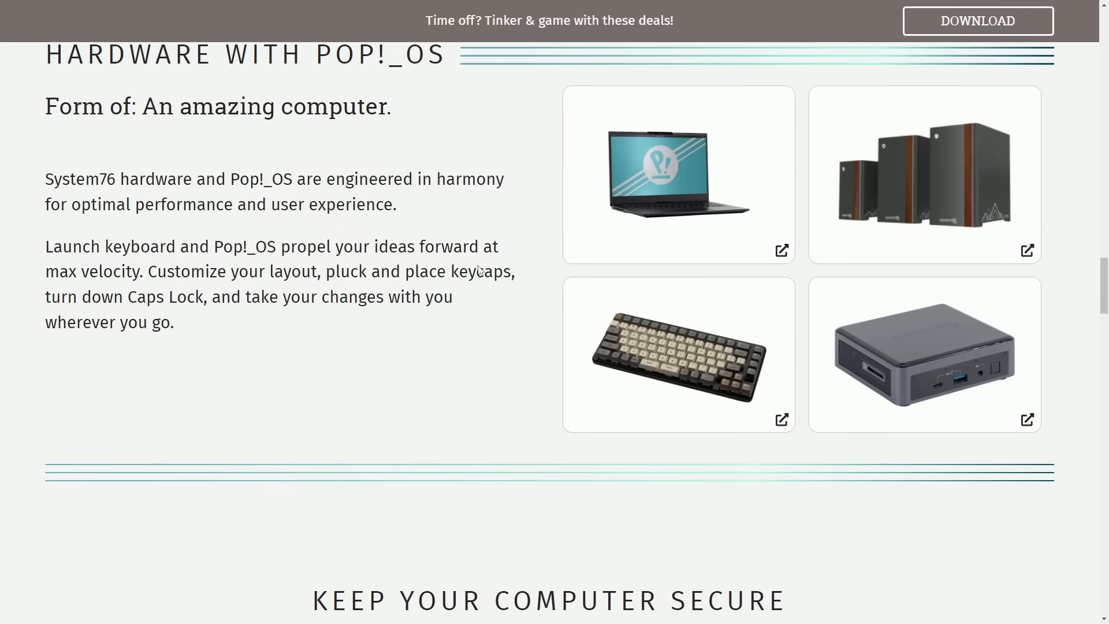
scroll(down, 3)
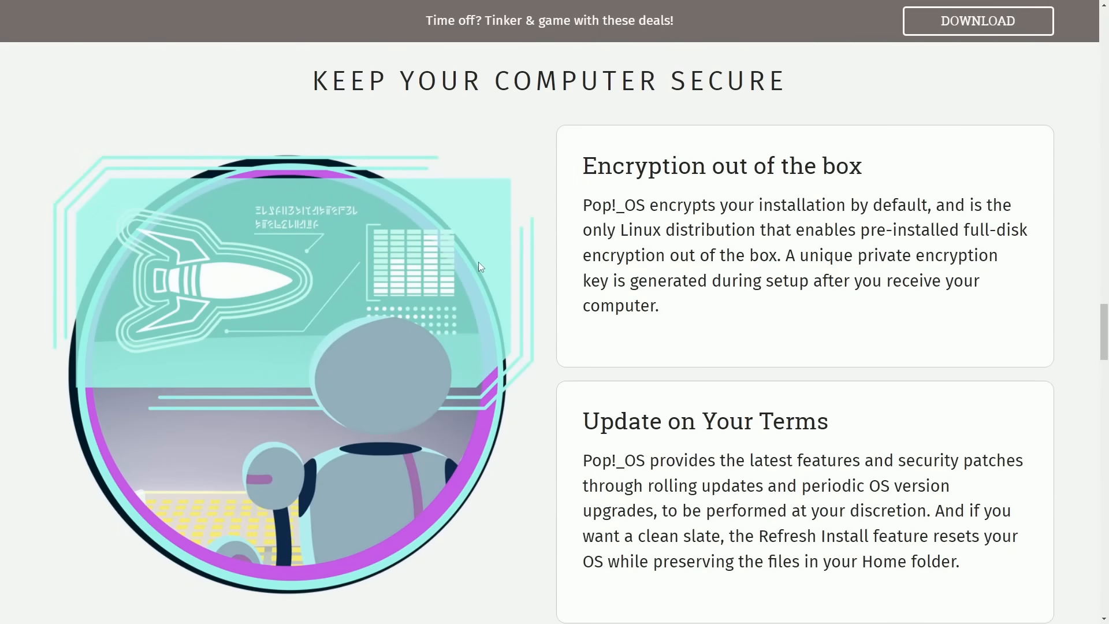
scroll(down, 3)
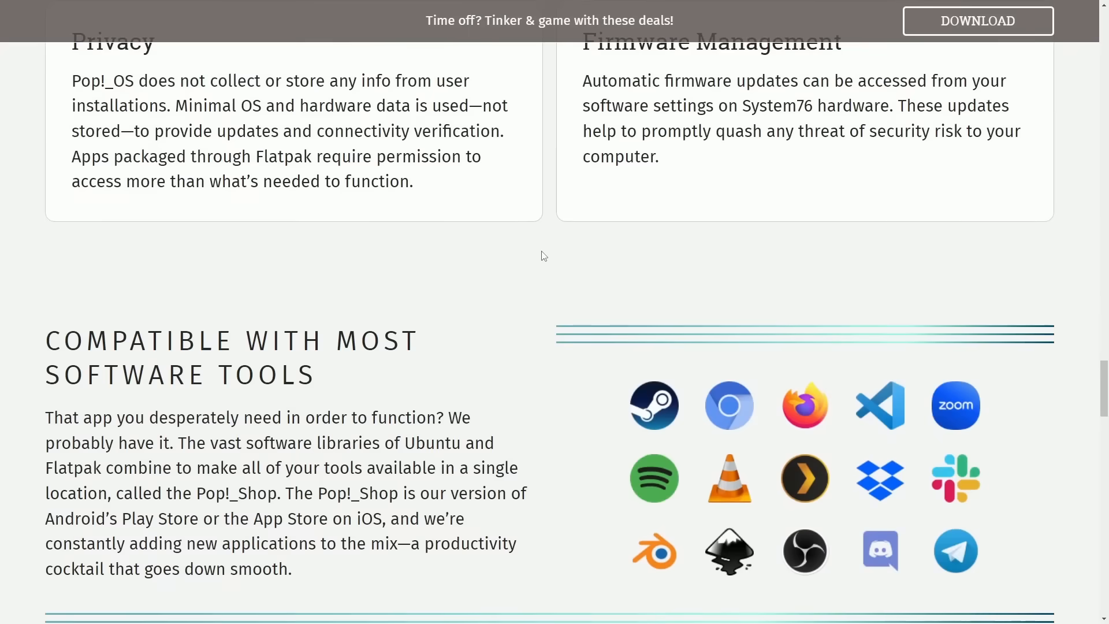
scroll(down, 3)
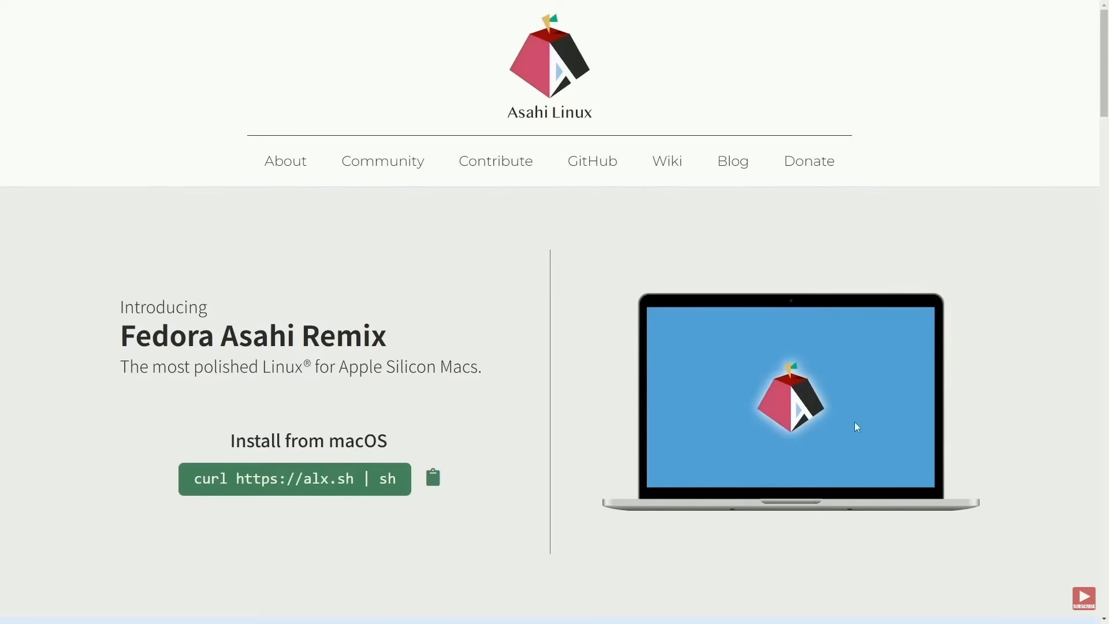
- Highlight the sentences about getting improvements to users and packages in upstream Fedora
scroll(down, 3)
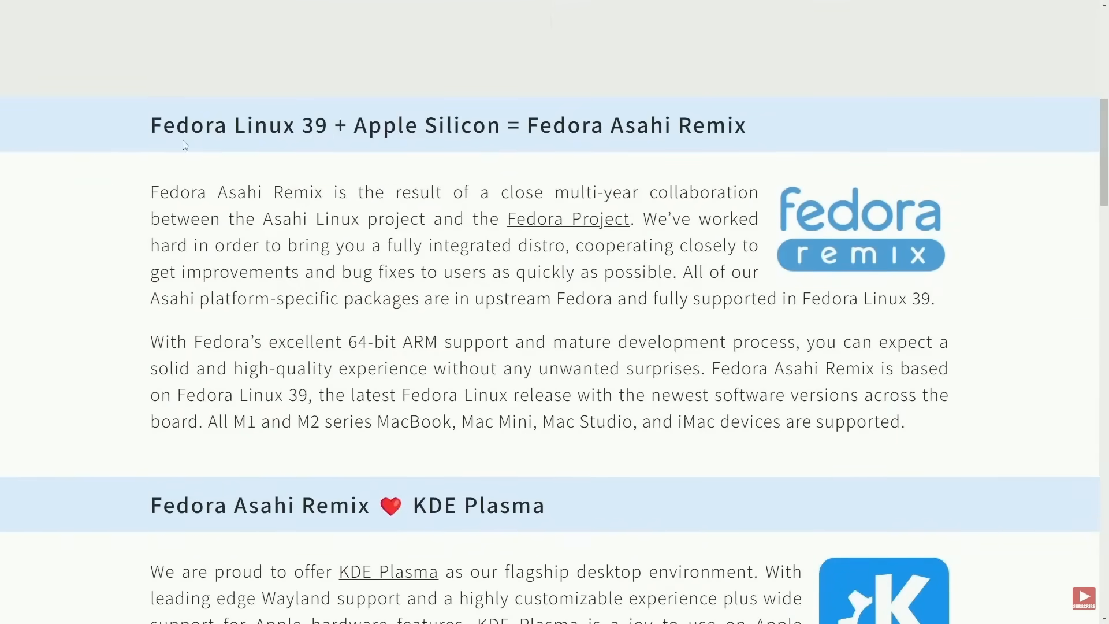
mouse_move(134, 198)
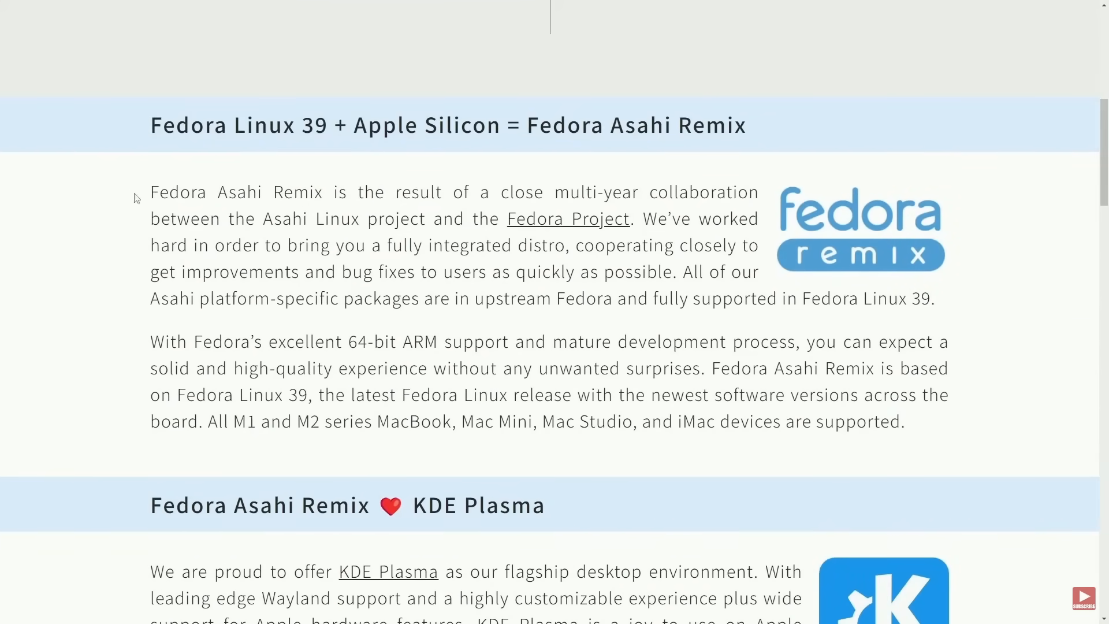
drag(151, 192, 309, 192)
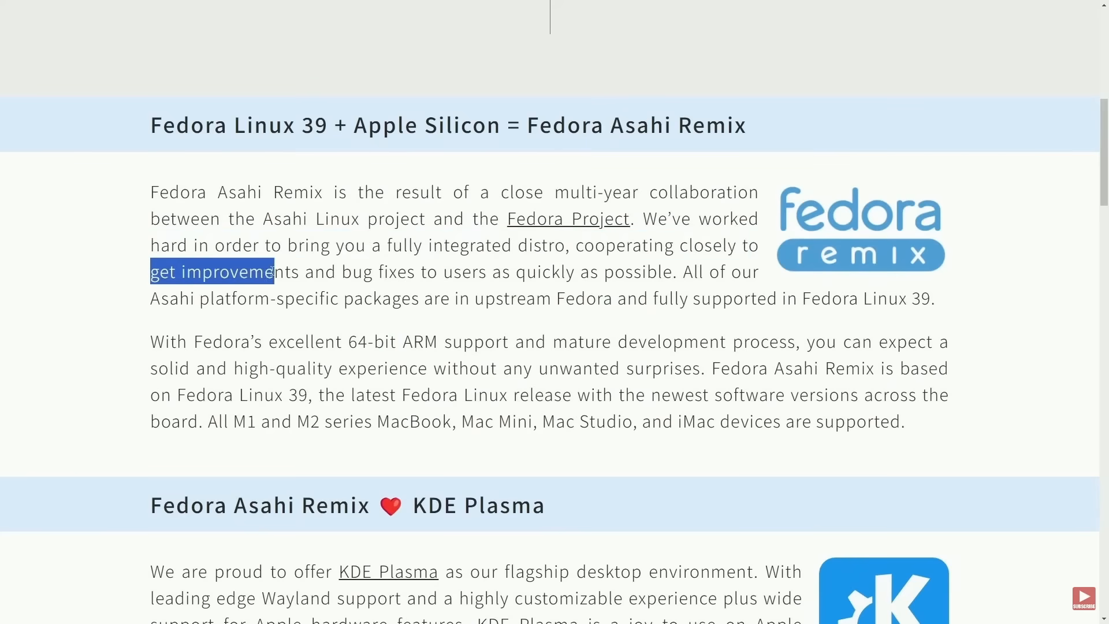
drag(273, 271, 646, 298)
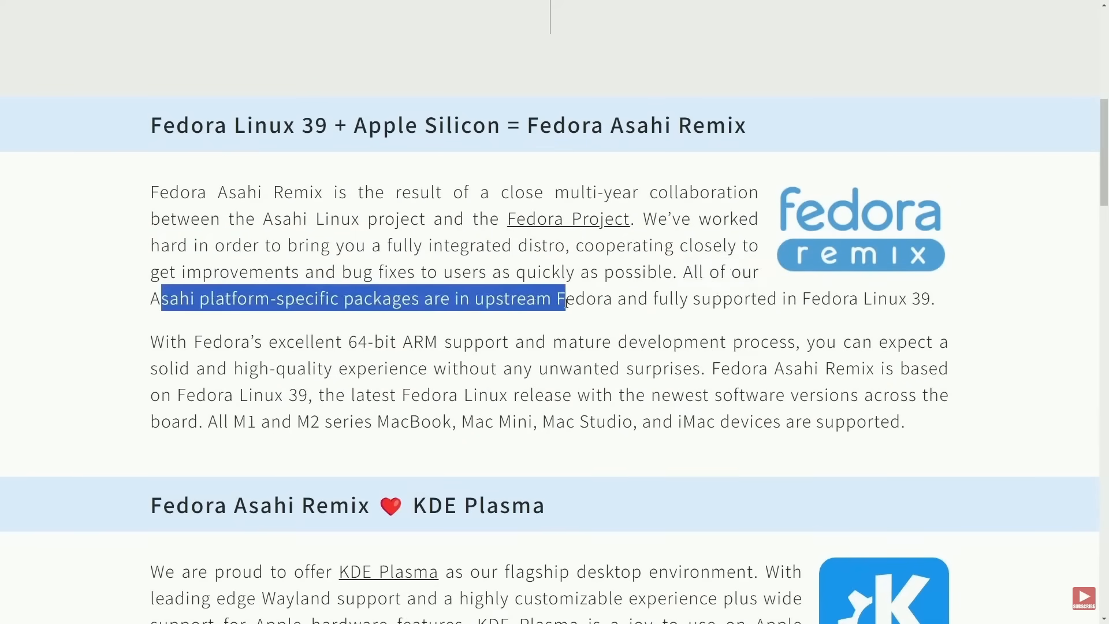
scroll(down, 3)
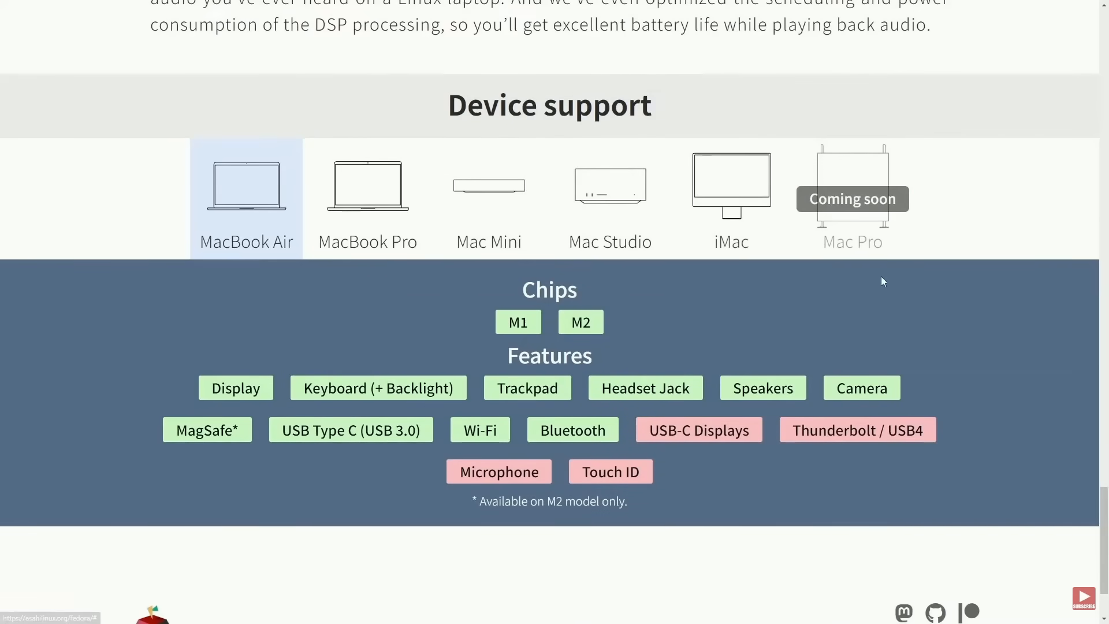
mouse_move(357, 215)
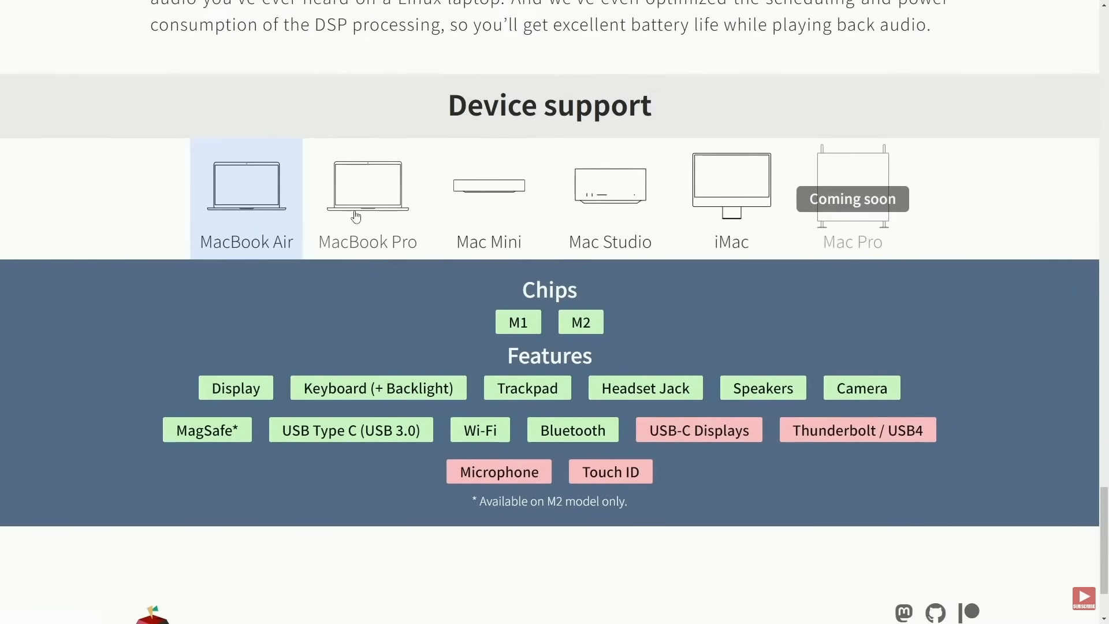
mouse_move(506, 211)
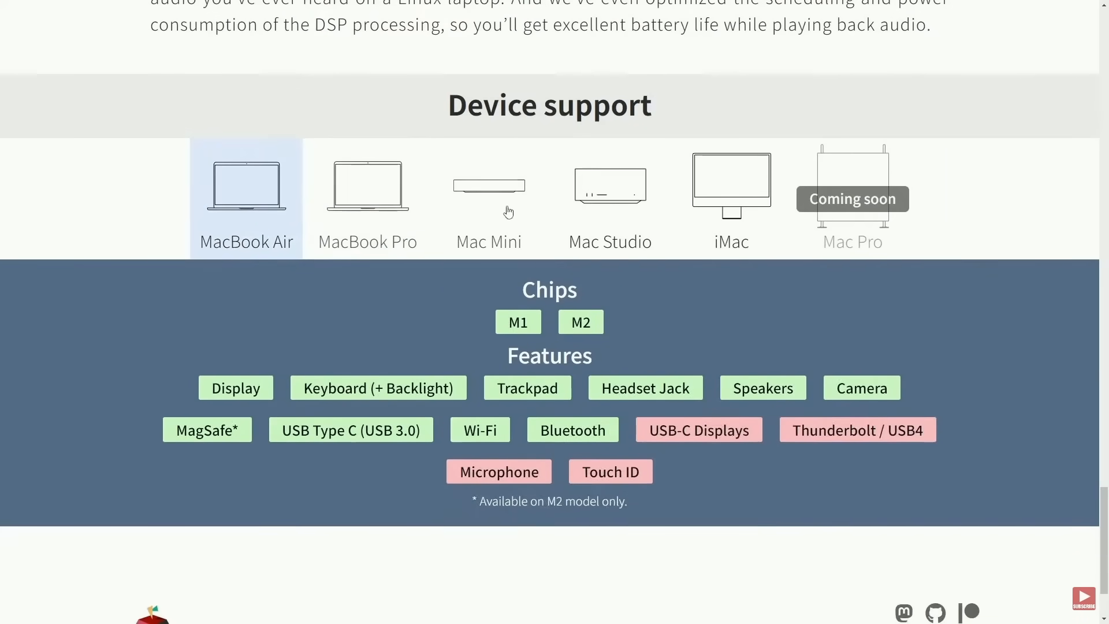
mouse_move(374, 306)
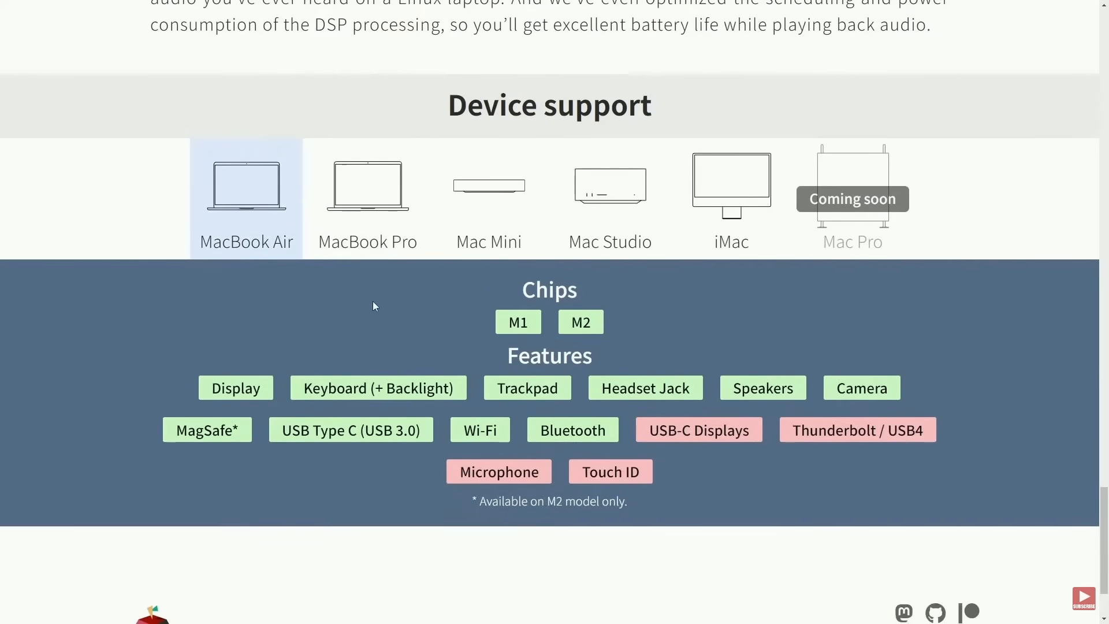
mouse_move(558, 293)
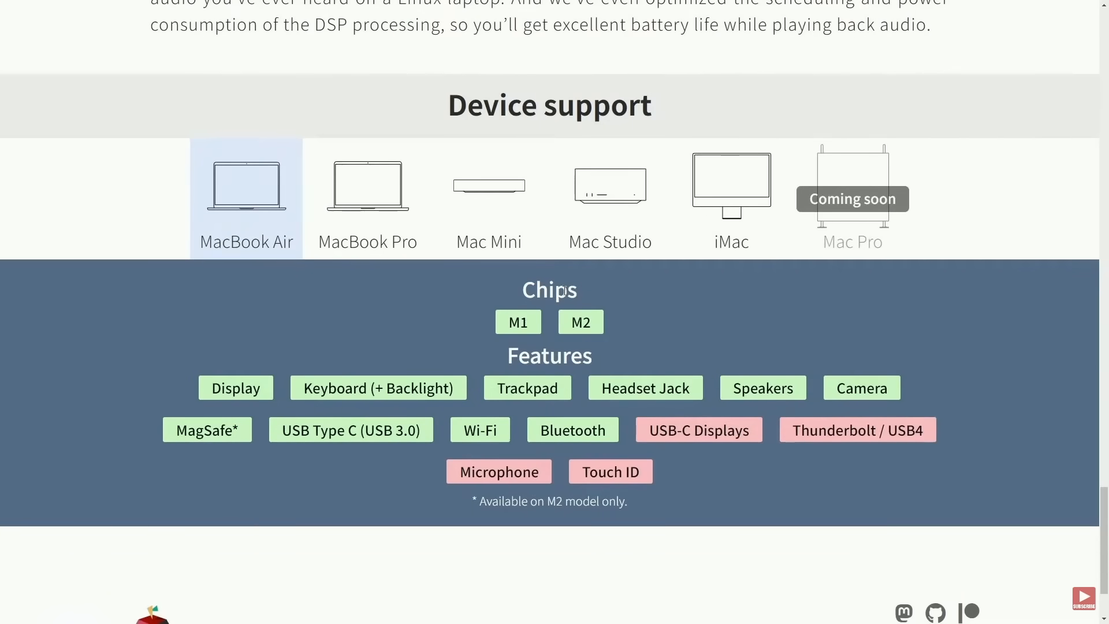
mouse_move(766, 383)
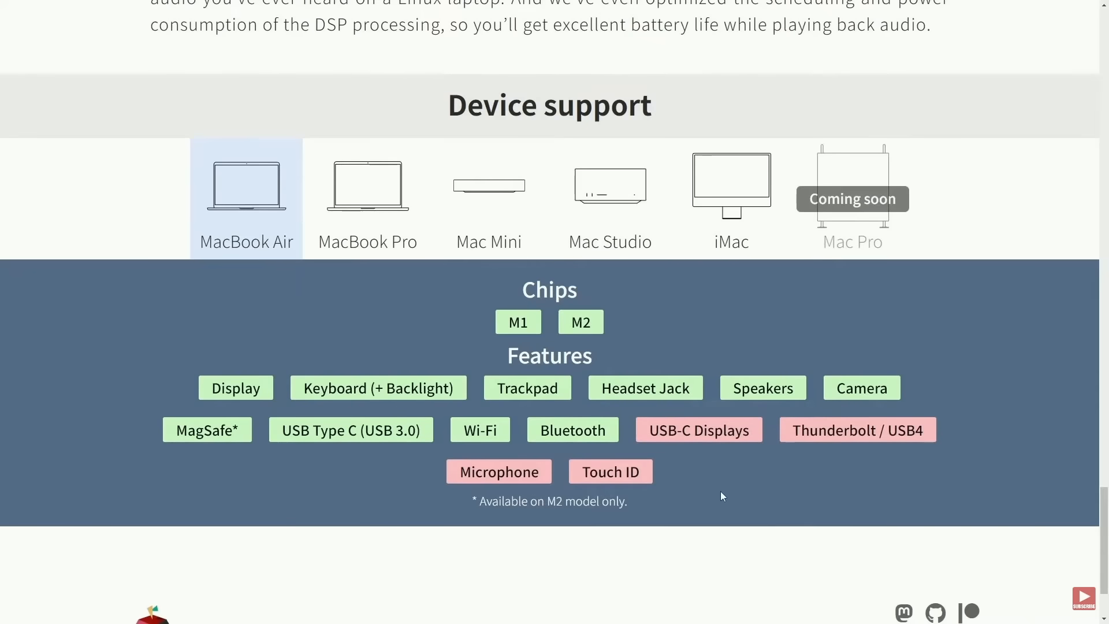
- Show MacBook Pro device support and highlight the local dimming footnote and unsupported features
click(367, 197)
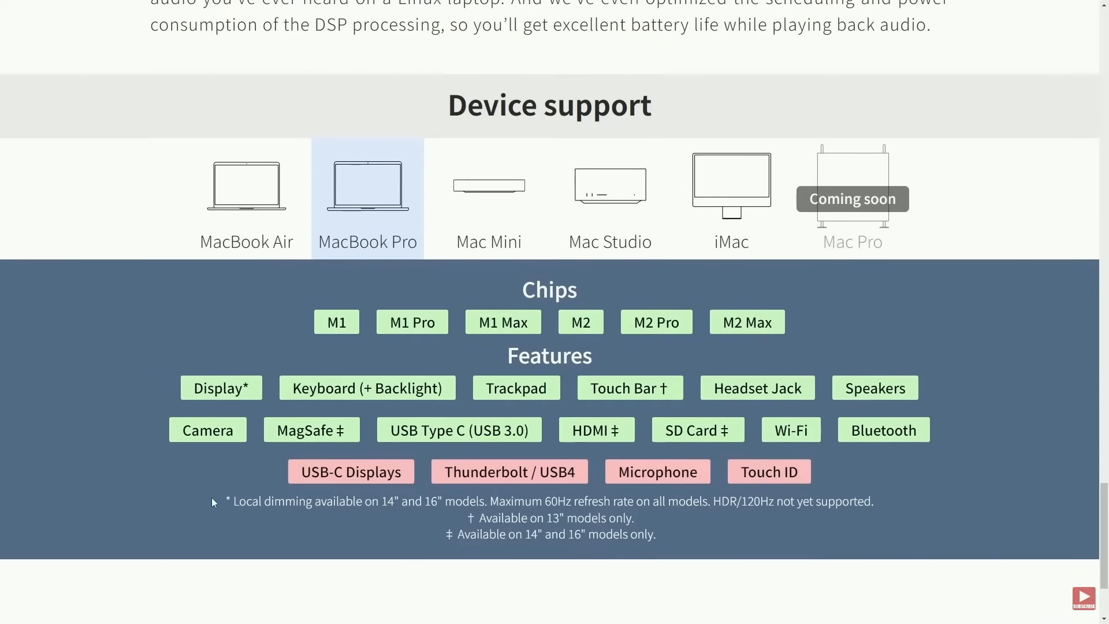
drag(225, 501, 439, 500)
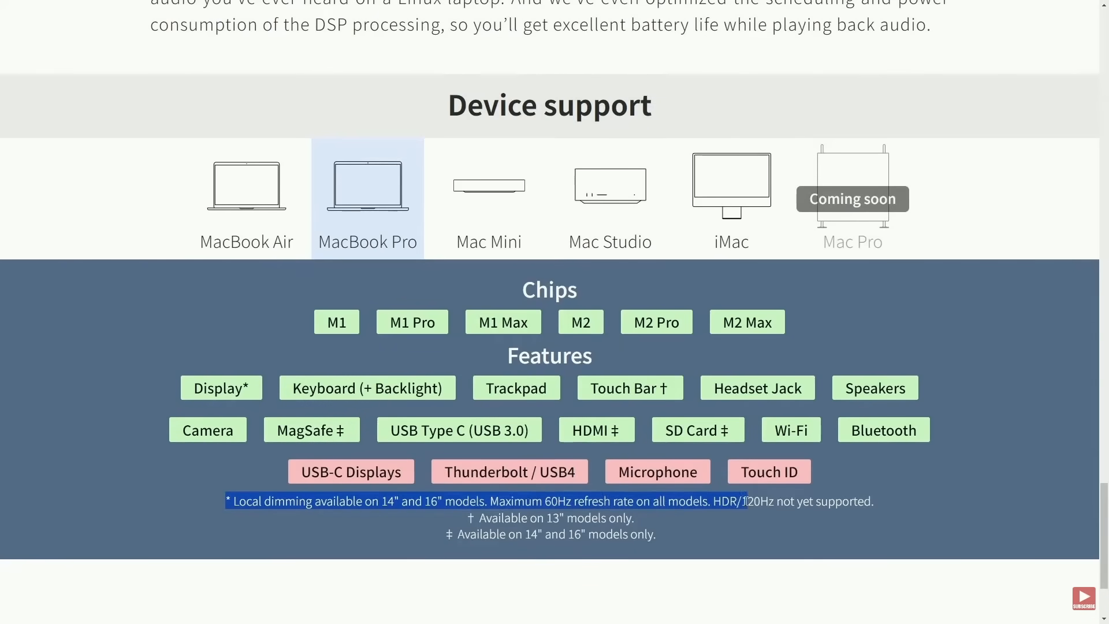
click(910, 515)
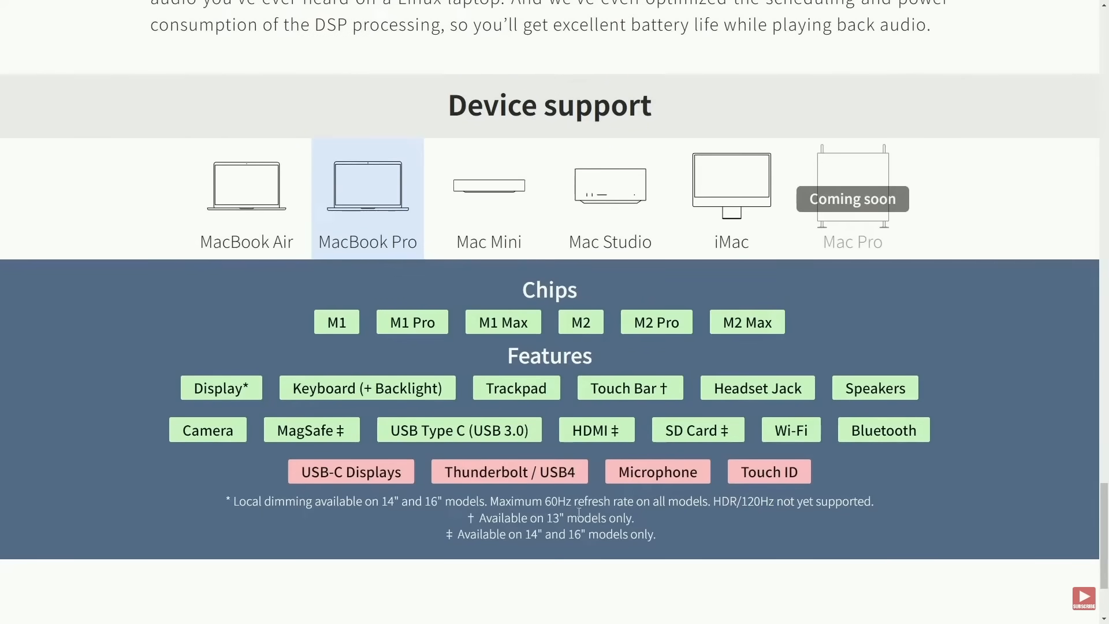
double_click(320, 471)
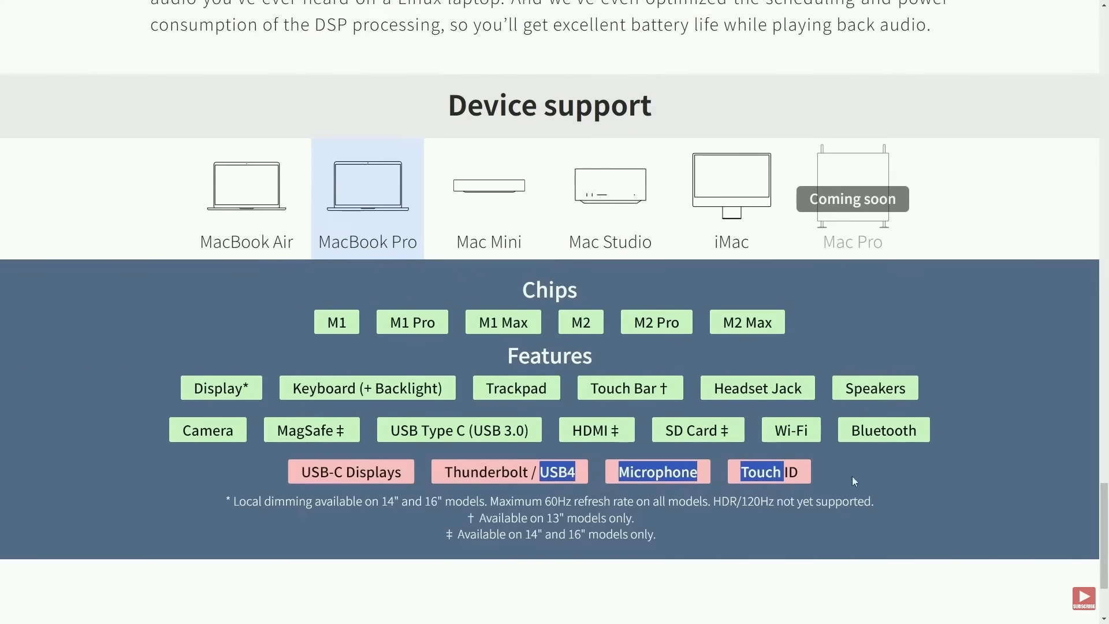
- Compare the Mac Mini, Mac Studio and iMac device support tabs
click(488, 196)
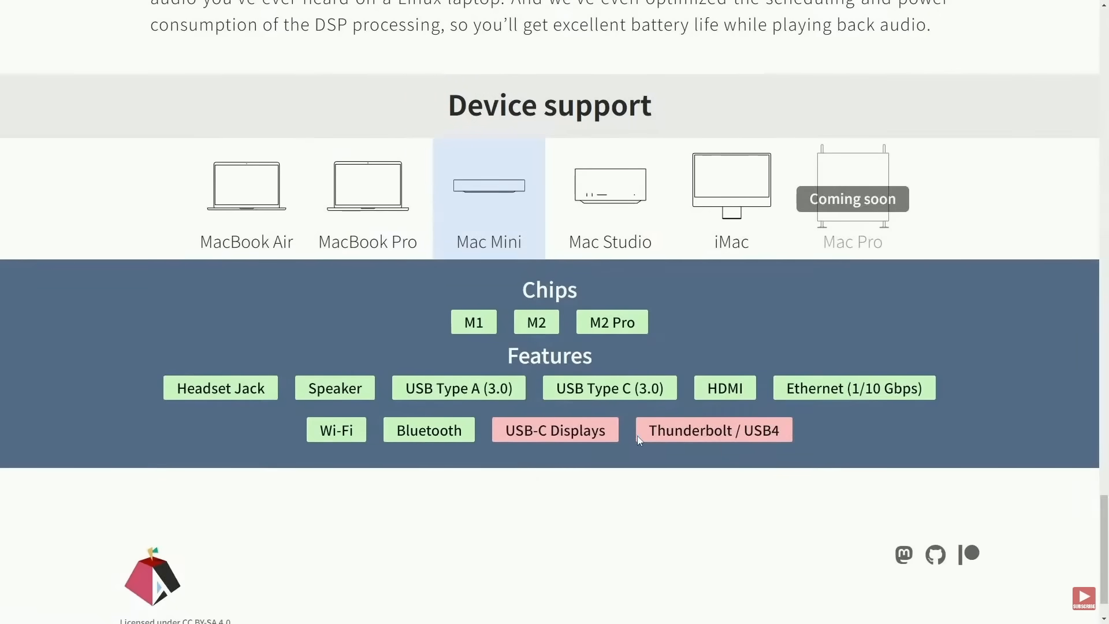
click(609, 190)
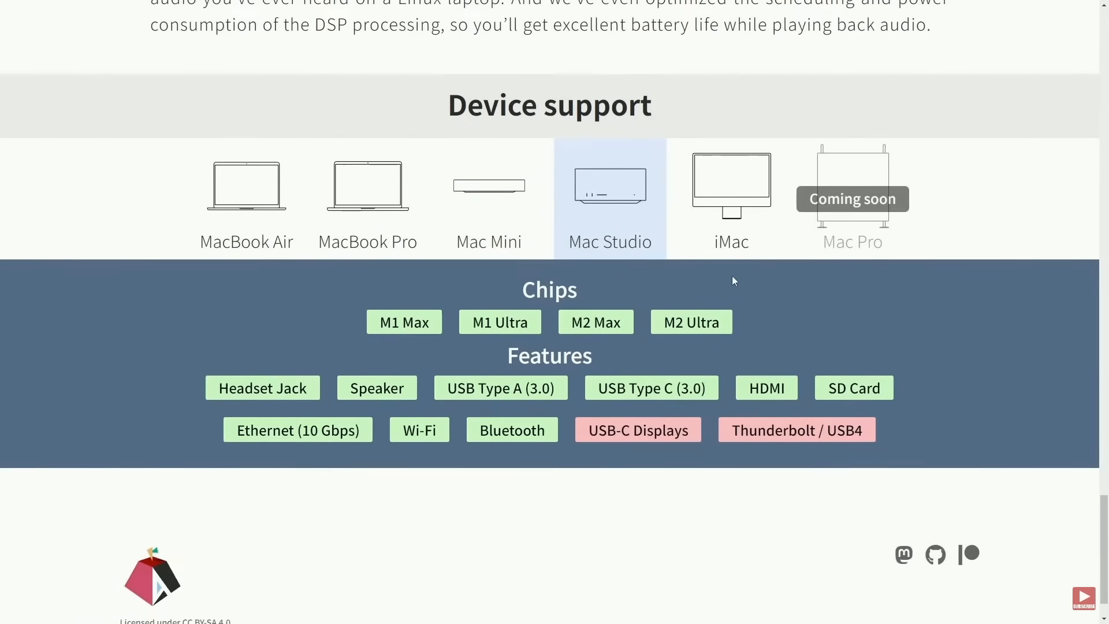
click(731, 183)
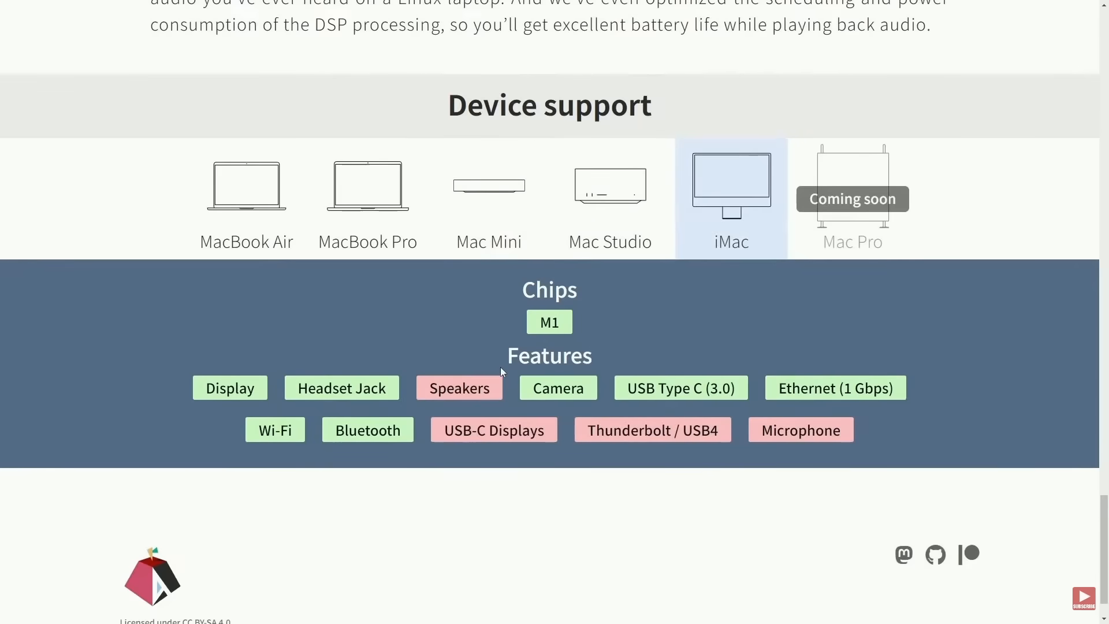
double_click(653, 430)
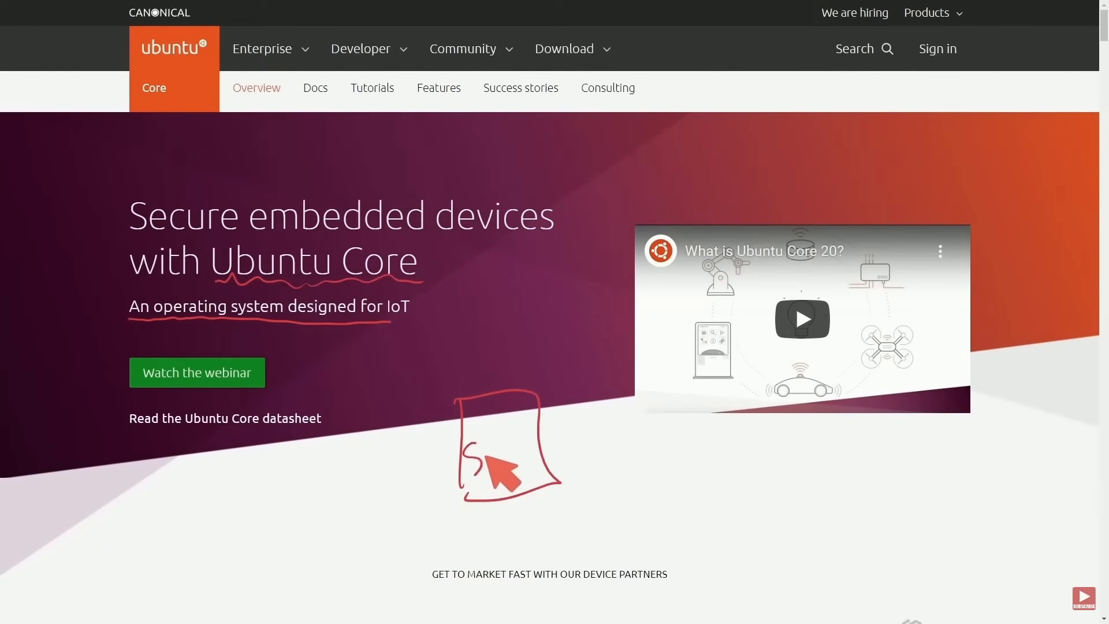
- Scroll the Ubuntu Core page down to the device partners section
scroll(down, 3)
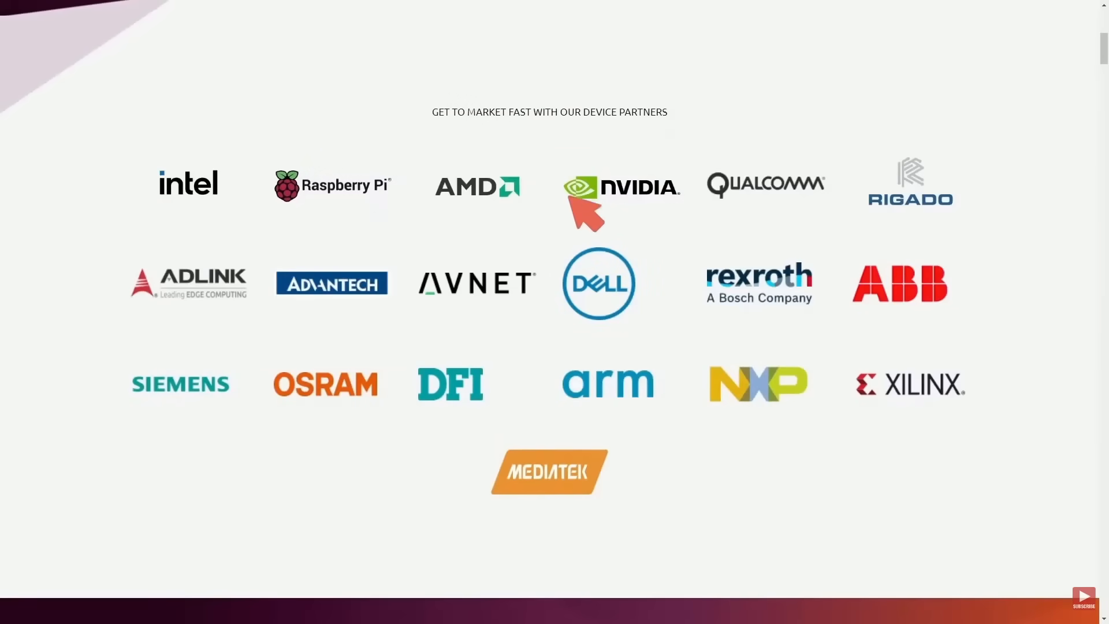
mouse_move(685, 497)
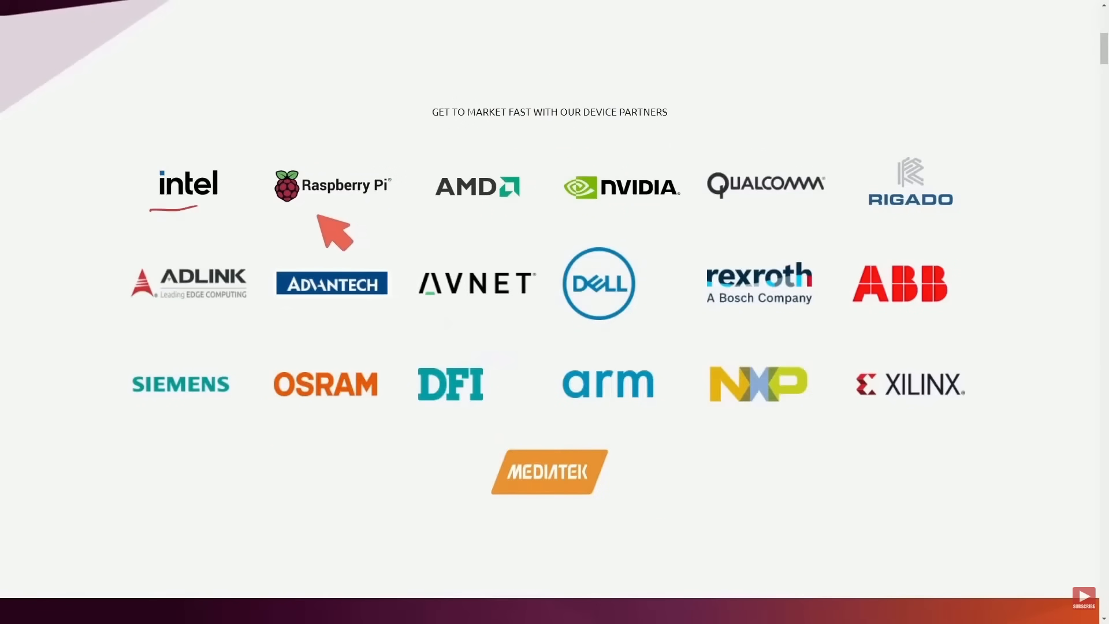
mouse_move(467, 231)
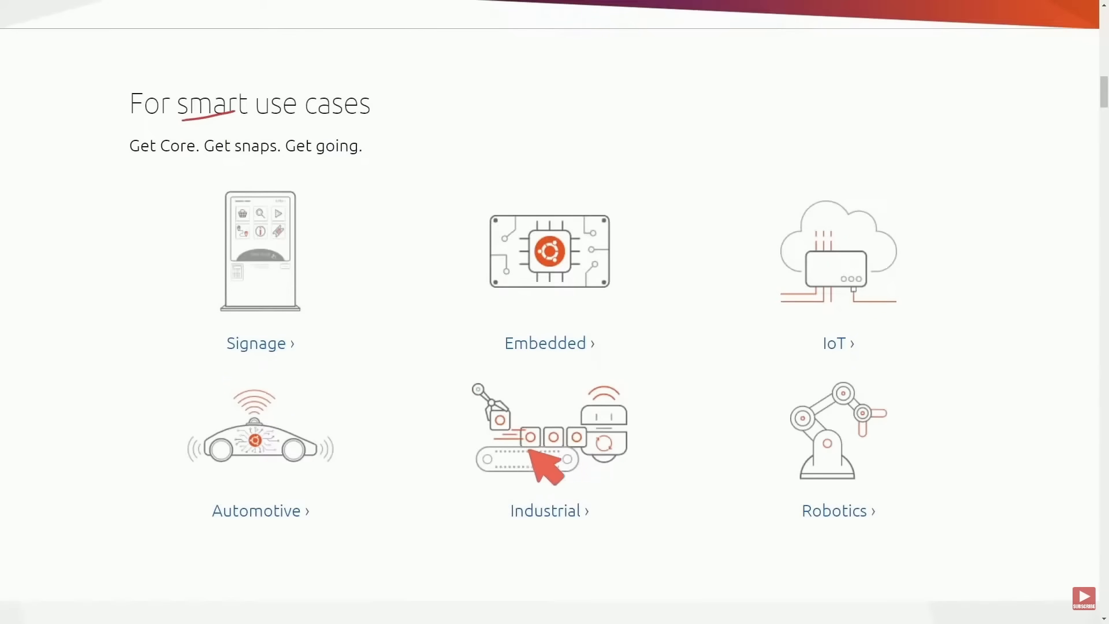
mouse_move(619, 393)
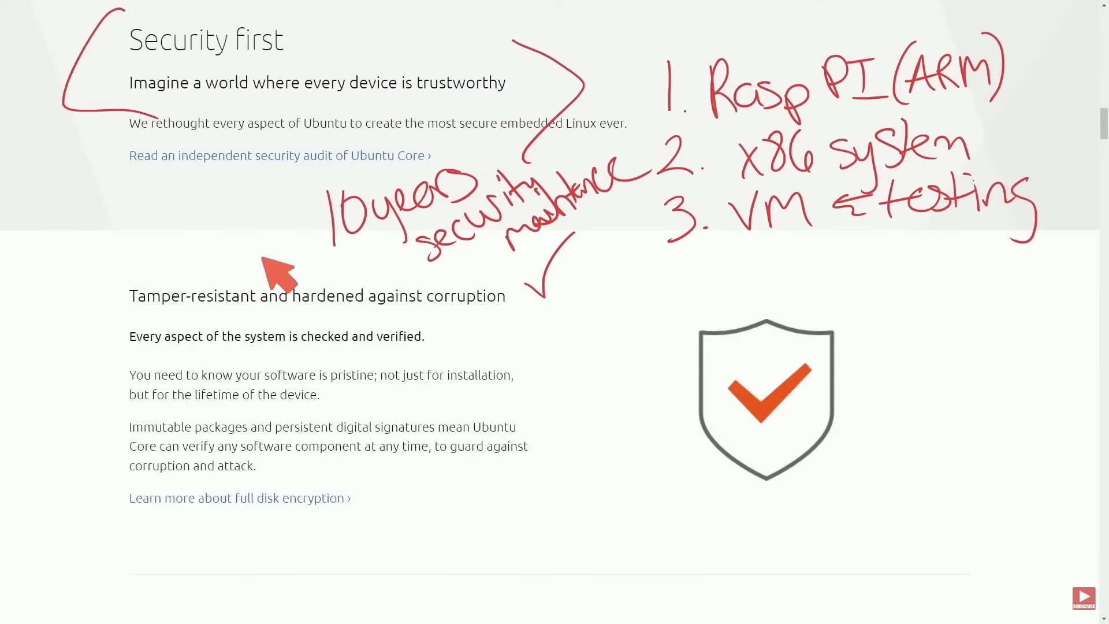
scroll(down, 3)
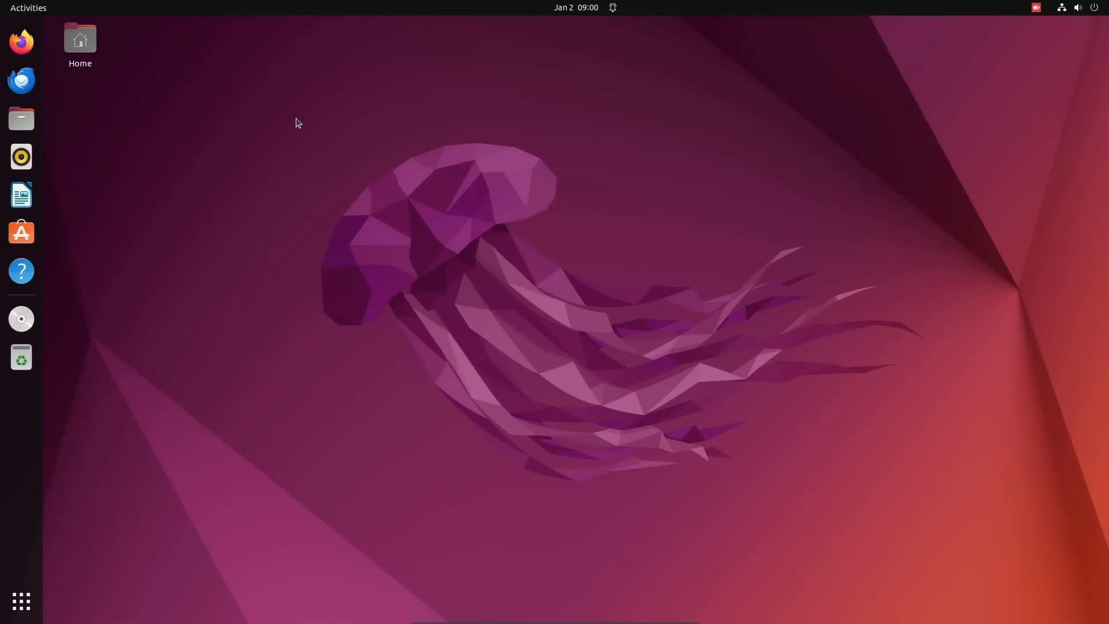
- Open a terminal, move it into place, and run 'flutter run' in delva_app
text(ter)
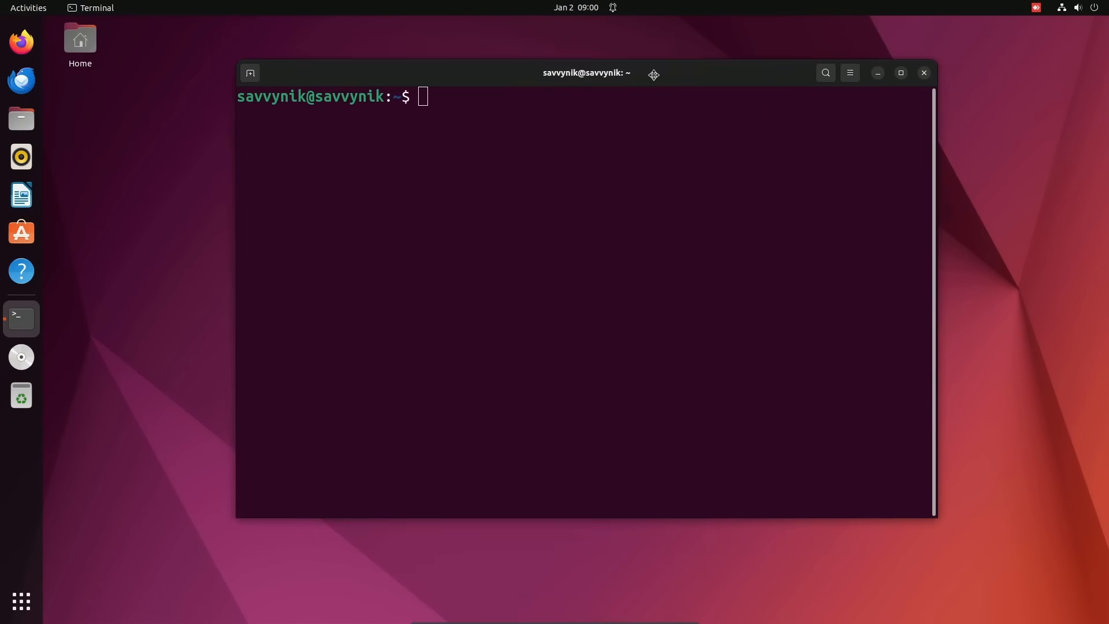
drag(586, 73, 570, 51)
text(cd delva_app/)
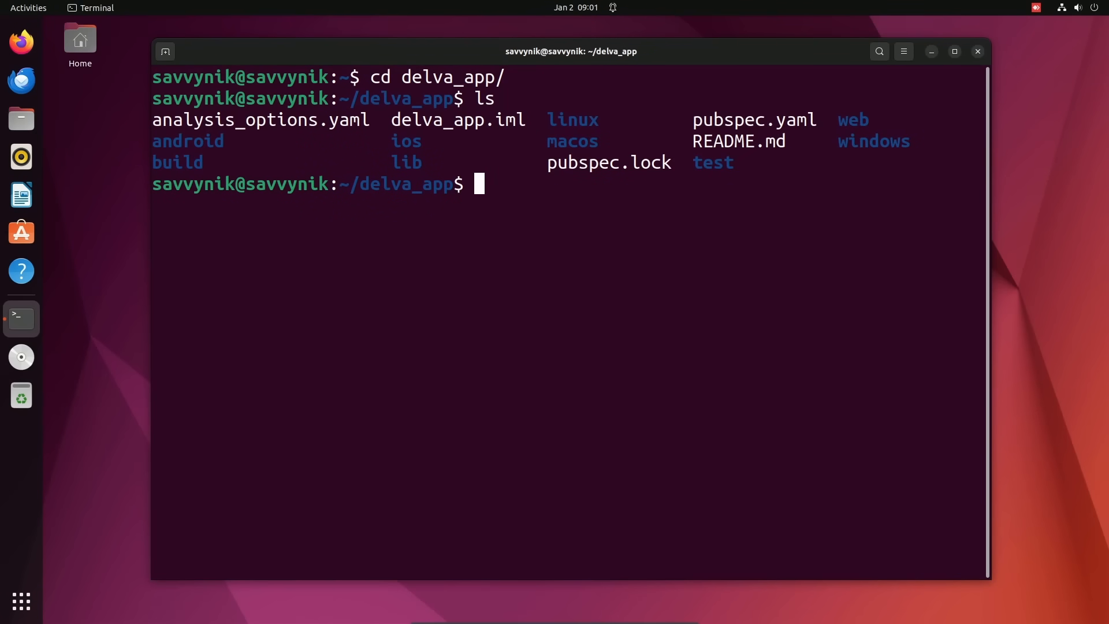
text(.)
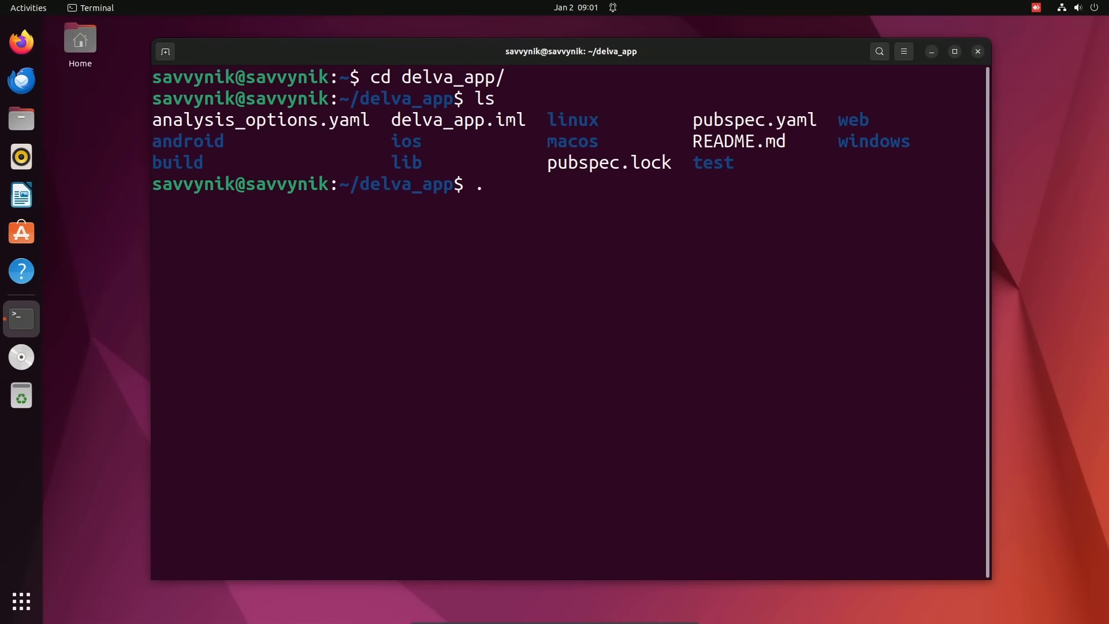
text(flutter run)
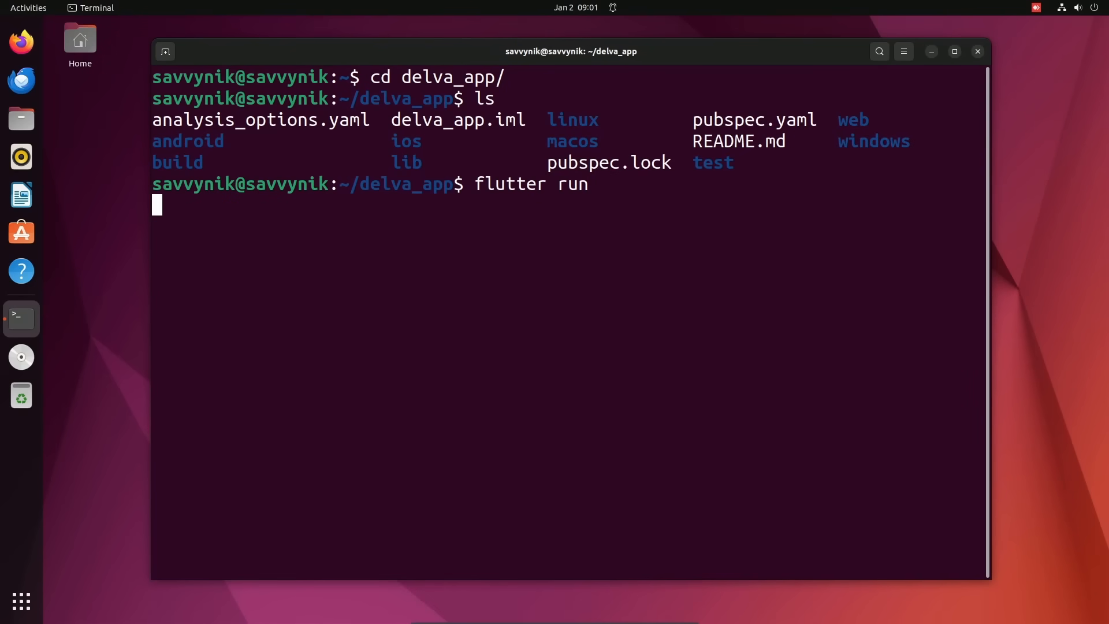
key(Return)
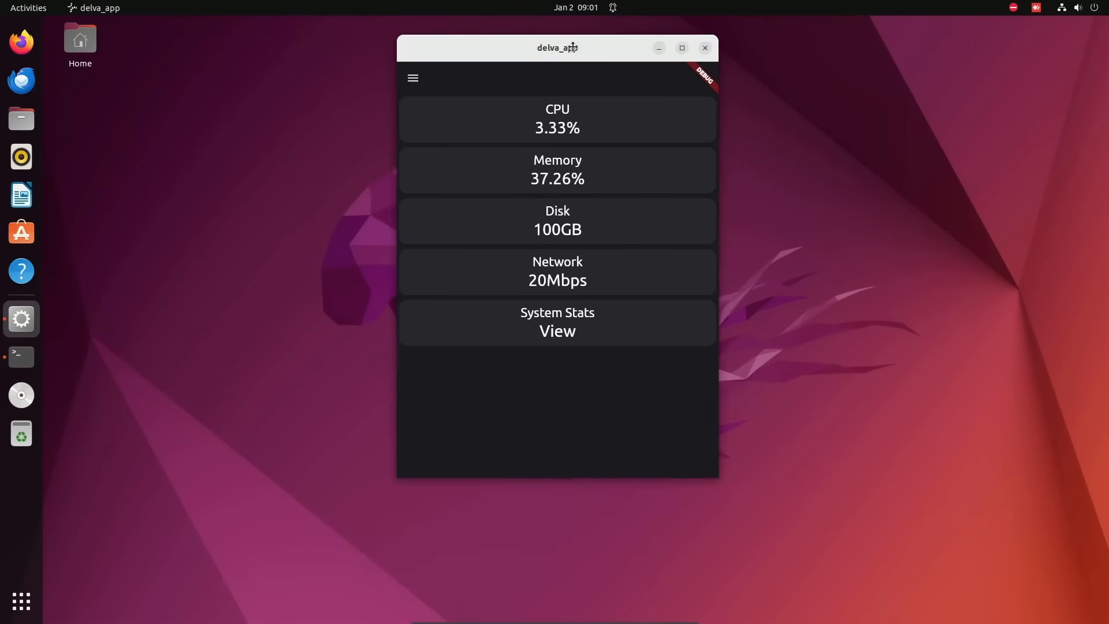
- View the CPU usage page, then System Stats twice, returning to the overview each time
click(557, 119)
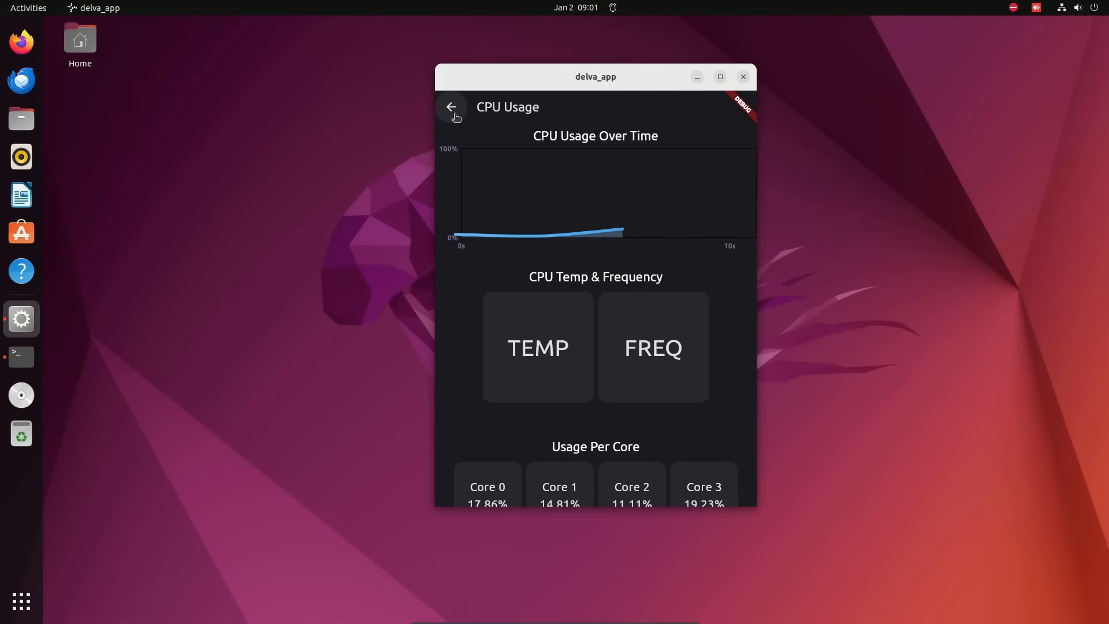
click(451, 107)
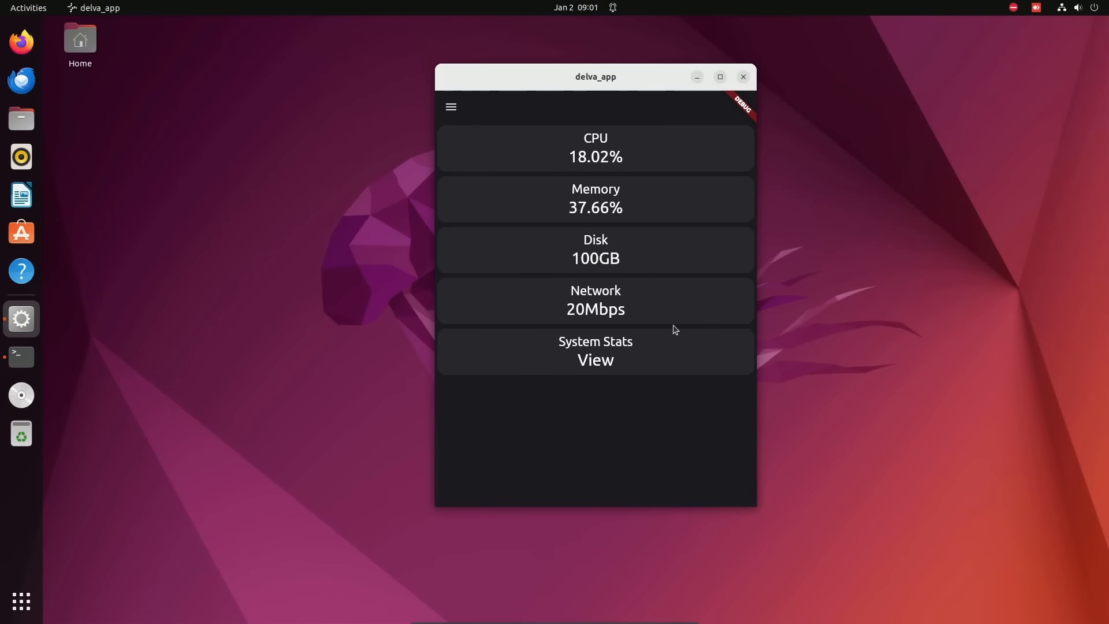
mouse_move(611, 405)
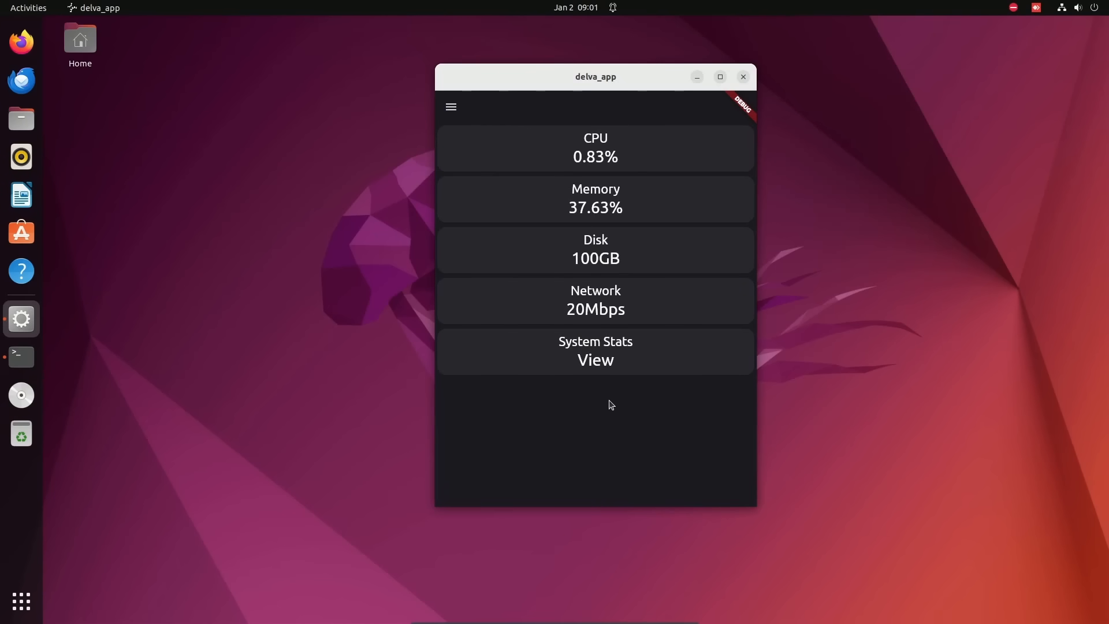
click(595, 359)
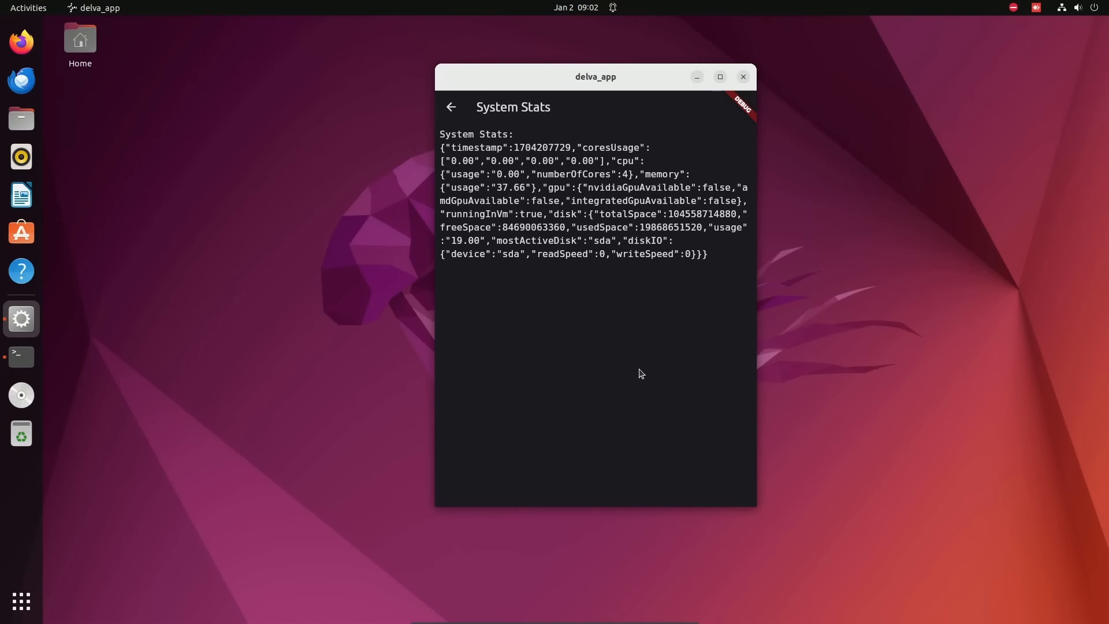
mouse_move(643, 329)
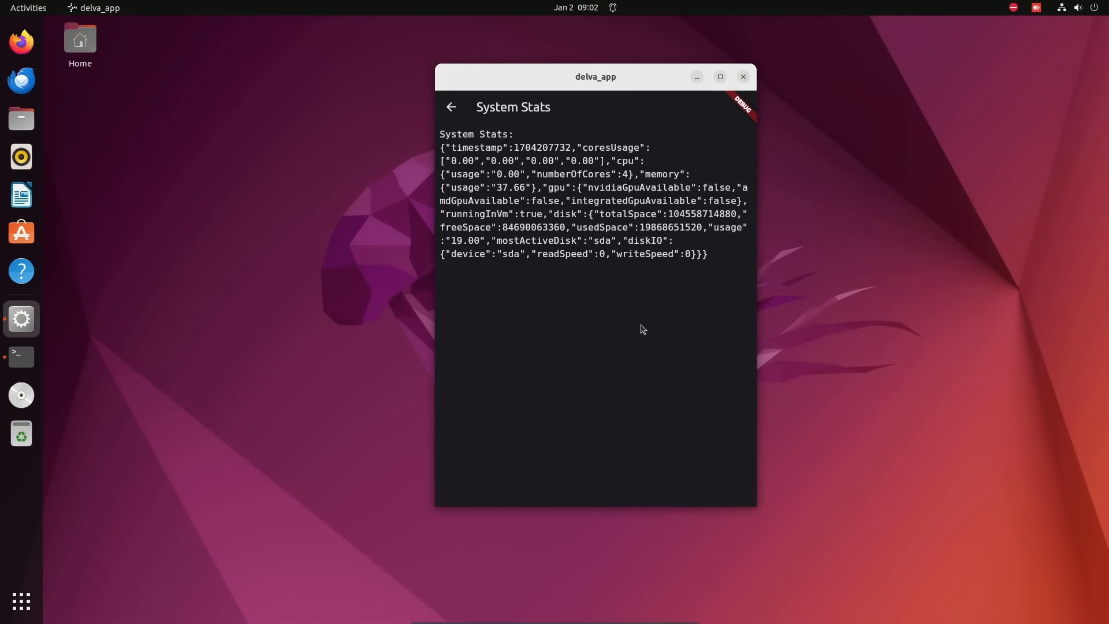
mouse_move(641, 331)
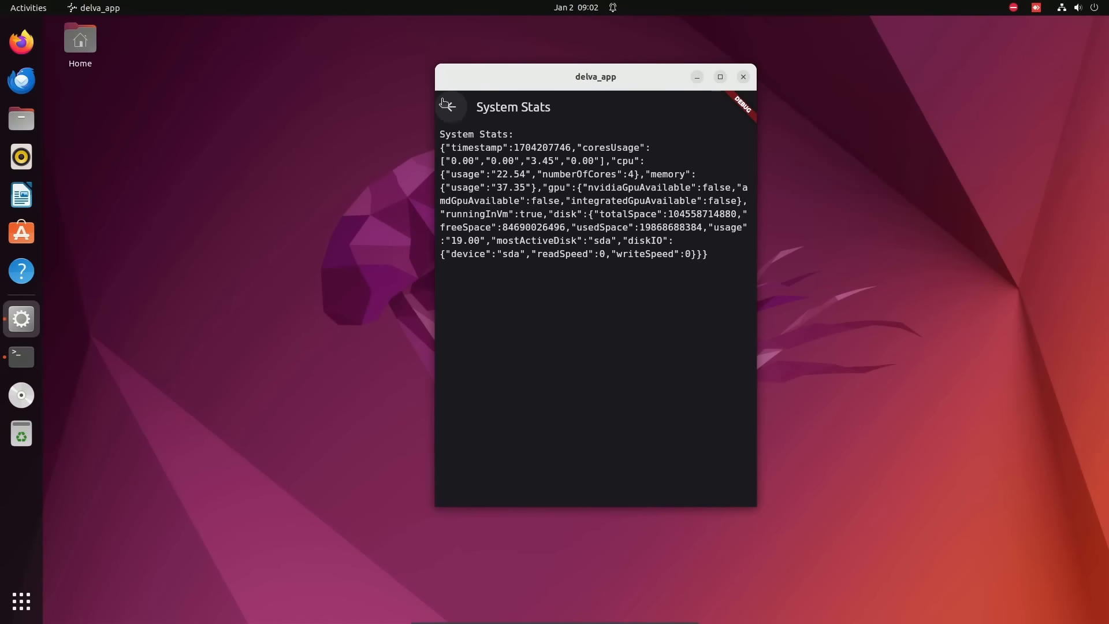
click(450, 106)
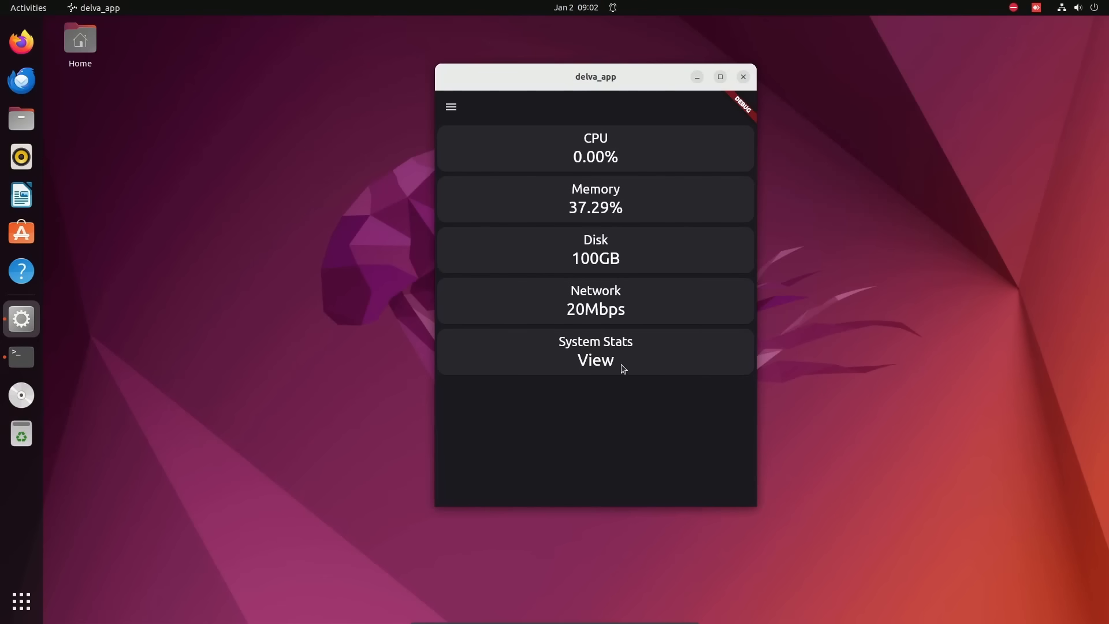
click(596, 359)
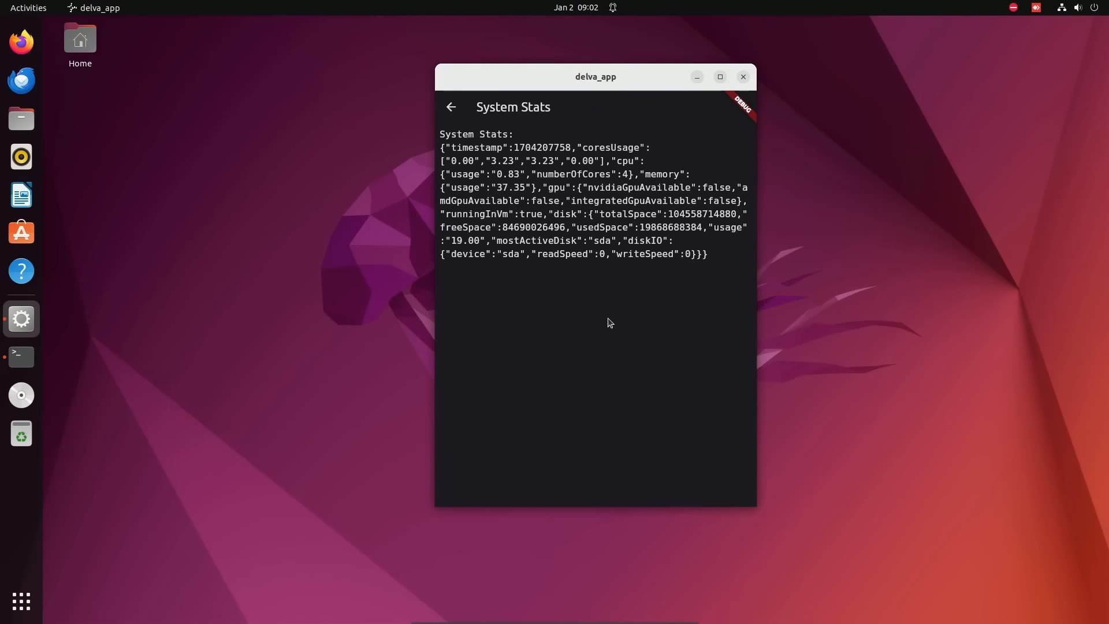
mouse_move(740, 273)
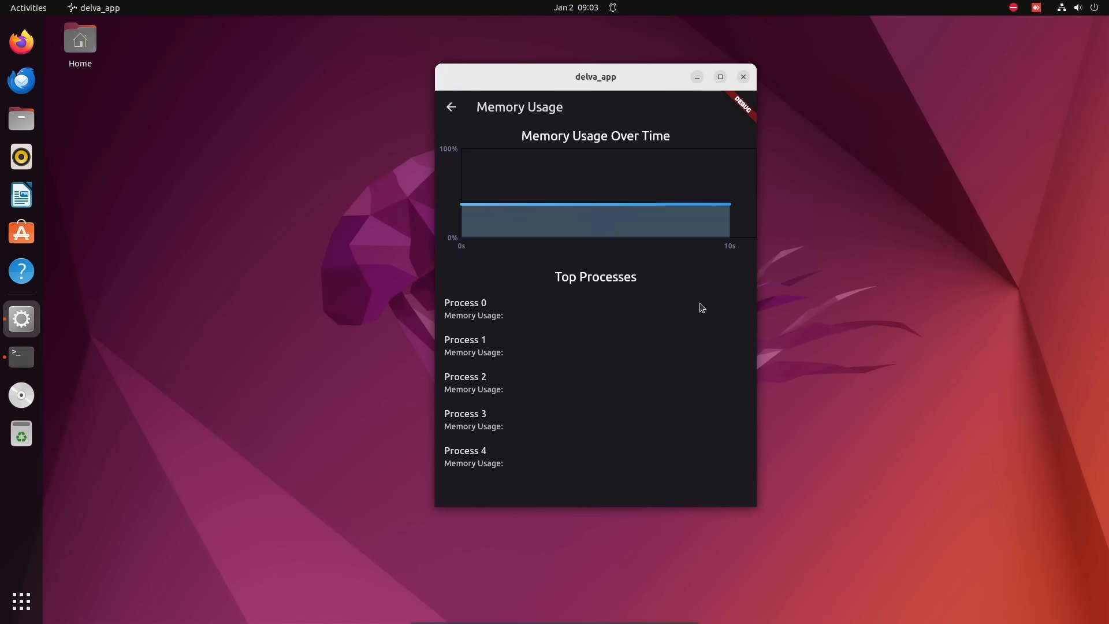
mouse_move(694, 299)
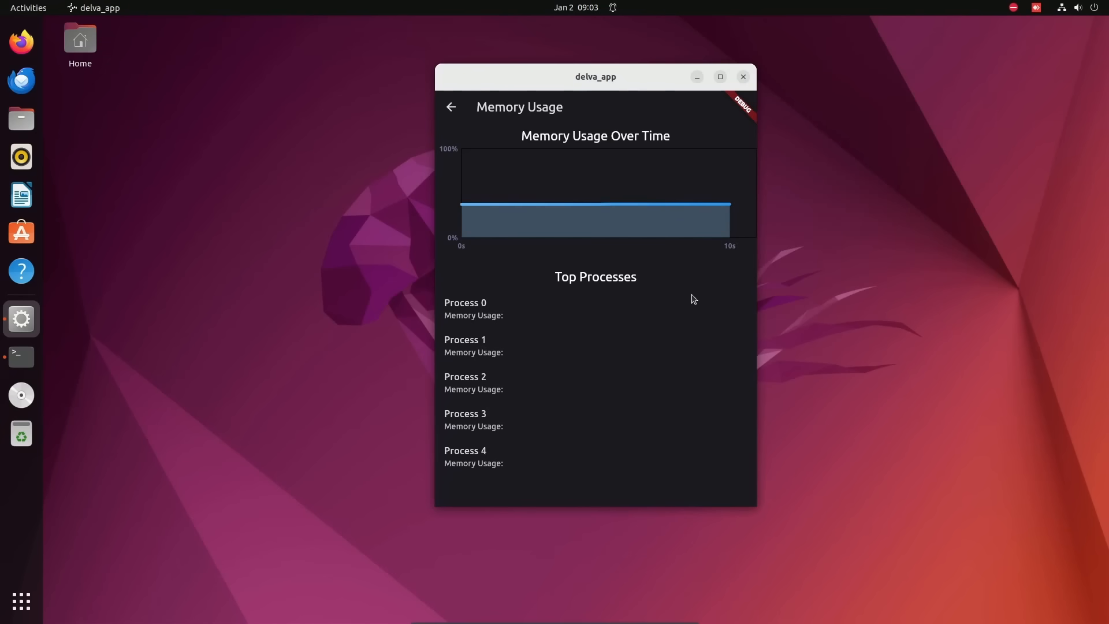
click(451, 107)
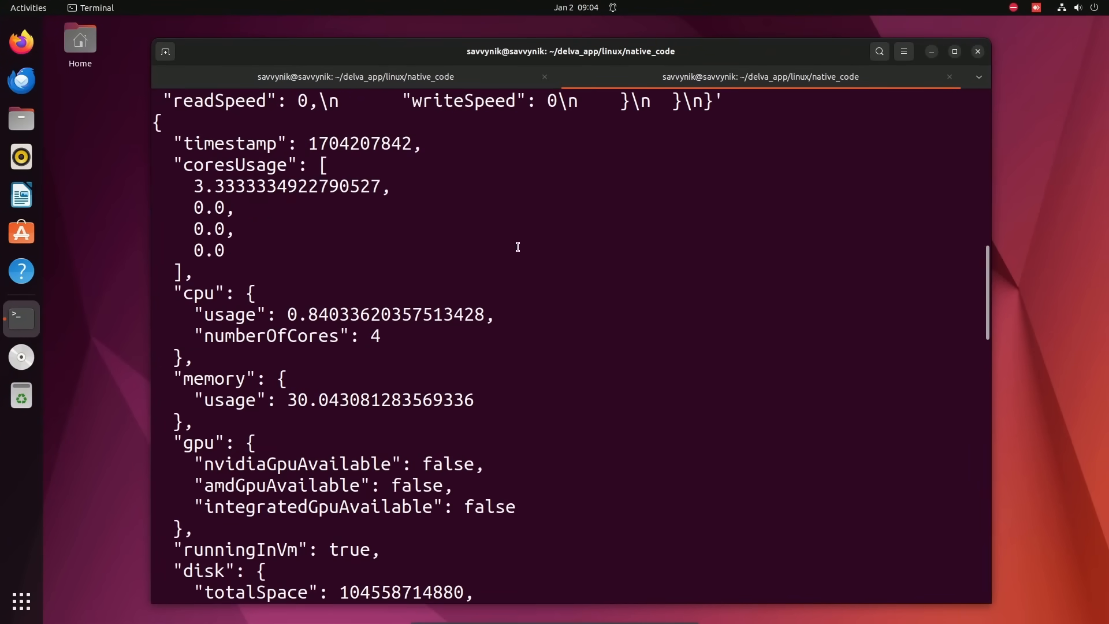
- Scroll down through the native binary's JSON output to the disk stats
scroll(down, 3)
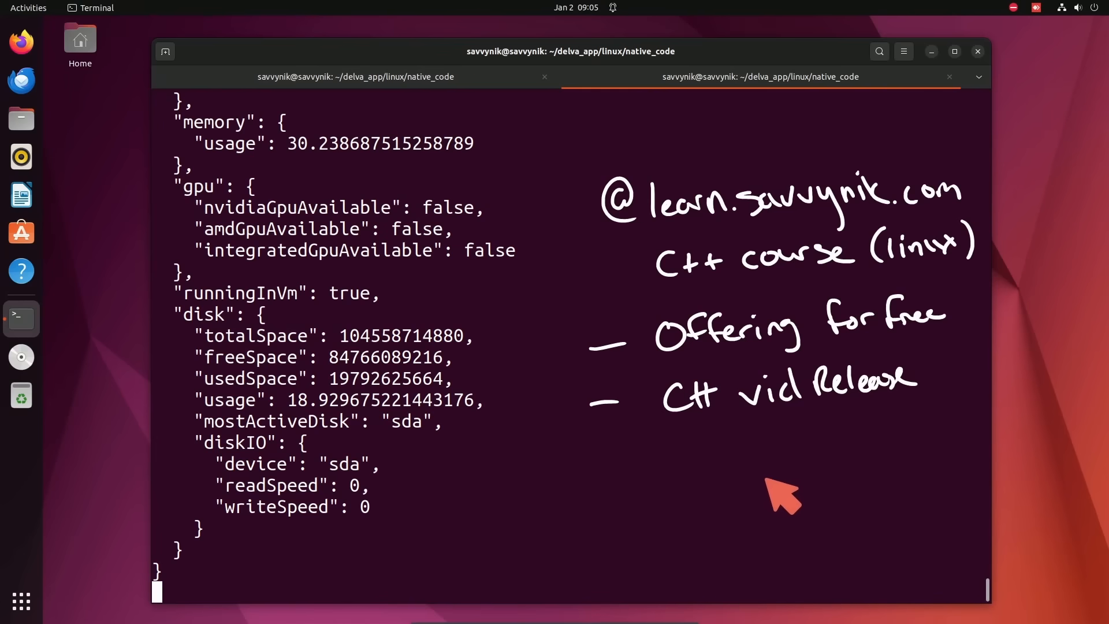
mouse_move(759, 535)
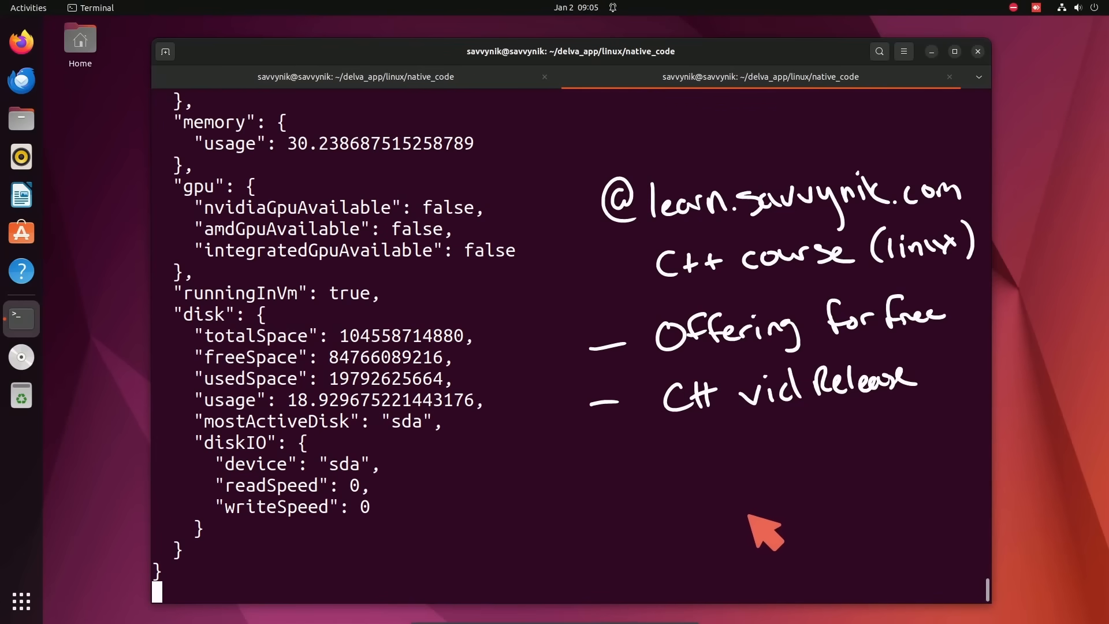
mouse_move(798, 547)
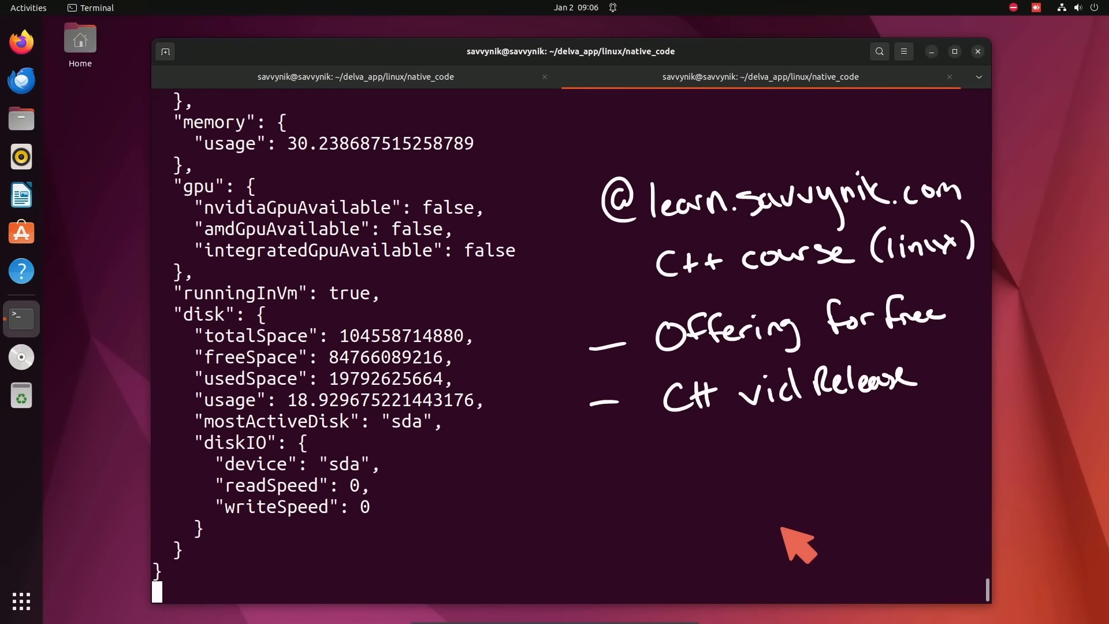
mouse_move(636, 479)
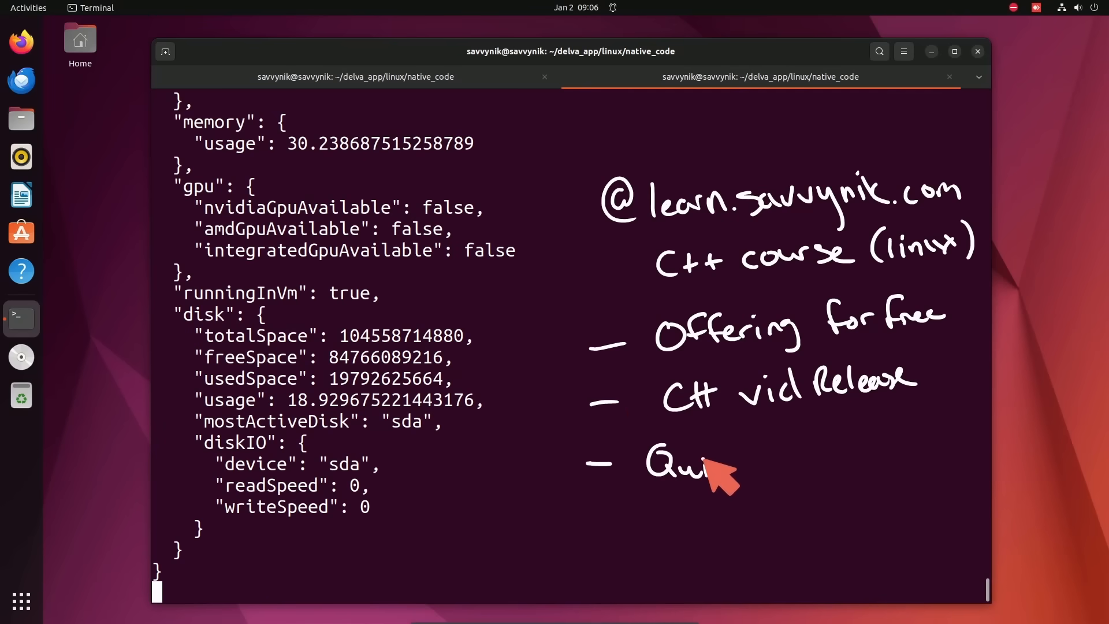
mouse_move(786, 484)
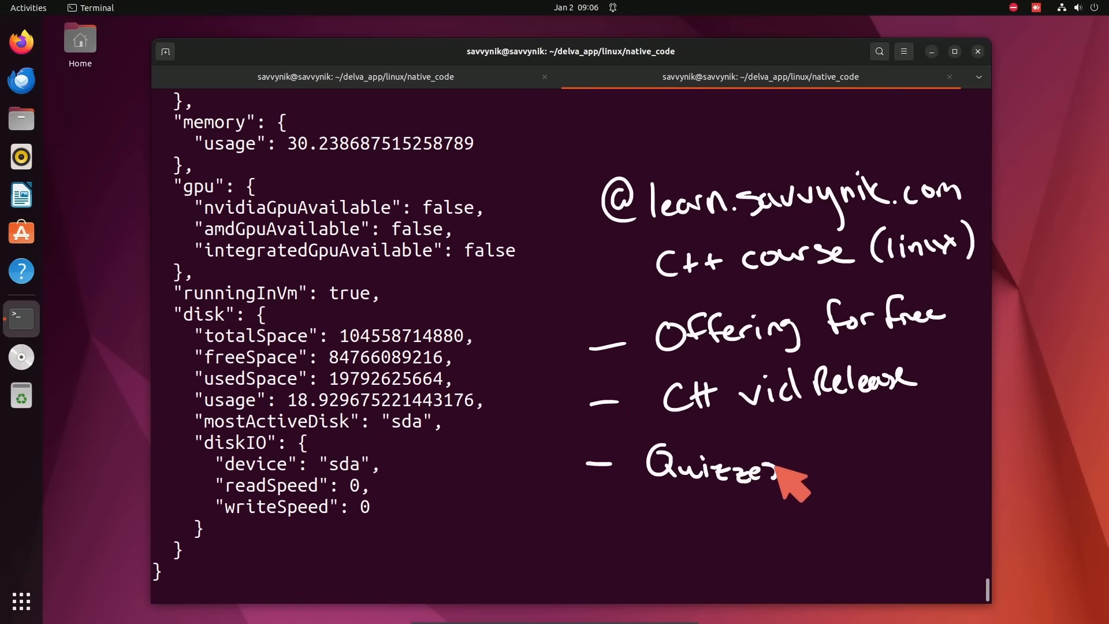